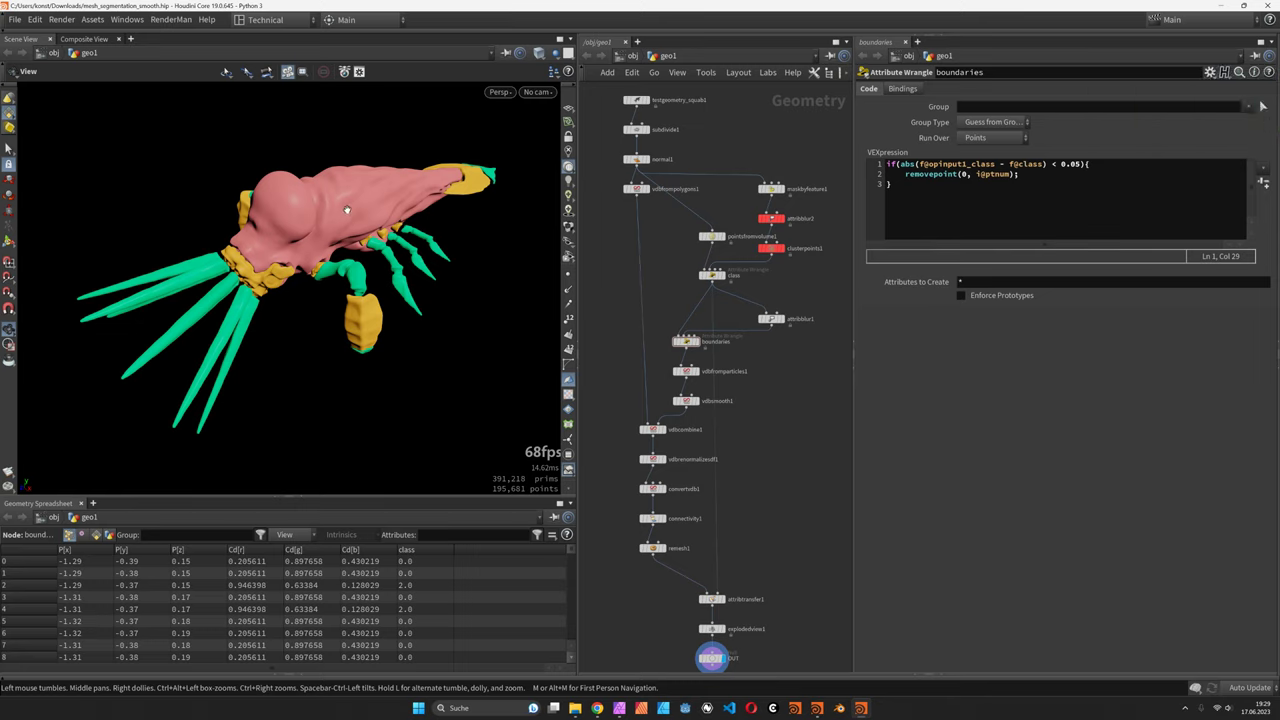
{"action": "mouse_move", "coordinate": [344, 212]}
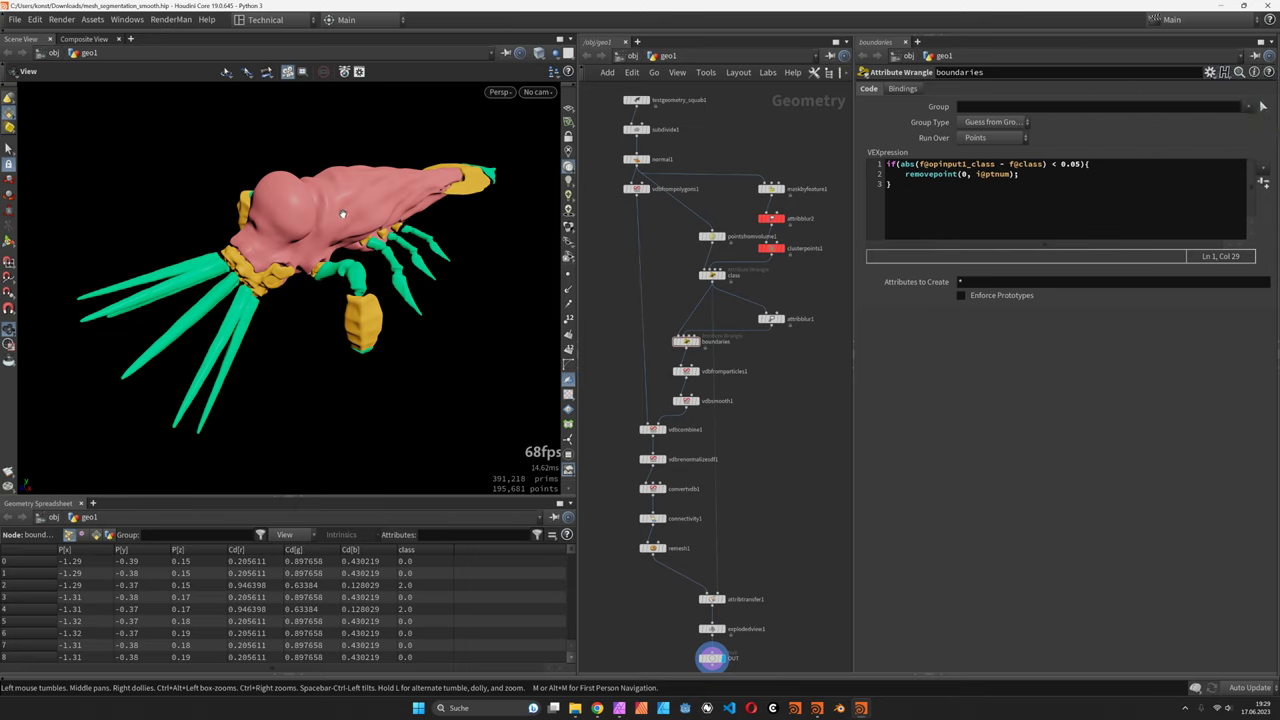
{"action": "mouse_move", "coordinate": [236, 264]}
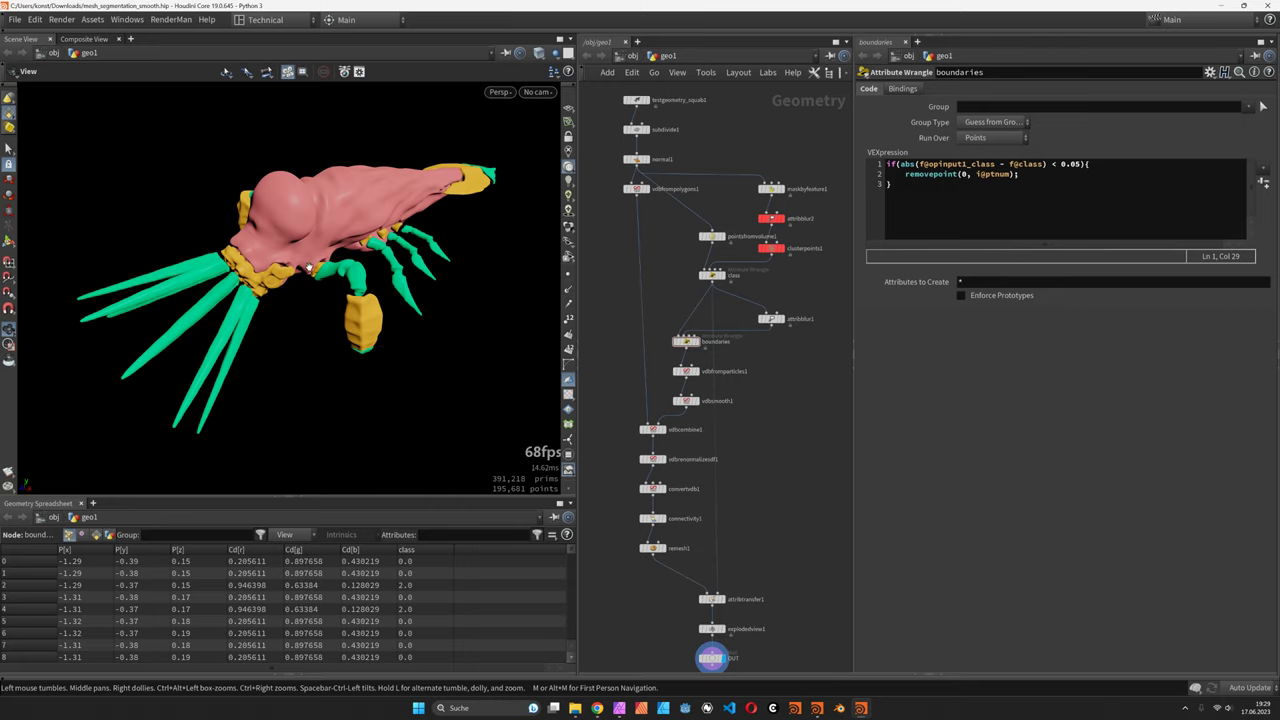
- Orbit around the cluster-coloured squab from several sides, then show the Cluster Points node's parameters
{"action": "left_click_drag", "start_coordinate": [310, 260], "coordinate": [296, 244]}
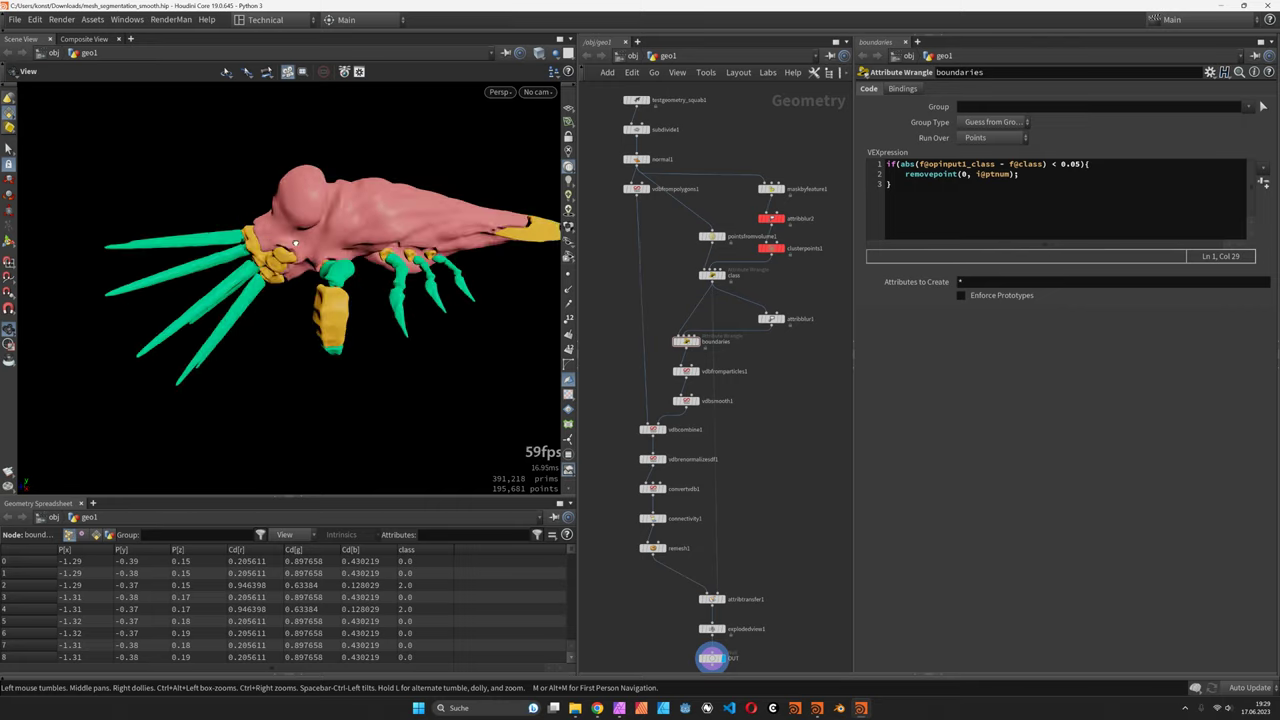
{"action": "left_click_drag", "start_coordinate": [300, 260], "coordinate": [336, 324]}
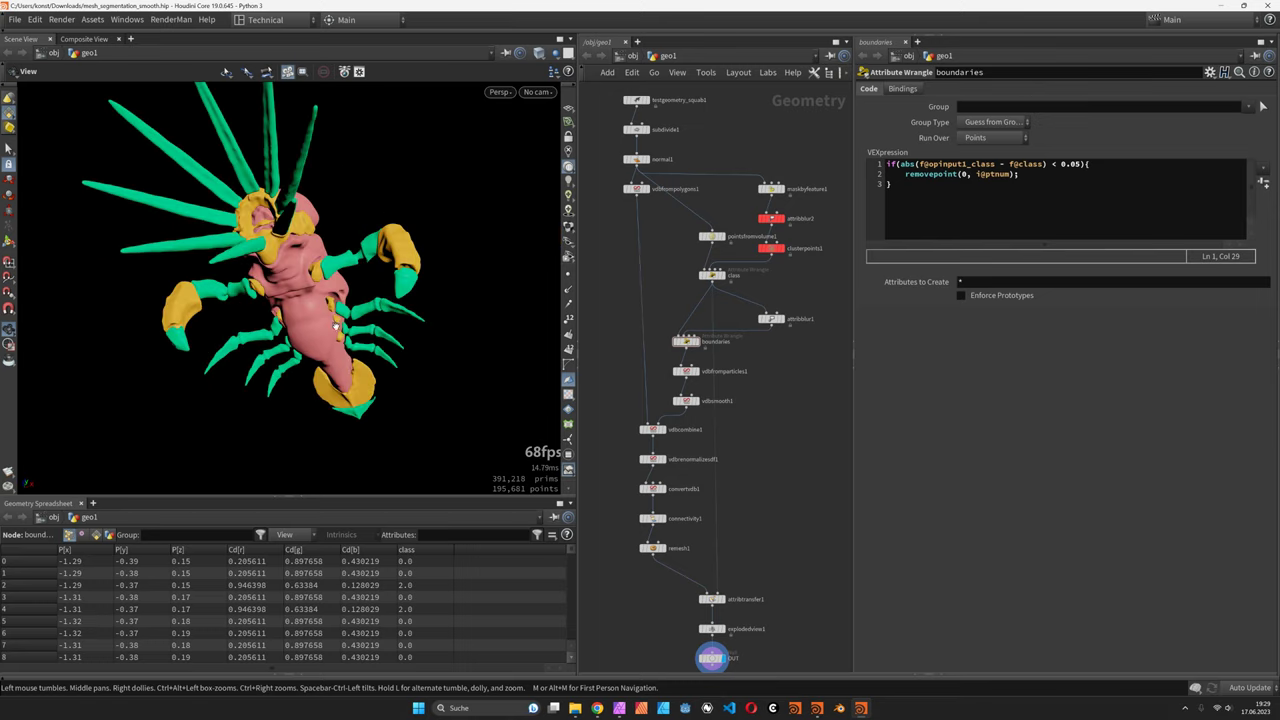
{"action": "left_click_drag", "start_coordinate": [336, 324], "coordinate": [304, 276]}
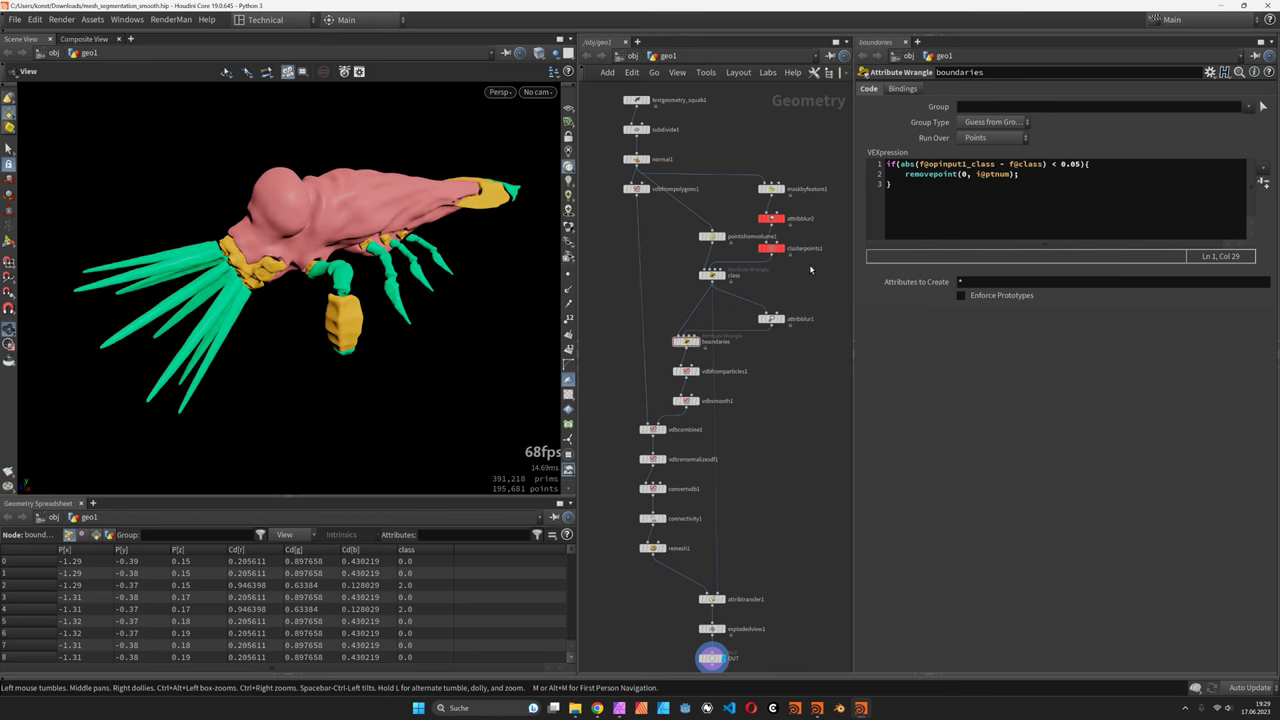
{"action": "left_click", "coordinate": [772, 248]}
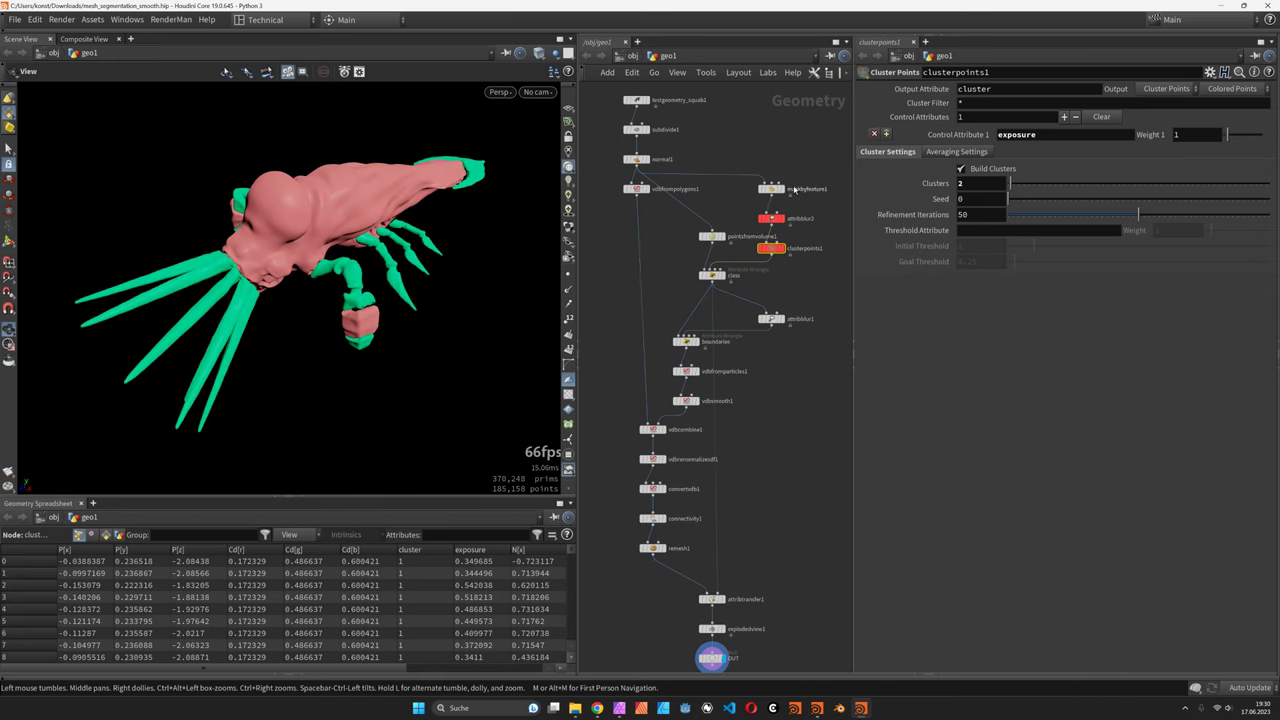
- Display the normal, exposure mask and point clustering stages of the squab in turn
{"action": "left_click", "coordinate": [648, 160]}
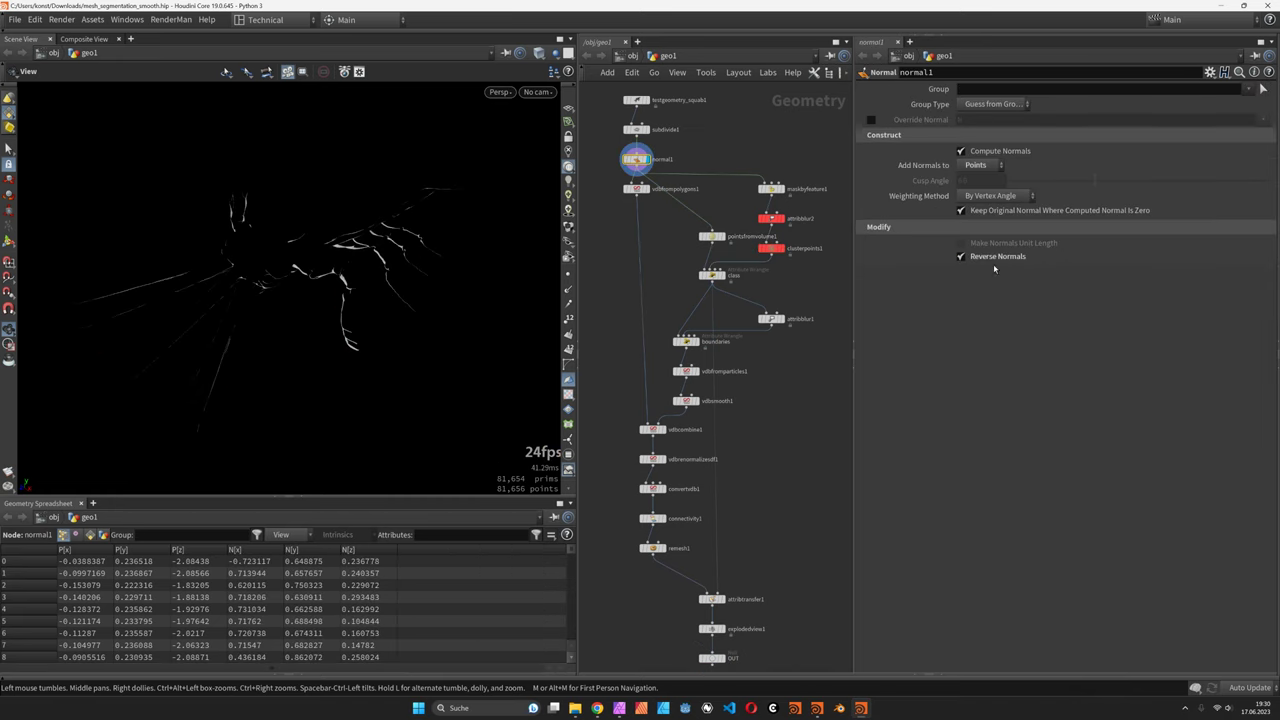
{"action": "mouse_move", "coordinate": [790, 188]}
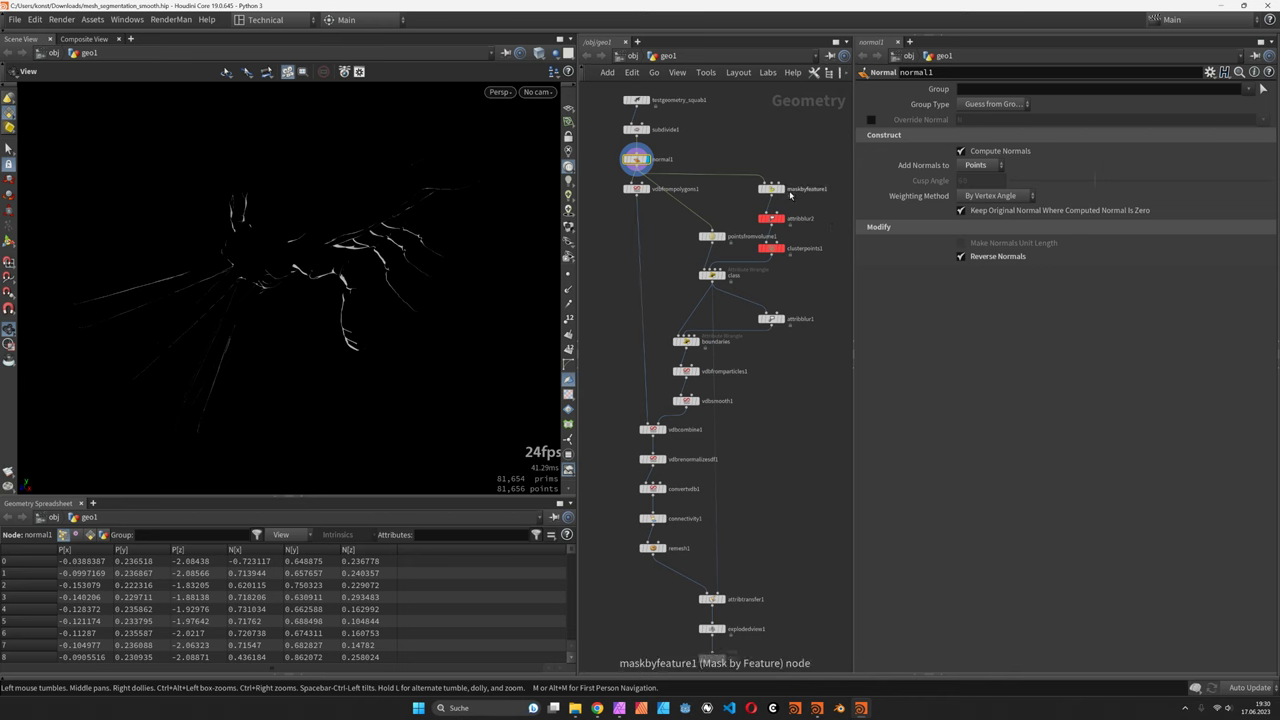
{"action": "left_click", "coordinate": [768, 188]}
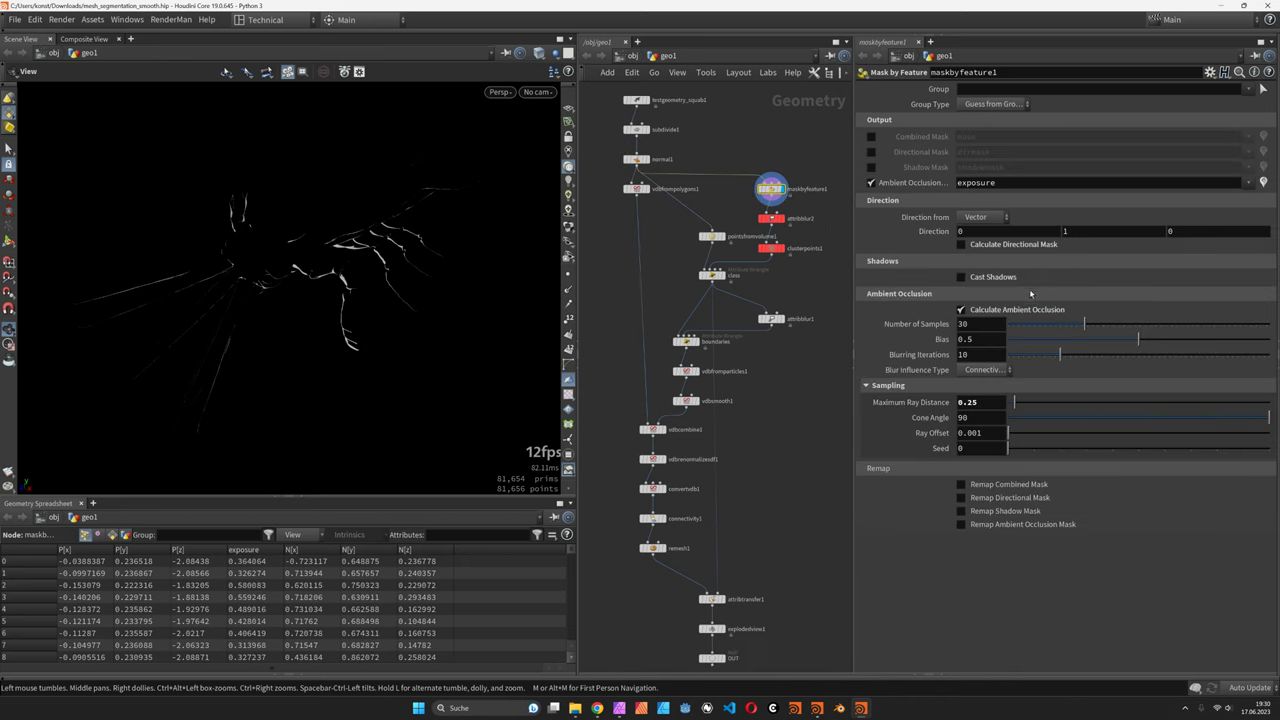
{"action": "mouse_move", "coordinate": [788, 252]}
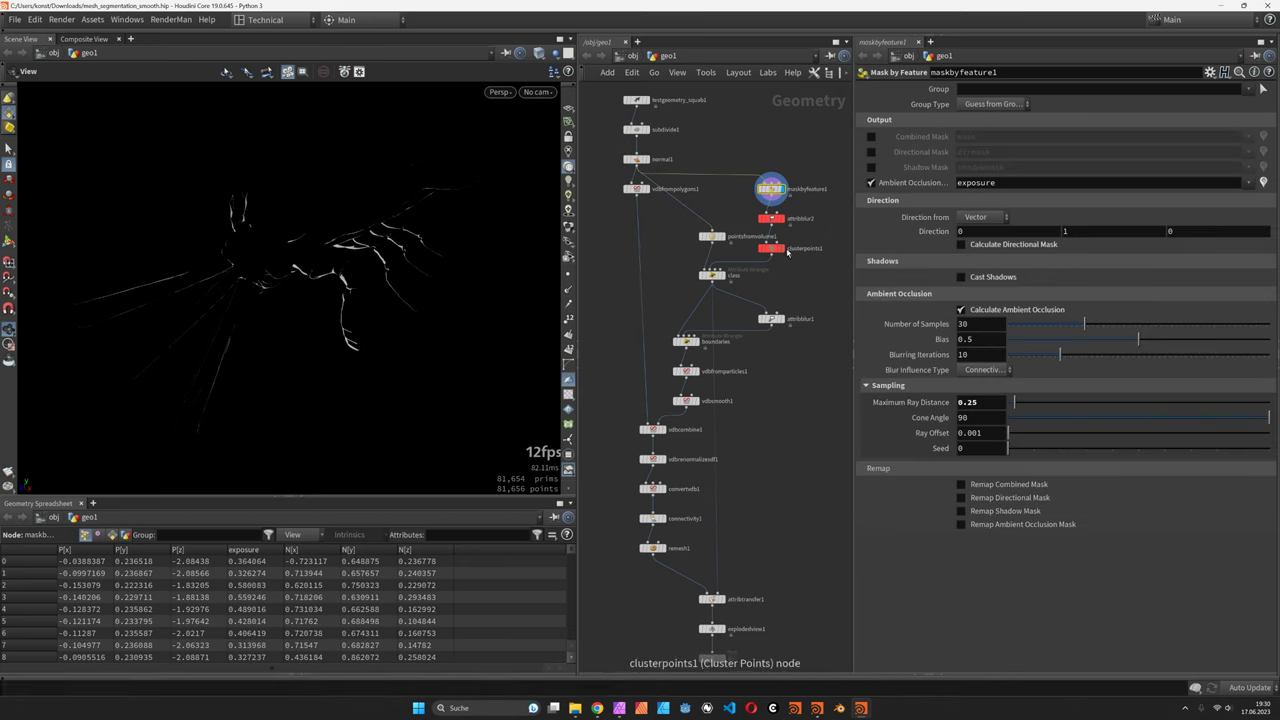
{"action": "left_click", "coordinate": [780, 248]}
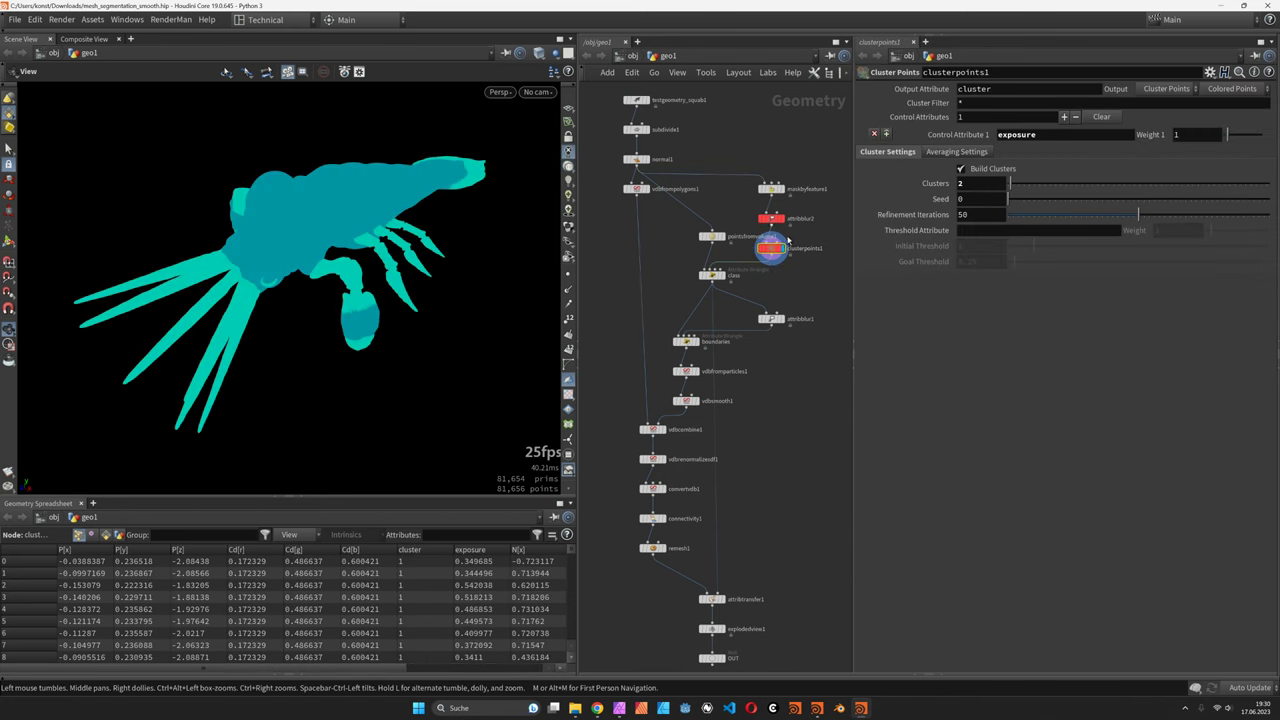
- Display the VDB subtraction stage, then move on to a fresh empty scene
{"action": "type", "text": "3"}
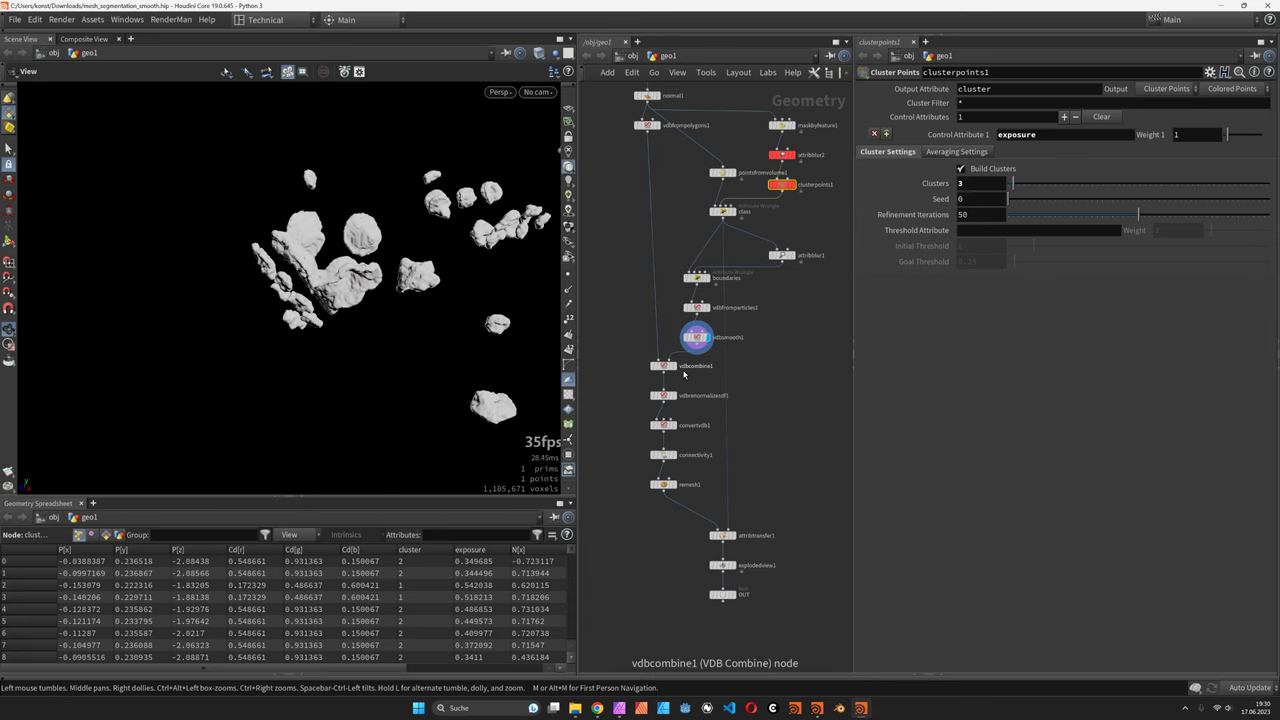
{"action": "left_click", "coordinate": [662, 364]}
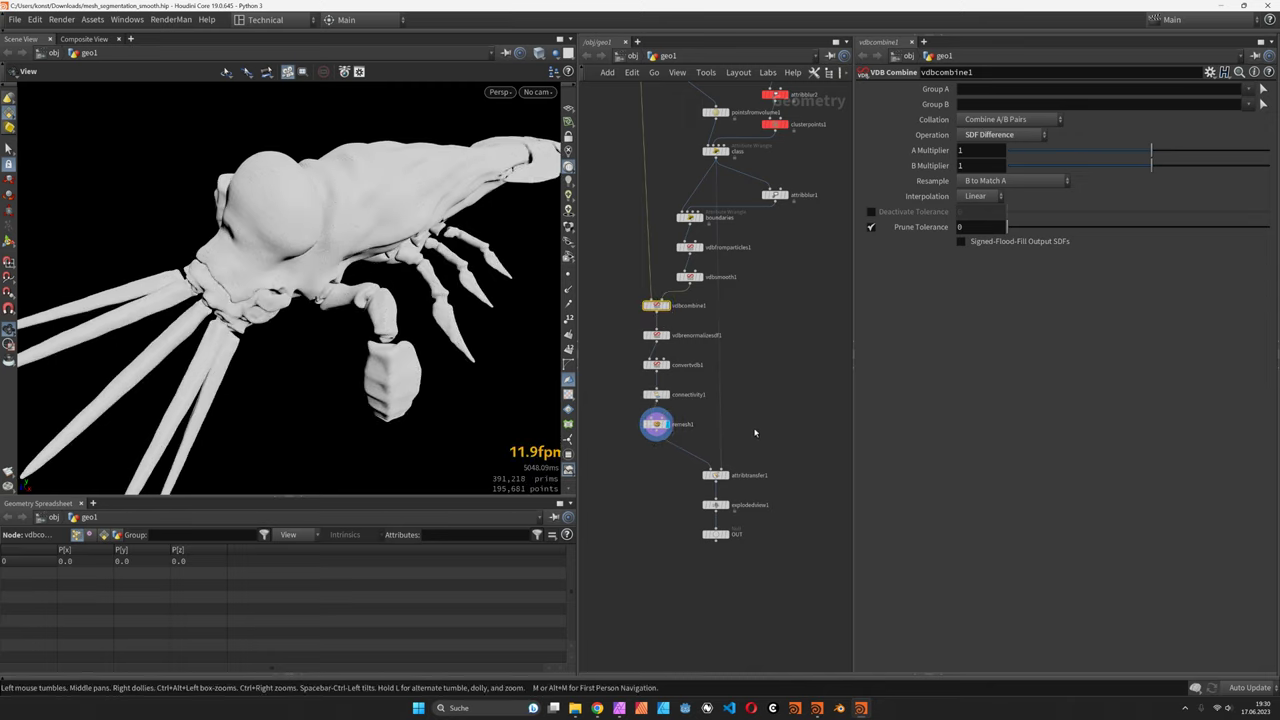
{"action": "left_click", "coordinate": [710, 532]}
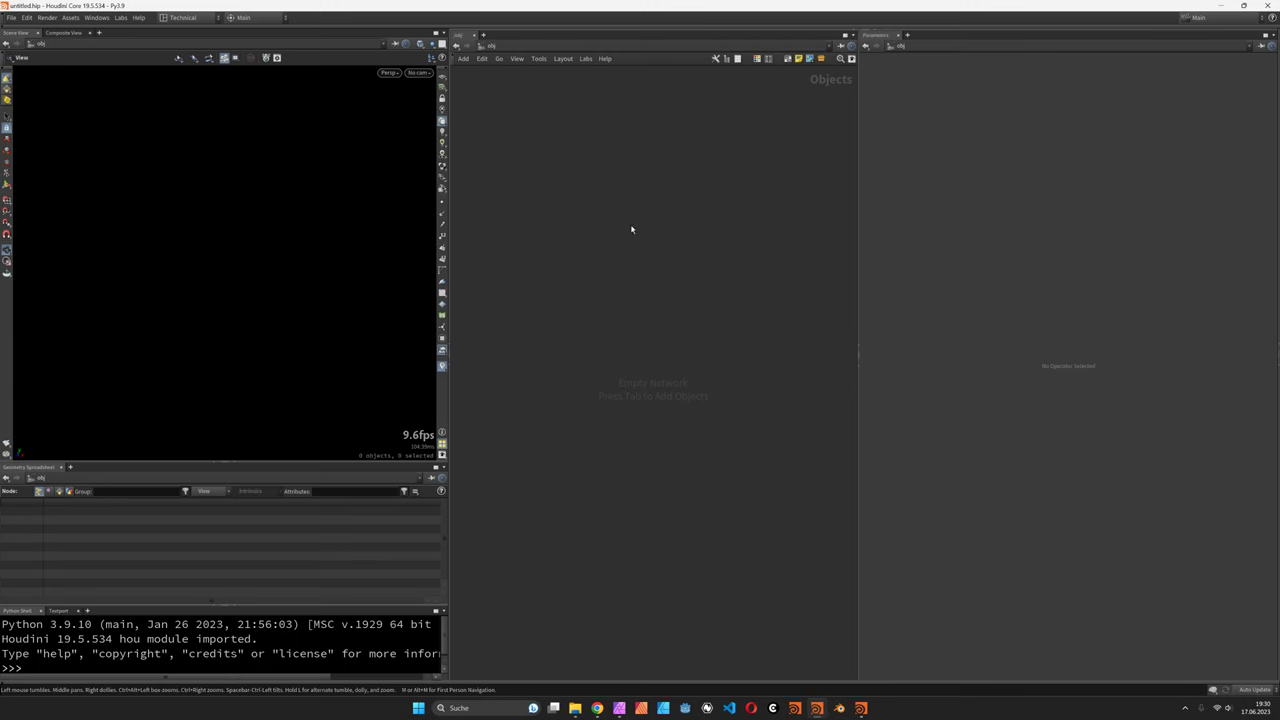
- Add Test Geometry: Squab, a Subdivide SOP after it, and a Normal SOP after that
{"action": "key", "text": "Tab"}
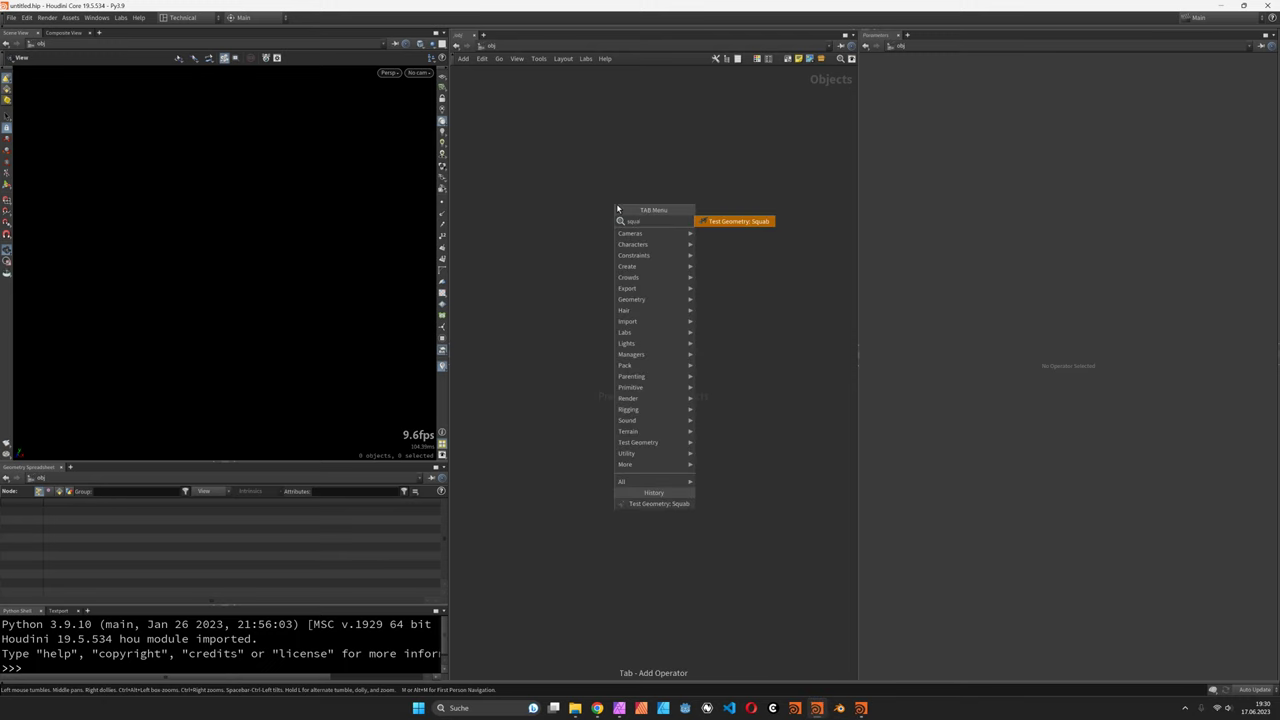
{"action": "left_click", "coordinate": [736, 220]}
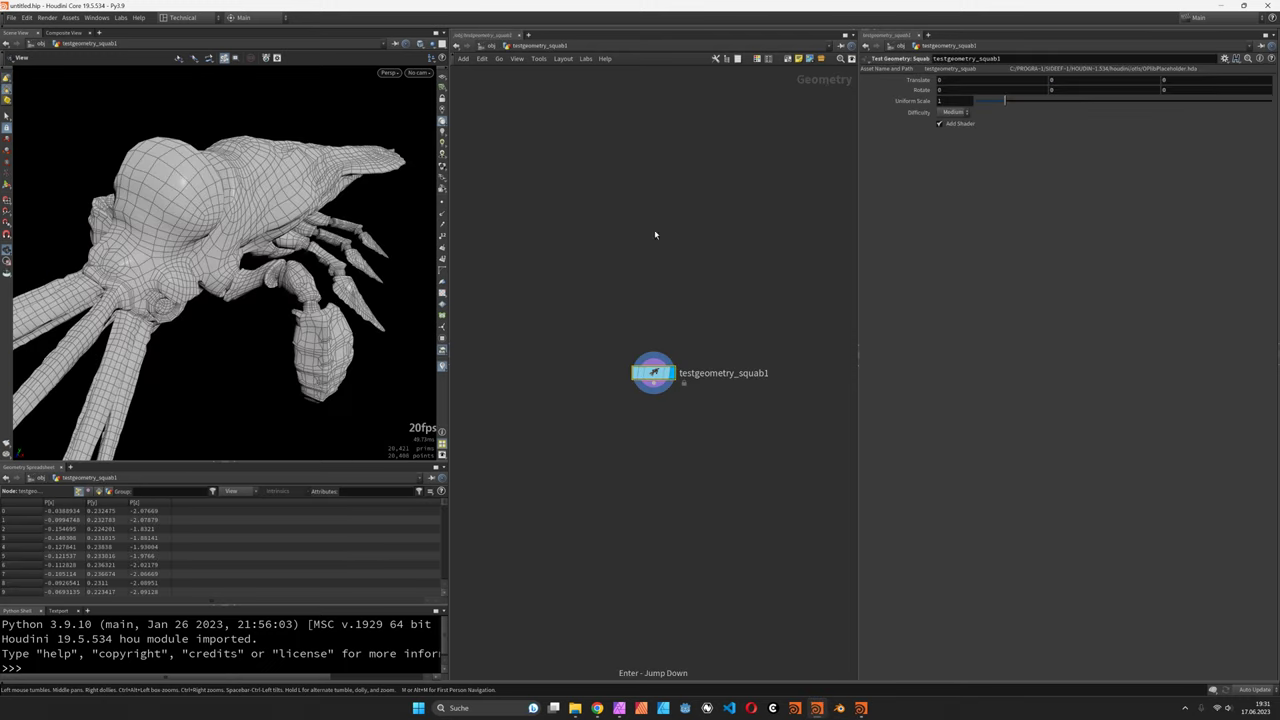
{"action": "key", "text": "Tab"}
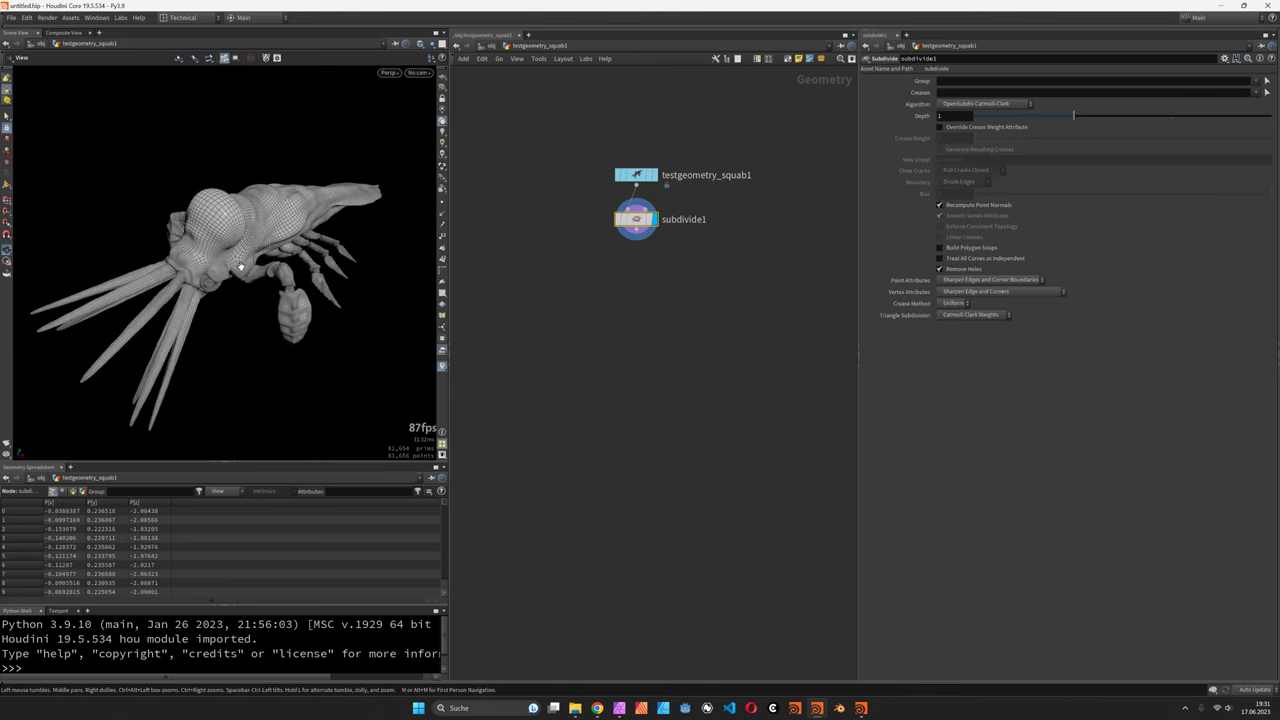
{"action": "key", "text": "Tab"}
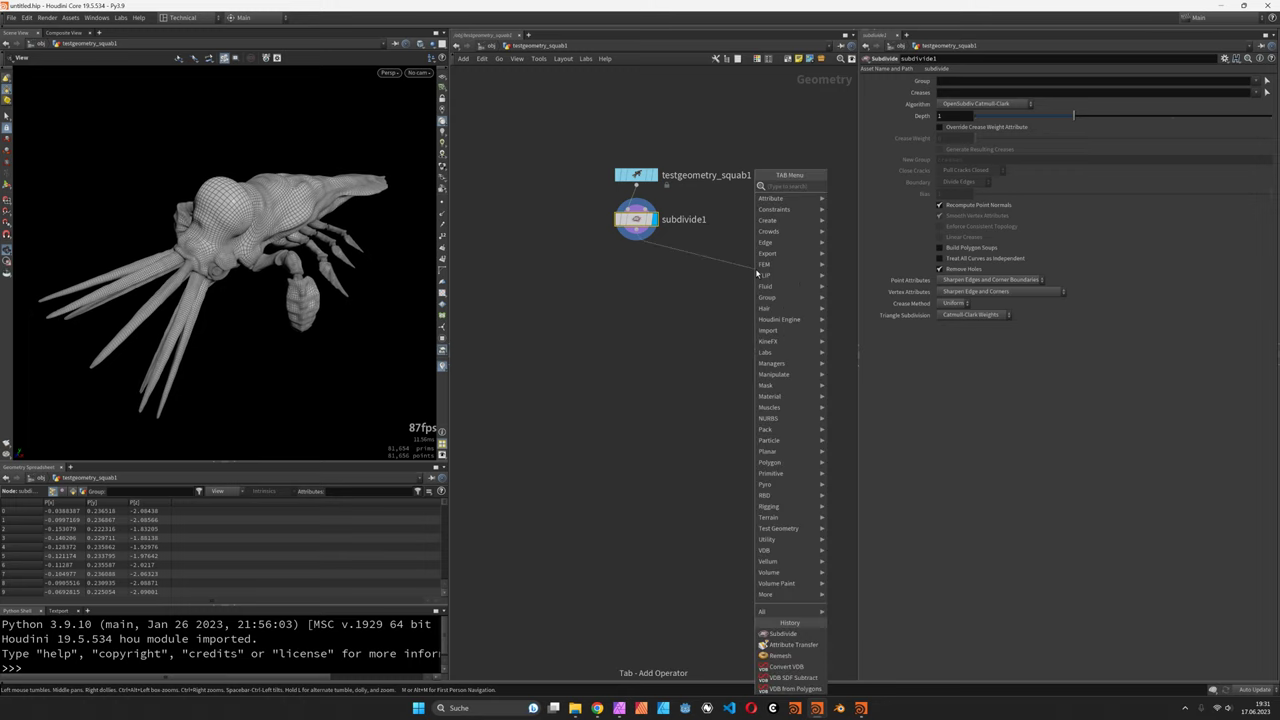
{"action": "left_click", "coordinate": [748, 268]}
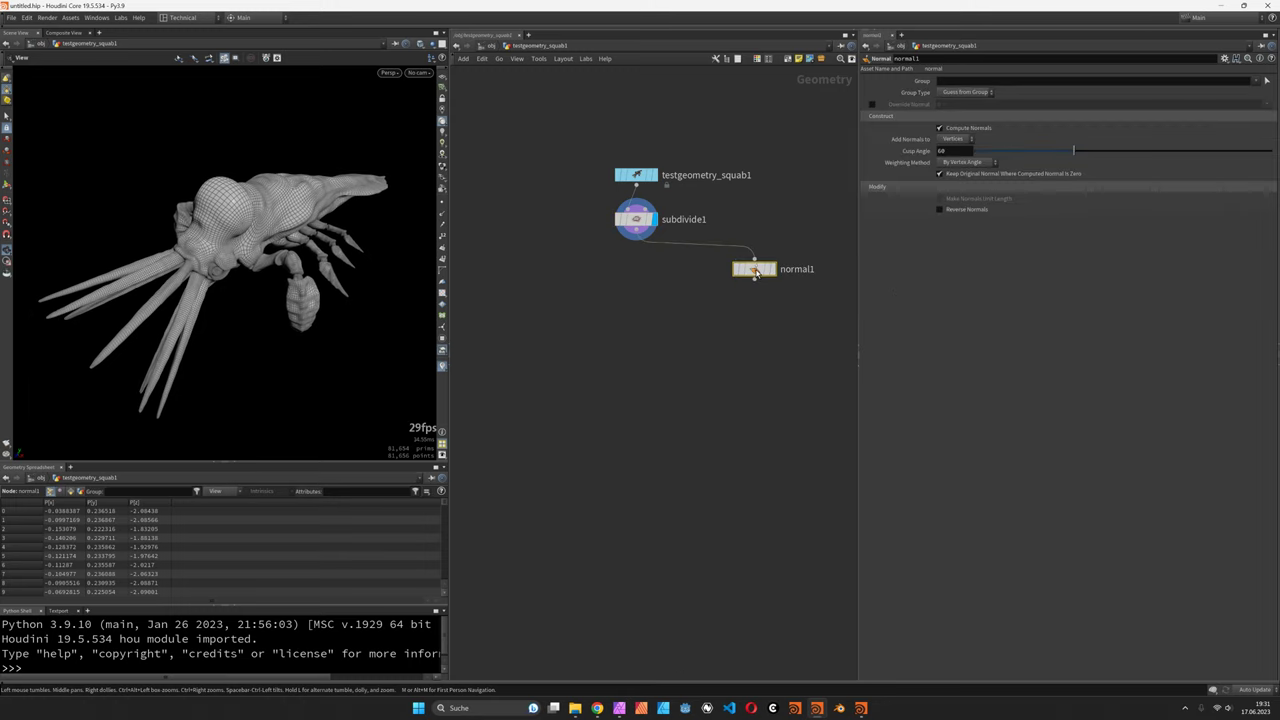
{"action": "mouse_move", "coordinate": [460, 226]}
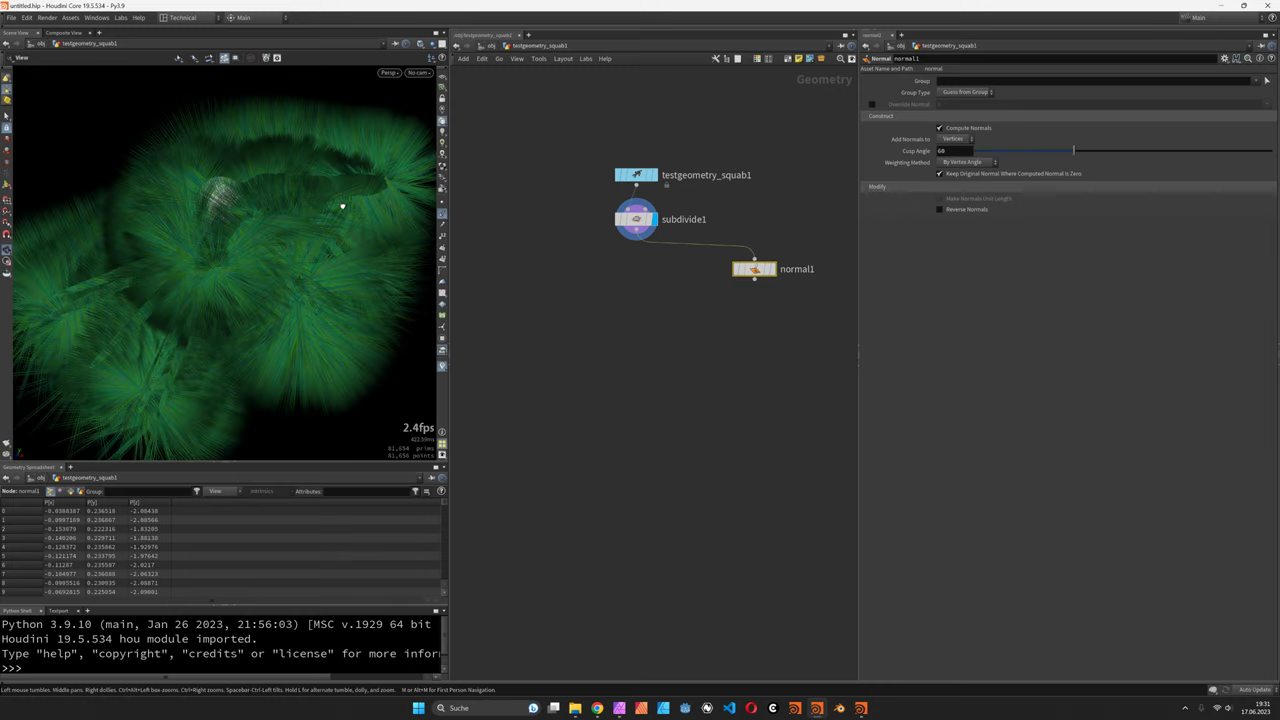
- Set normal1 to add normals to Points with Reverse Normals enabled, wired after subdivide1
{"action": "left_click", "coordinate": [952, 138]}
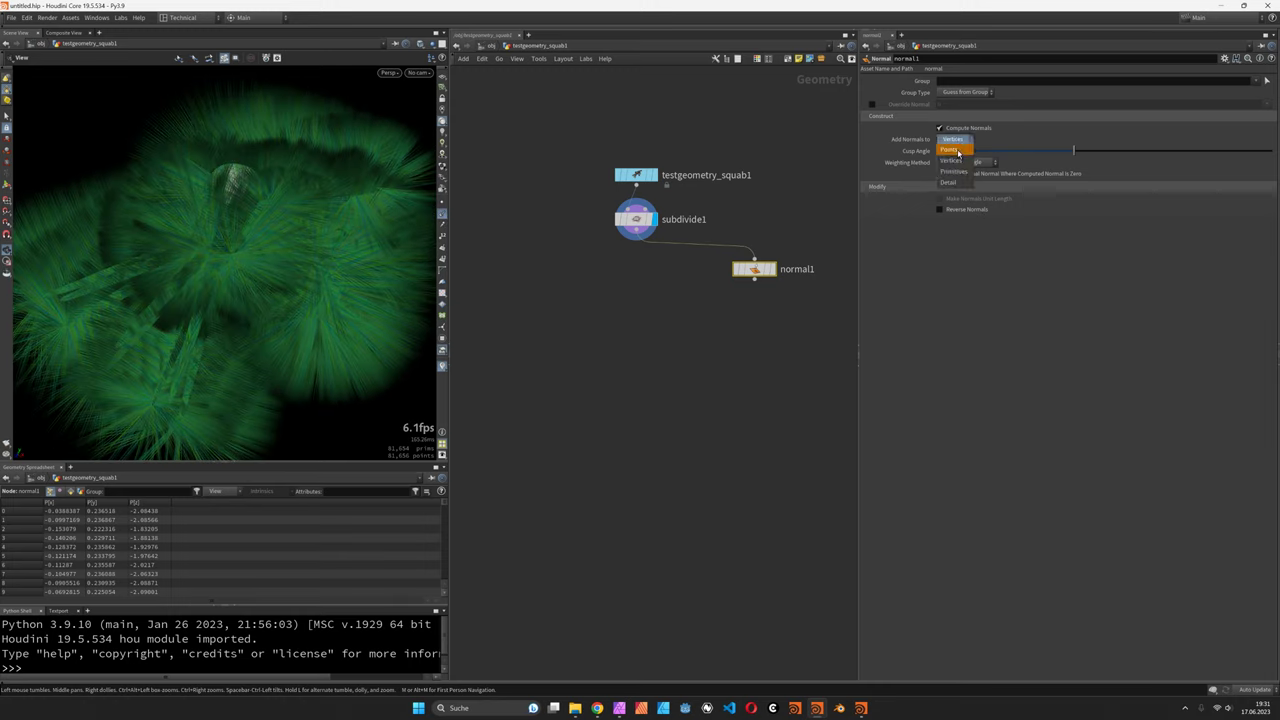
{"action": "left_click", "coordinate": [952, 148]}
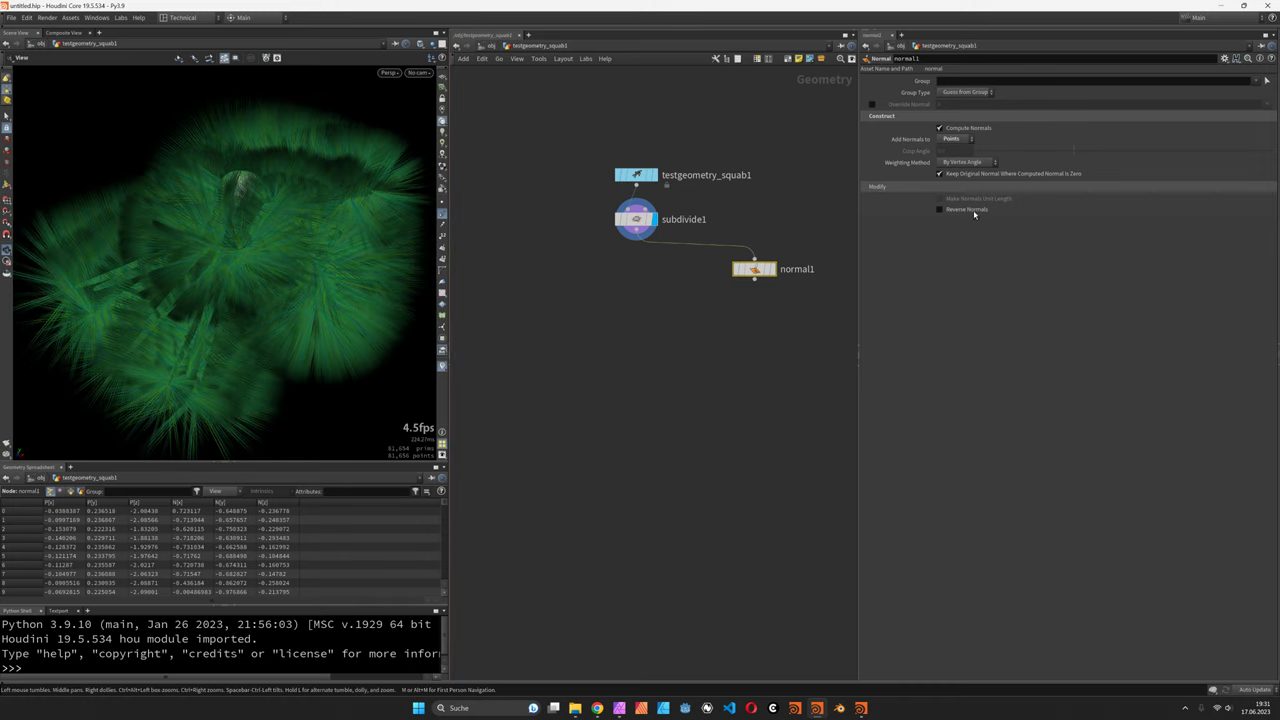
{"action": "left_click", "coordinate": [938, 210]}
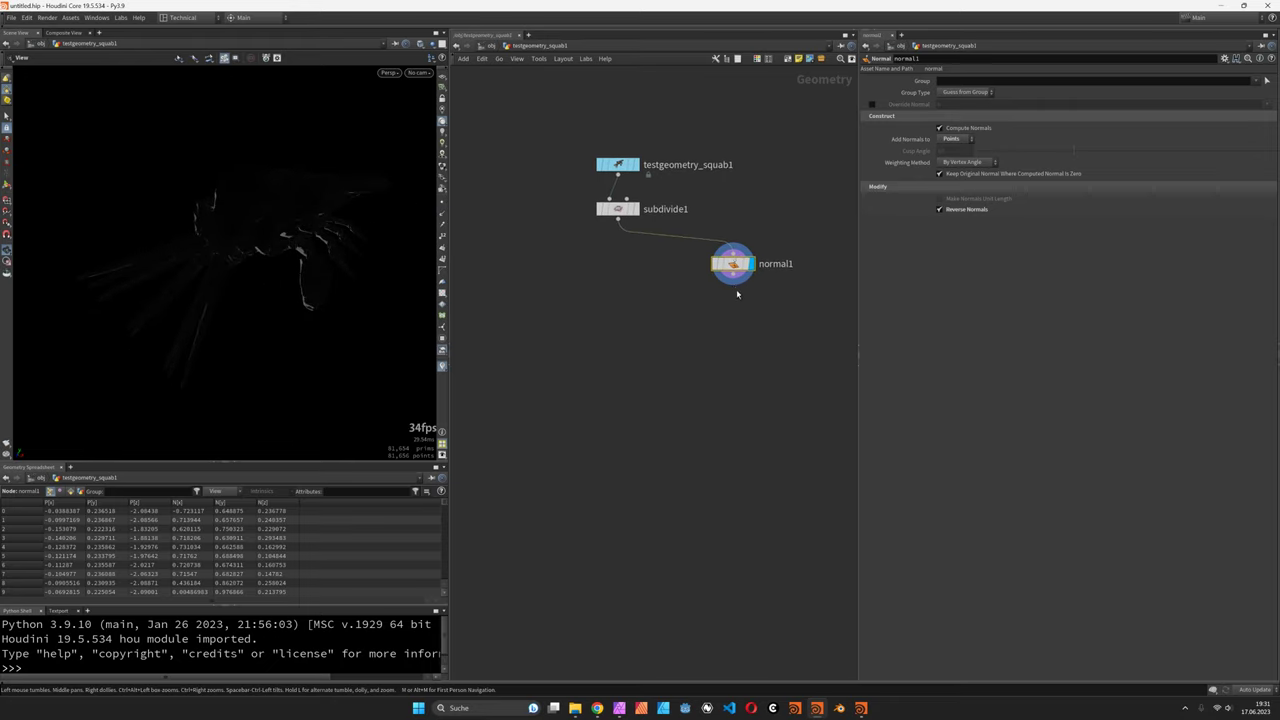
{"action": "key", "text": "Tab"}
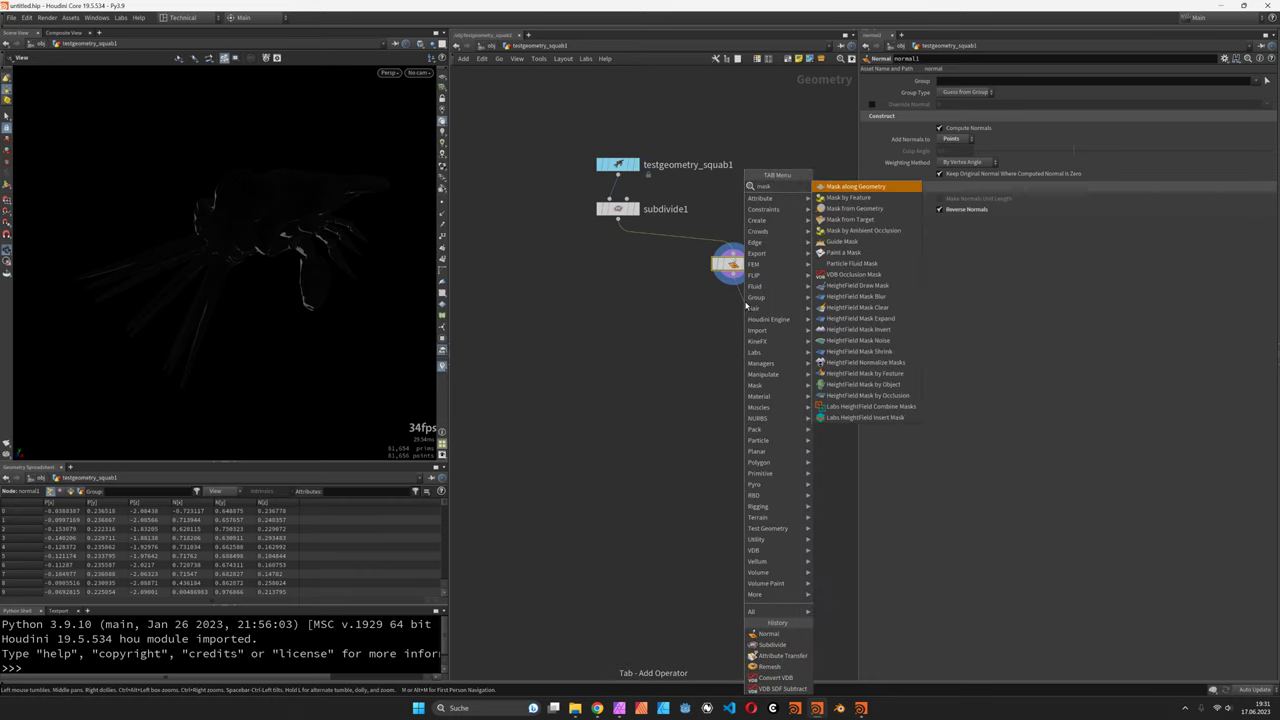
- Add maskbyfeature1 with Calculate Ambient Occlusion enabled and its Sampling section expanded
{"action": "left_click", "coordinate": [844, 208]}
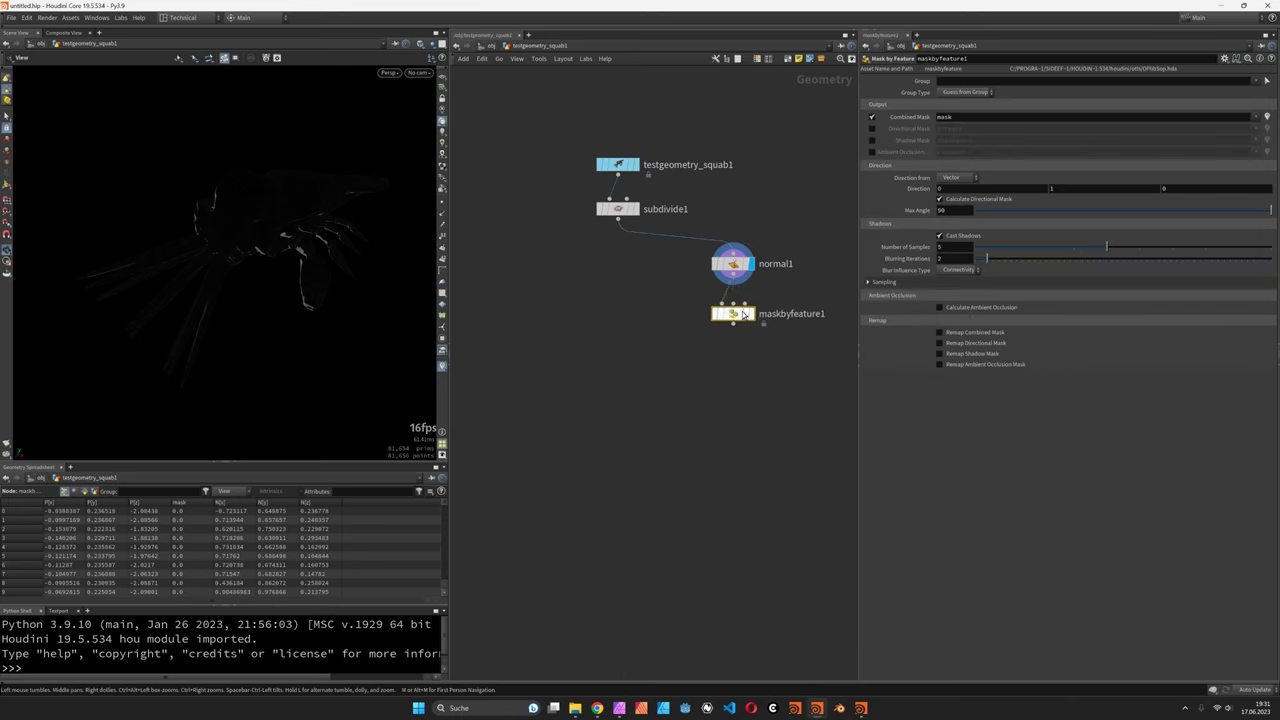
{"action": "left_click", "coordinate": [938, 308]}
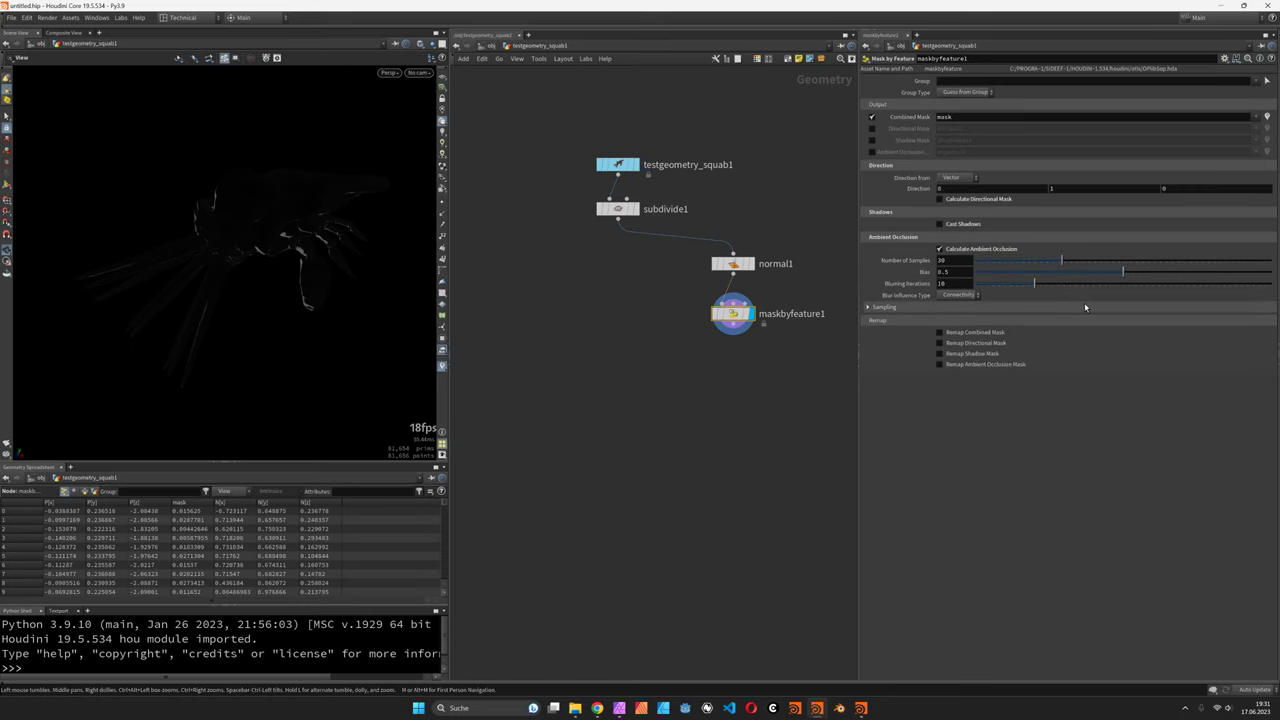
{"action": "mouse_move", "coordinate": [900, 308]}
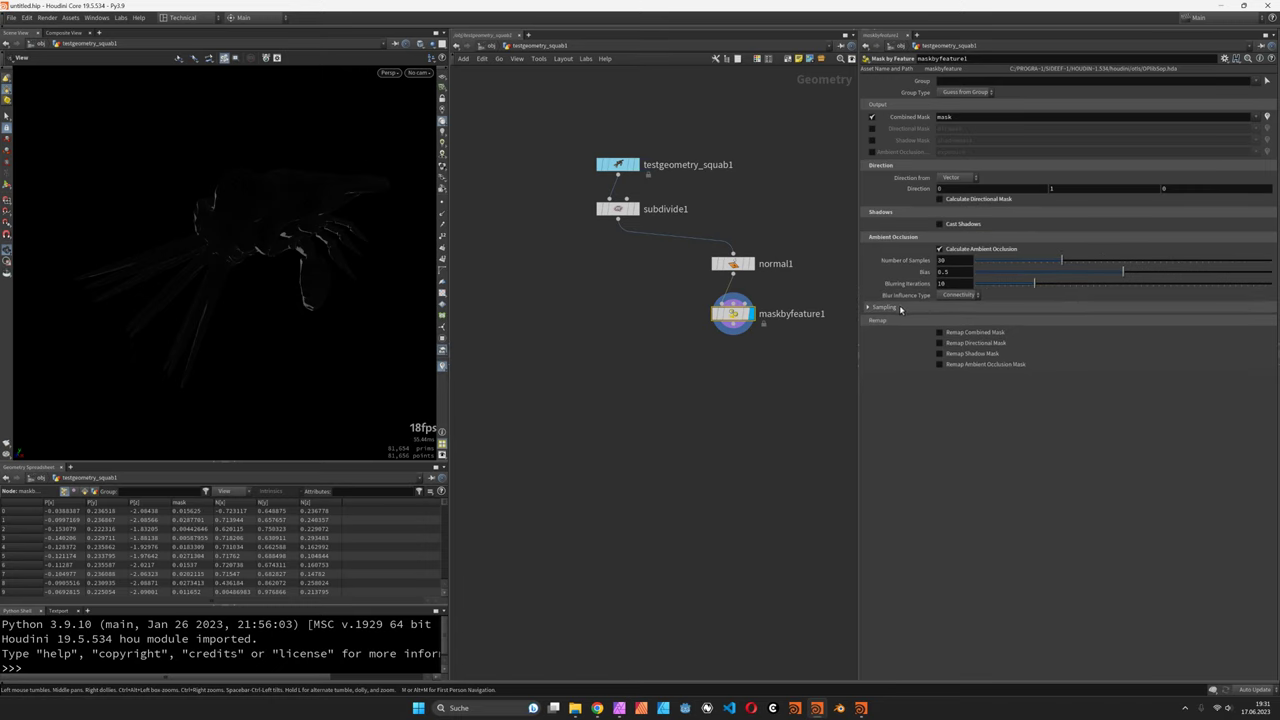
{"action": "left_click", "coordinate": [868, 308]}
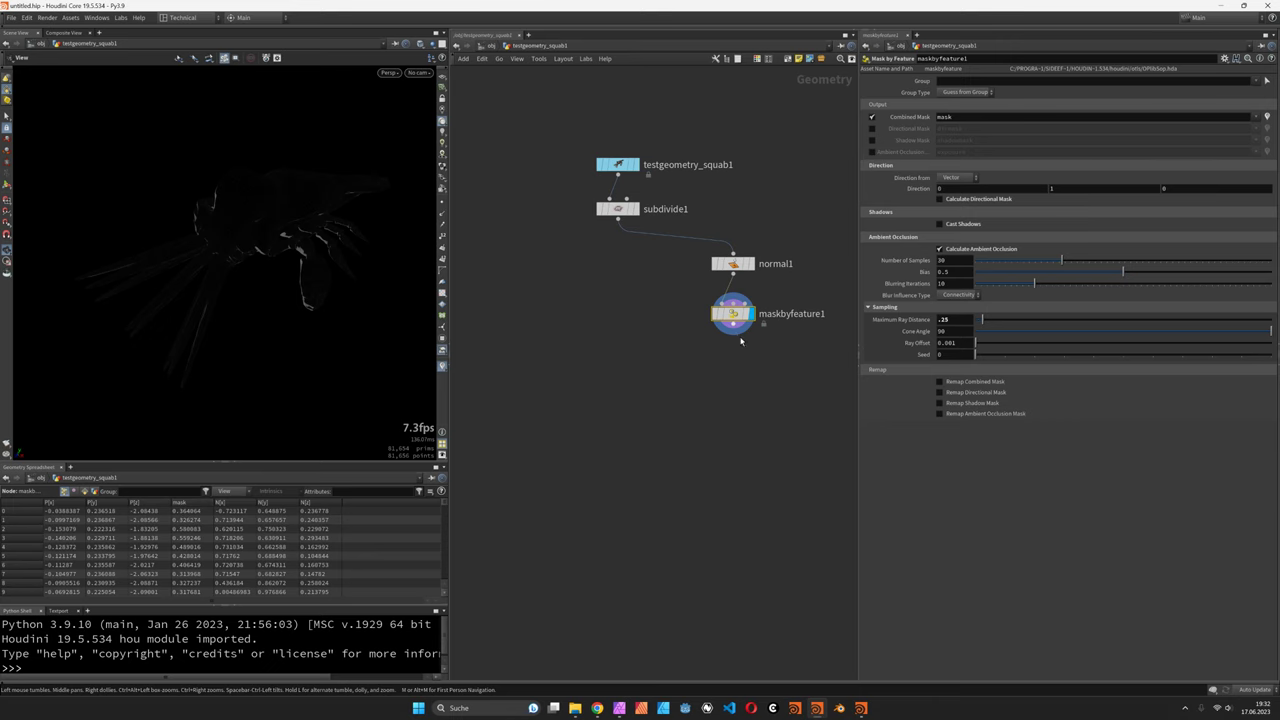
- Add a Cluster Points SOP after maskbyfeature1 and lower its Clusters count
{"action": "key", "text": "Tab"}
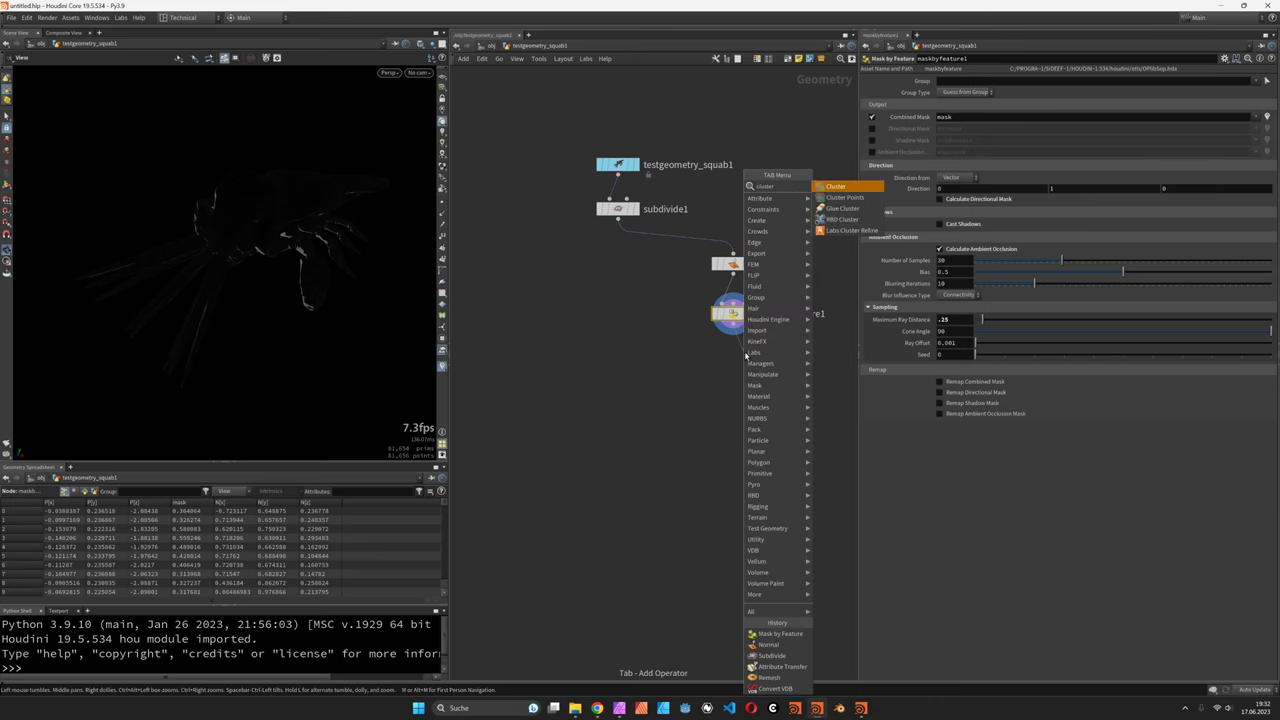
{"action": "left_click", "coordinate": [846, 196]}
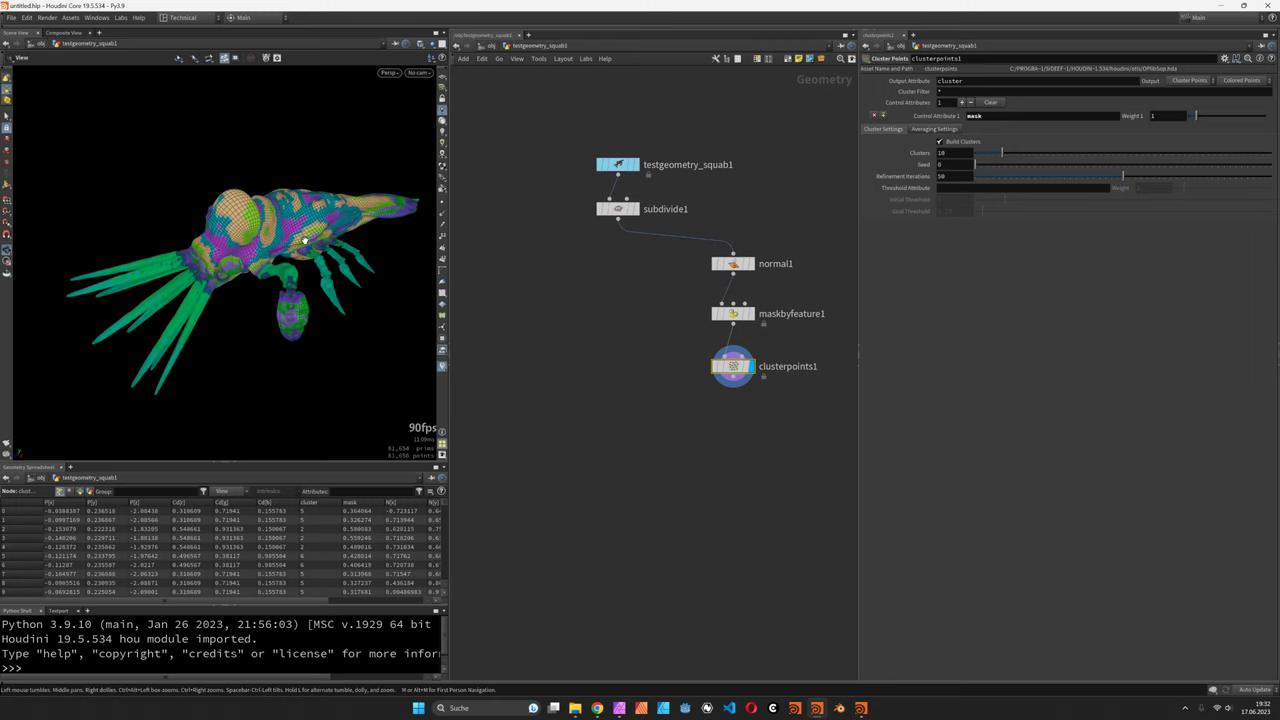
{"action": "mouse_move", "coordinate": [800, 100]}
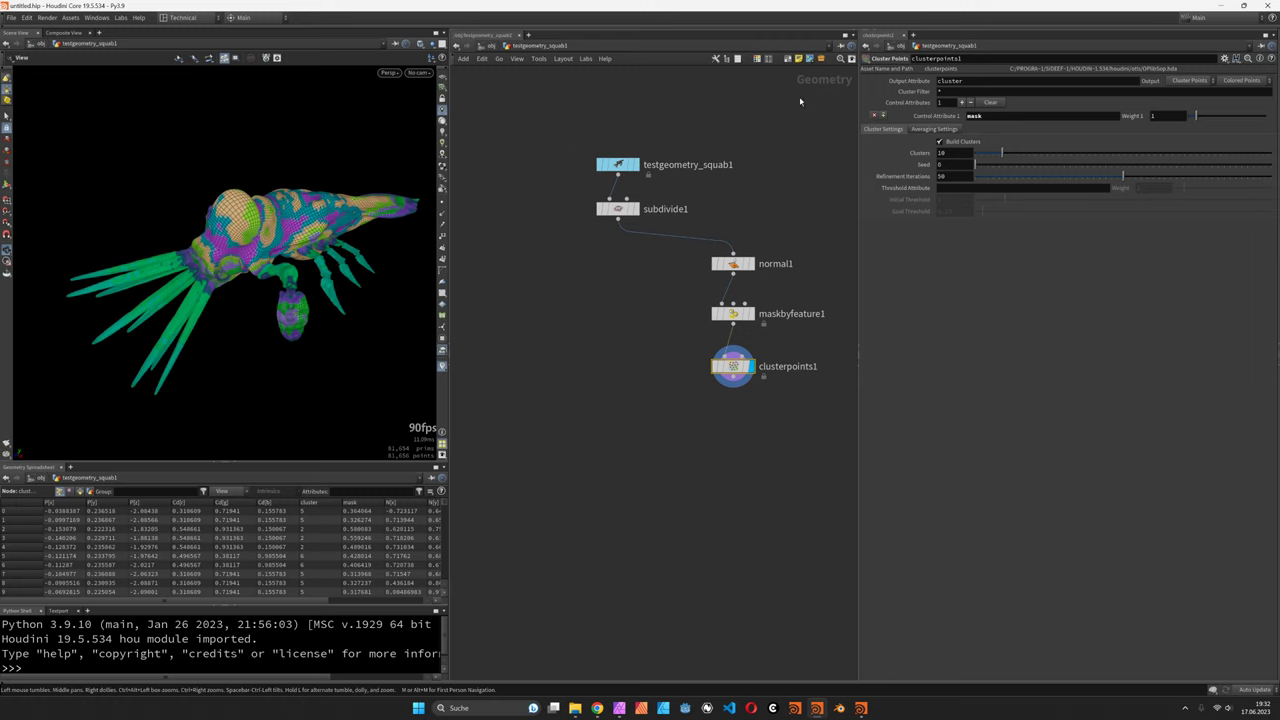
{"action": "left_click", "coordinate": [942, 152]}
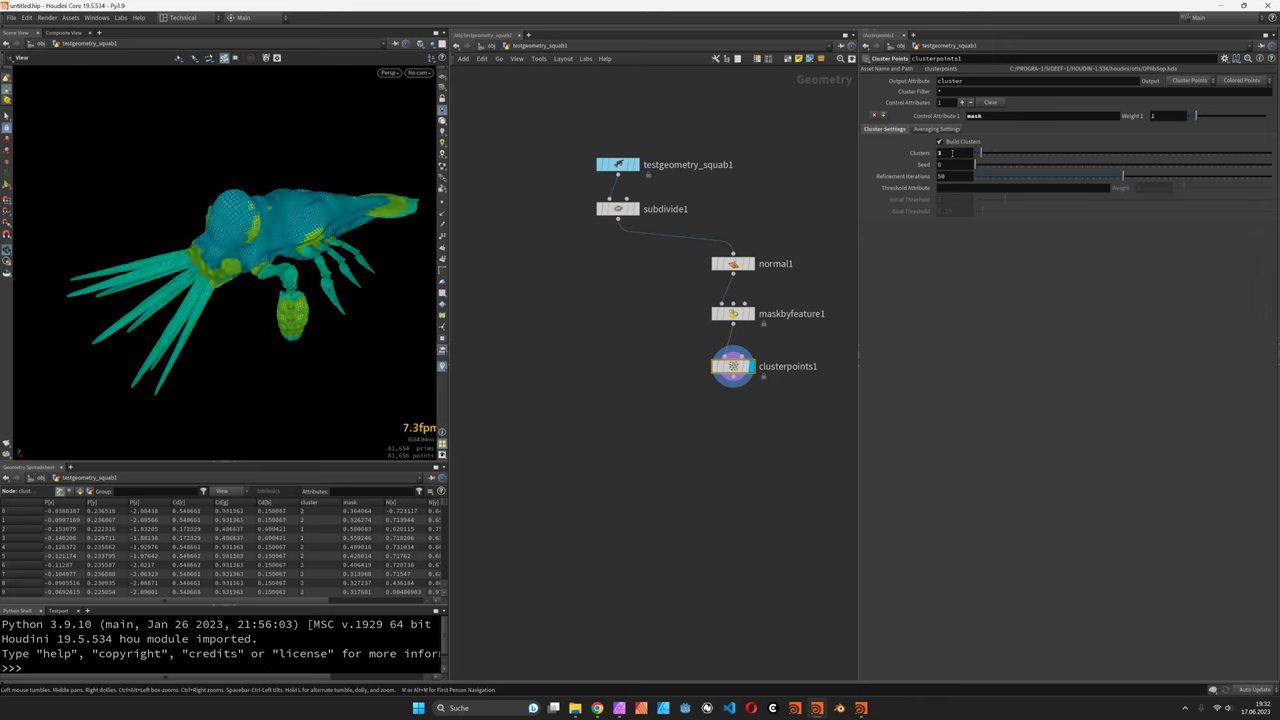
{"action": "mouse_move", "coordinate": [876, 176]}
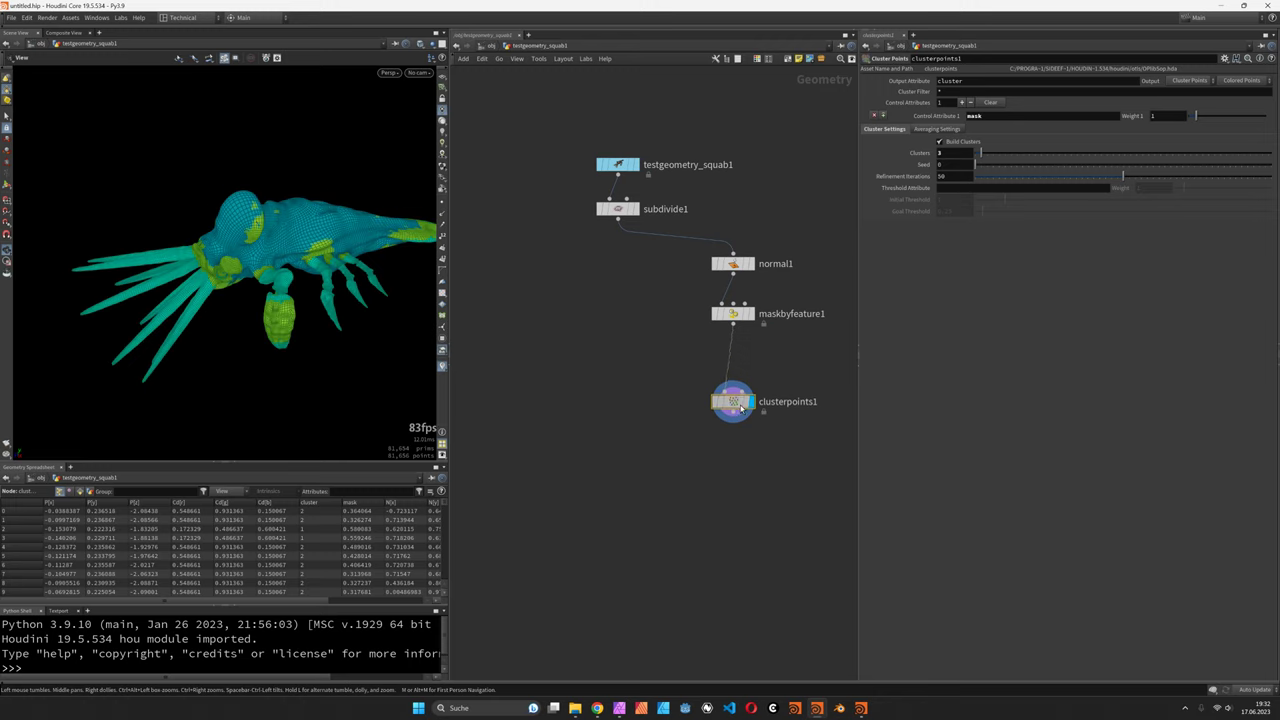
- Insert Attribute Blur before clusterpoints1, then Attribute Promote moving cluster from Point to Primitive
{"action": "key", "text": "Tab"}
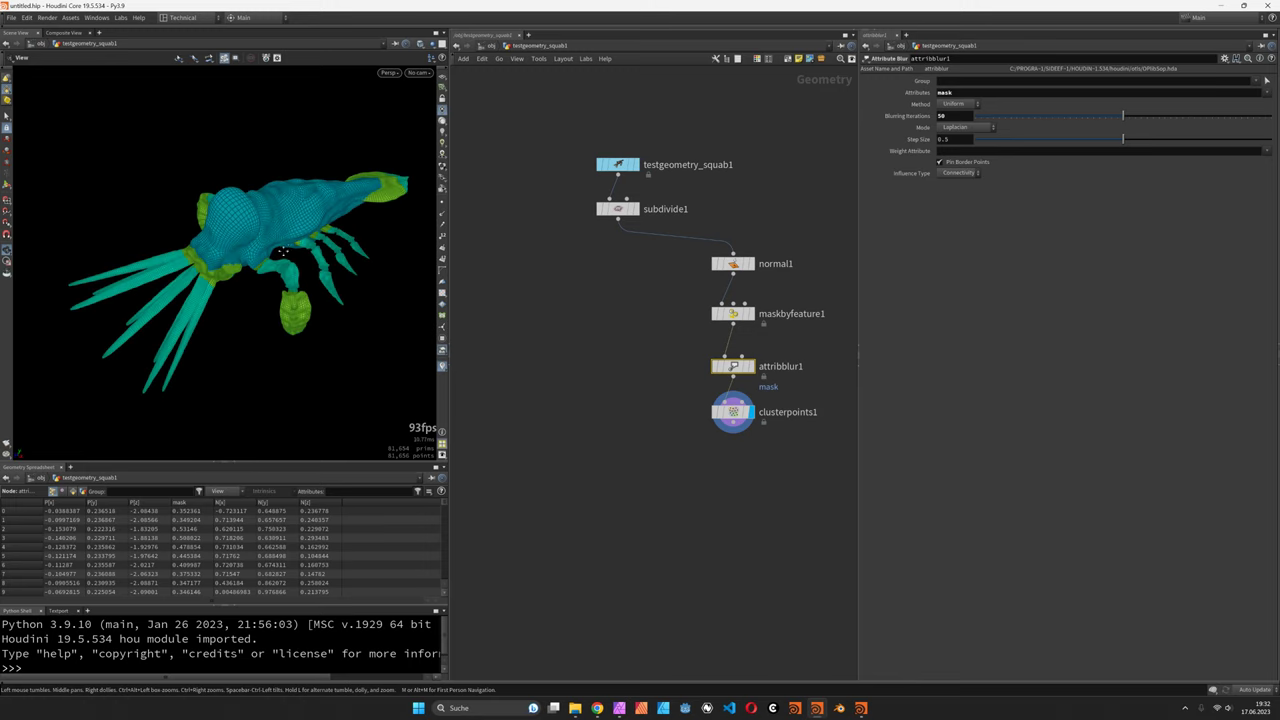
{"action": "left_click", "coordinate": [728, 412]}
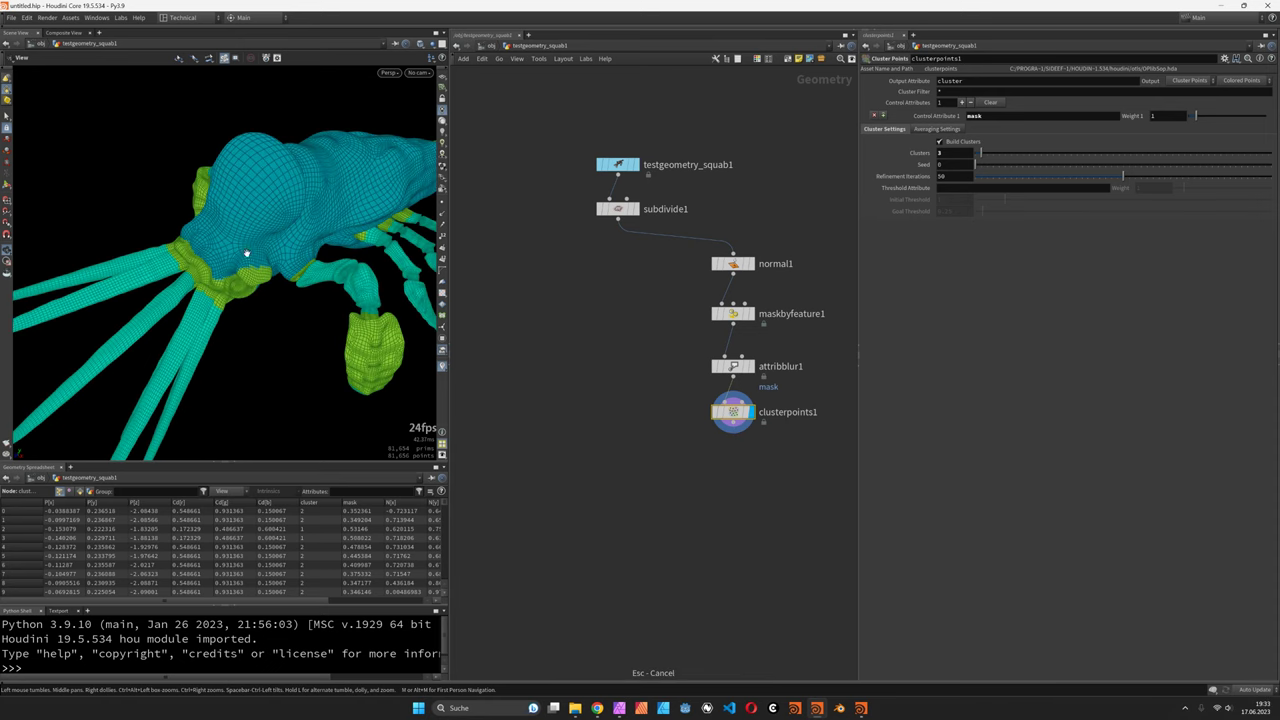
{"action": "key", "text": "Tab"}
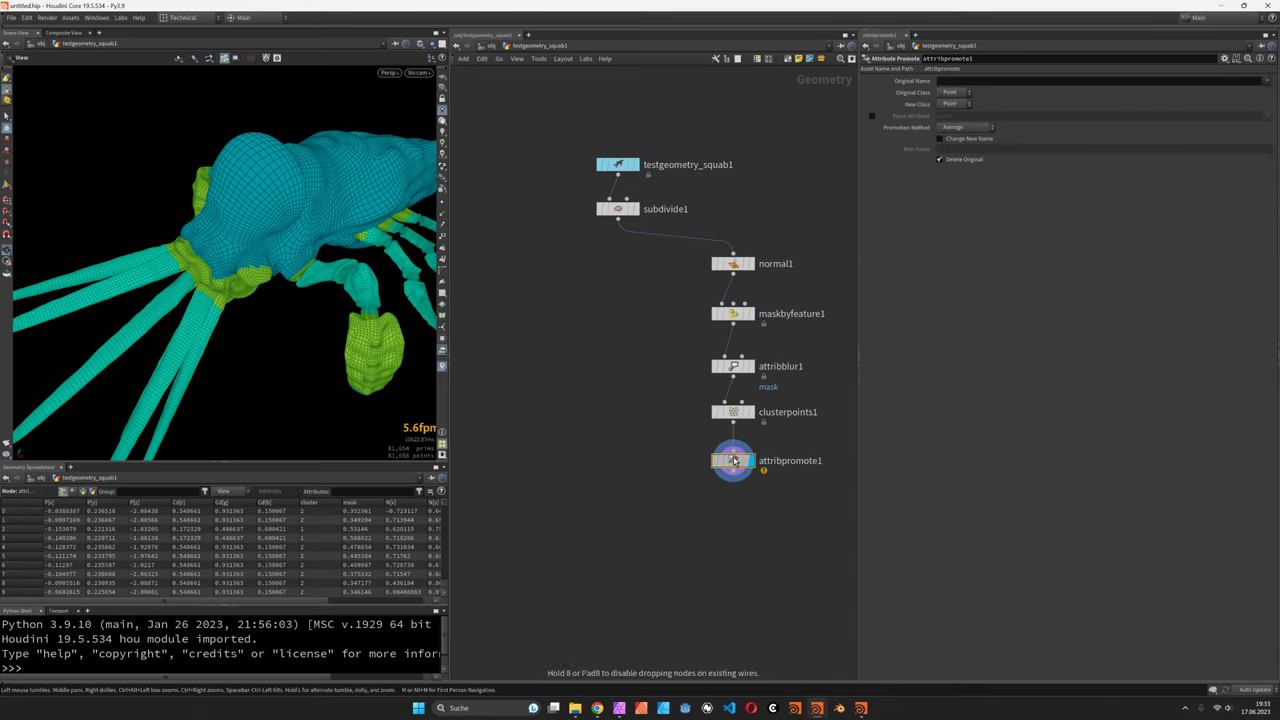
{"action": "left_click", "coordinate": [1272, 82]}
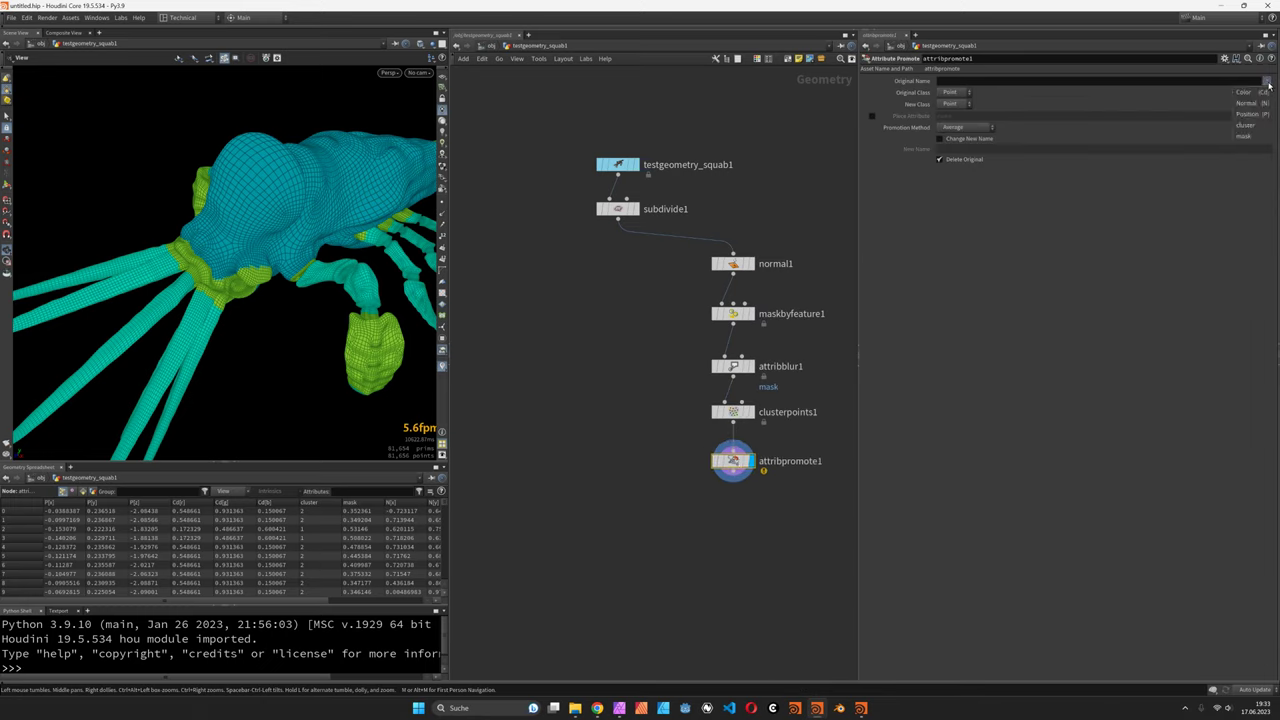
{"action": "left_click", "coordinate": [956, 104]}
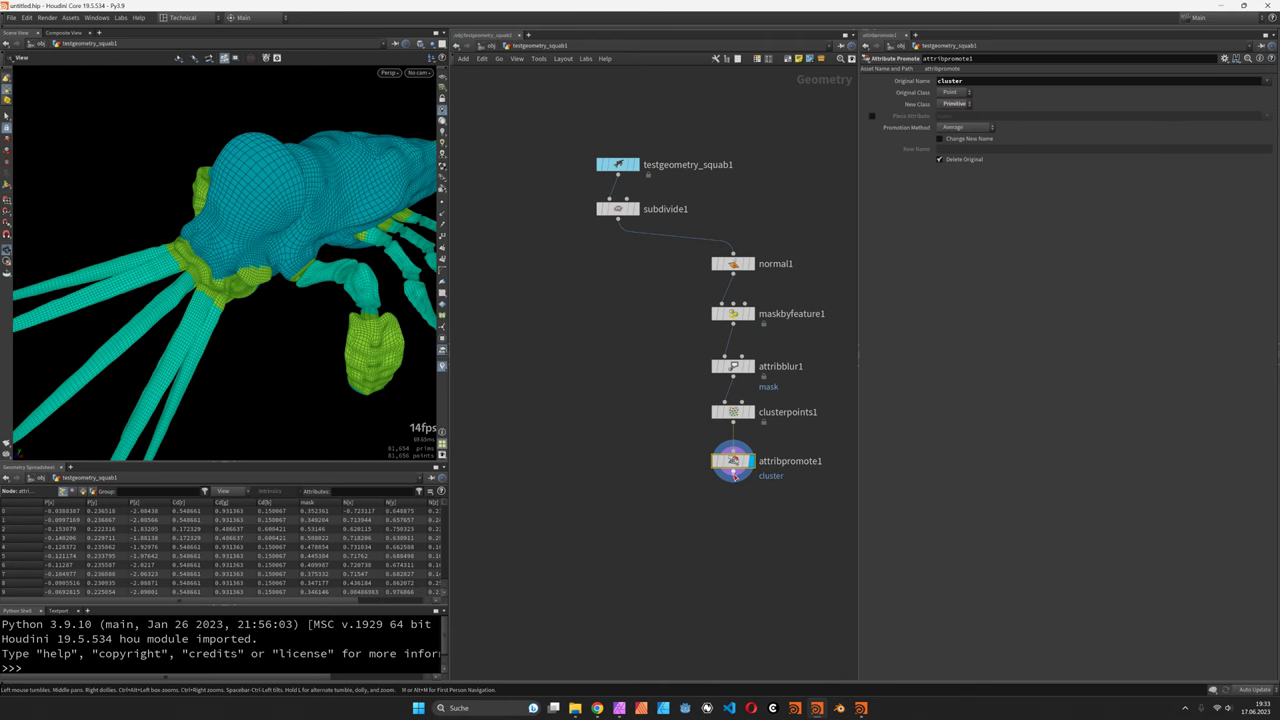
- Add a Primitive Split on the attribute 'cluster' after the promote
{"action": "key", "text": "Tab"}
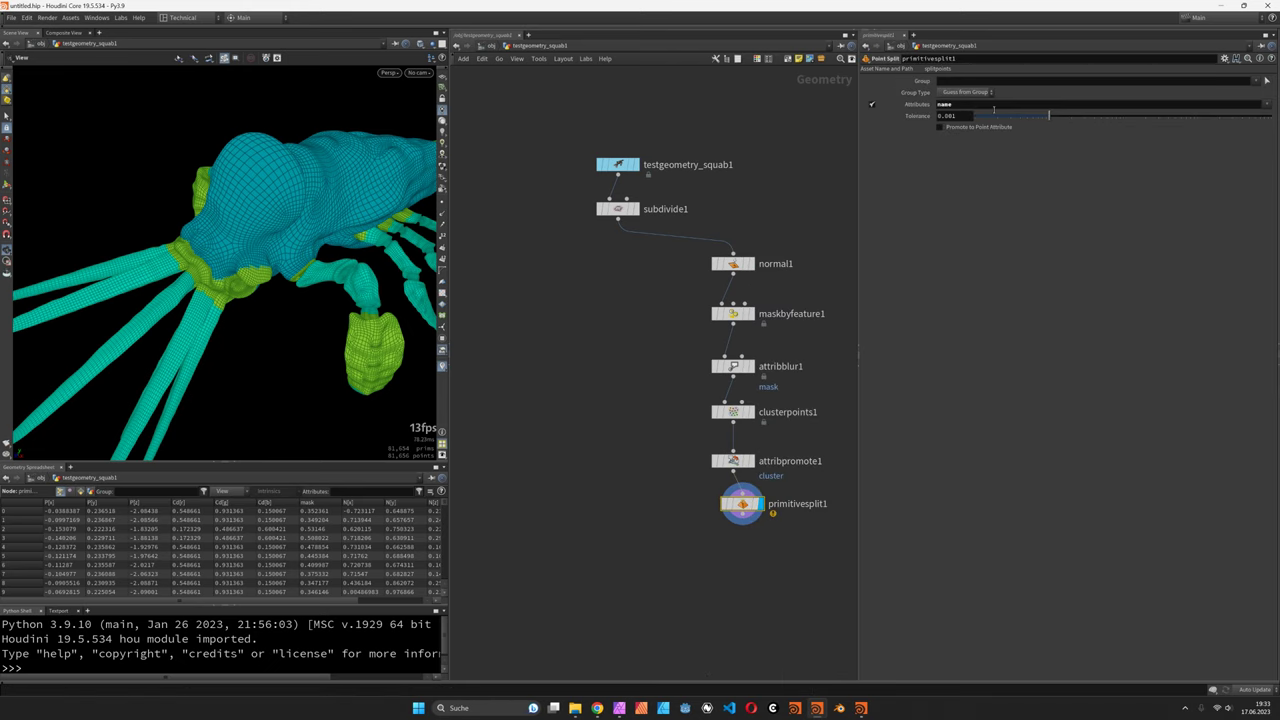
{"action": "type", "text": "cluster"}
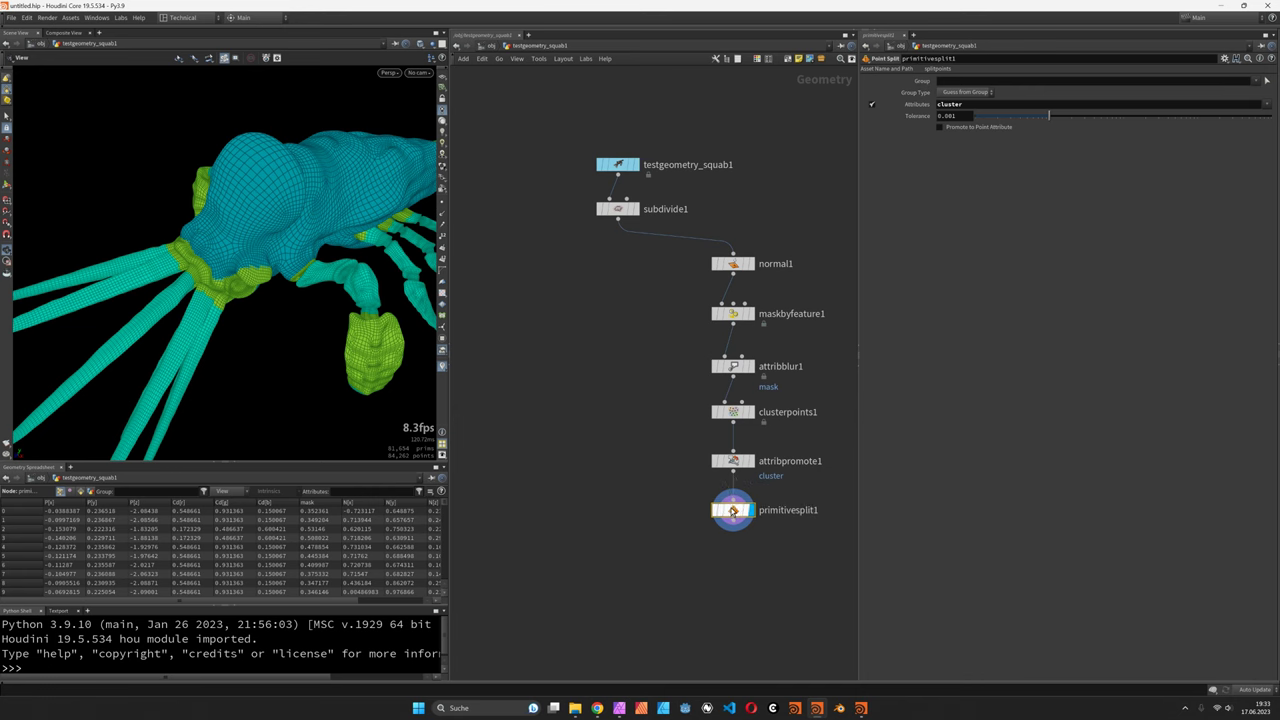
{"action": "key", "text": "Tab"}
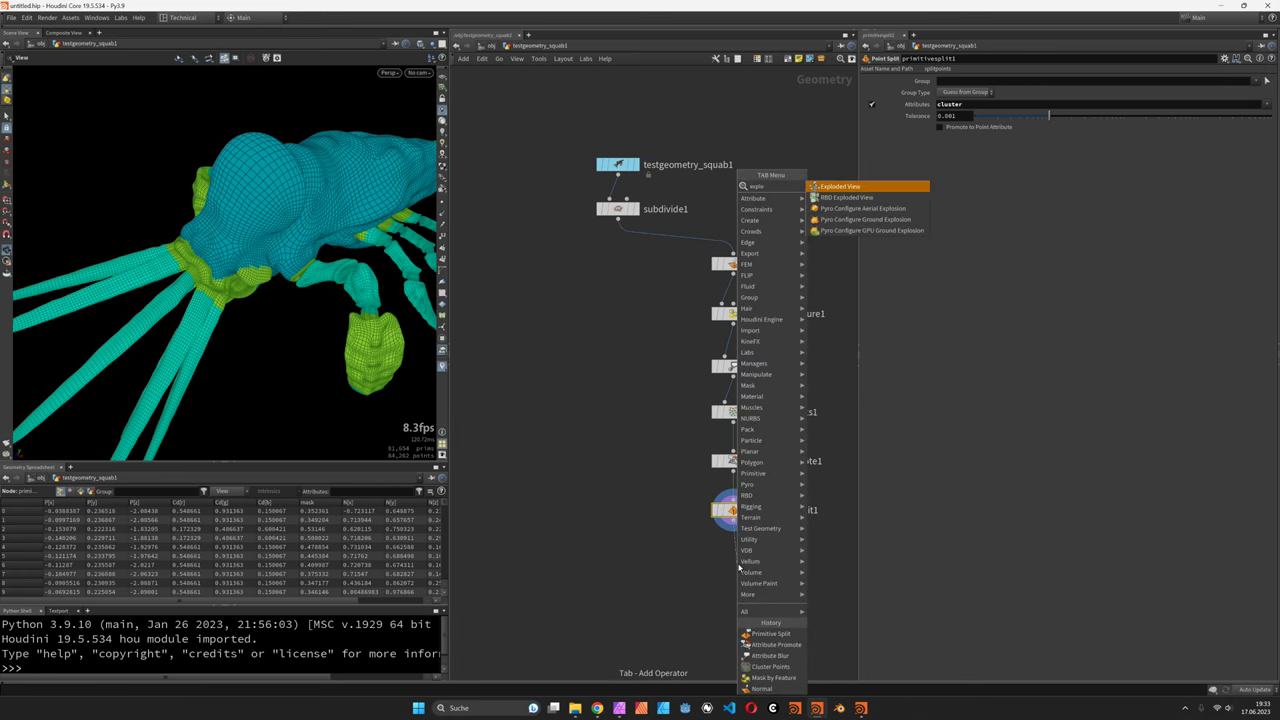
- Add Exploded View after primitivesplit1 and adjust its Uniform Scale to spread the pieces
{"action": "left_click", "coordinate": [840, 186]}
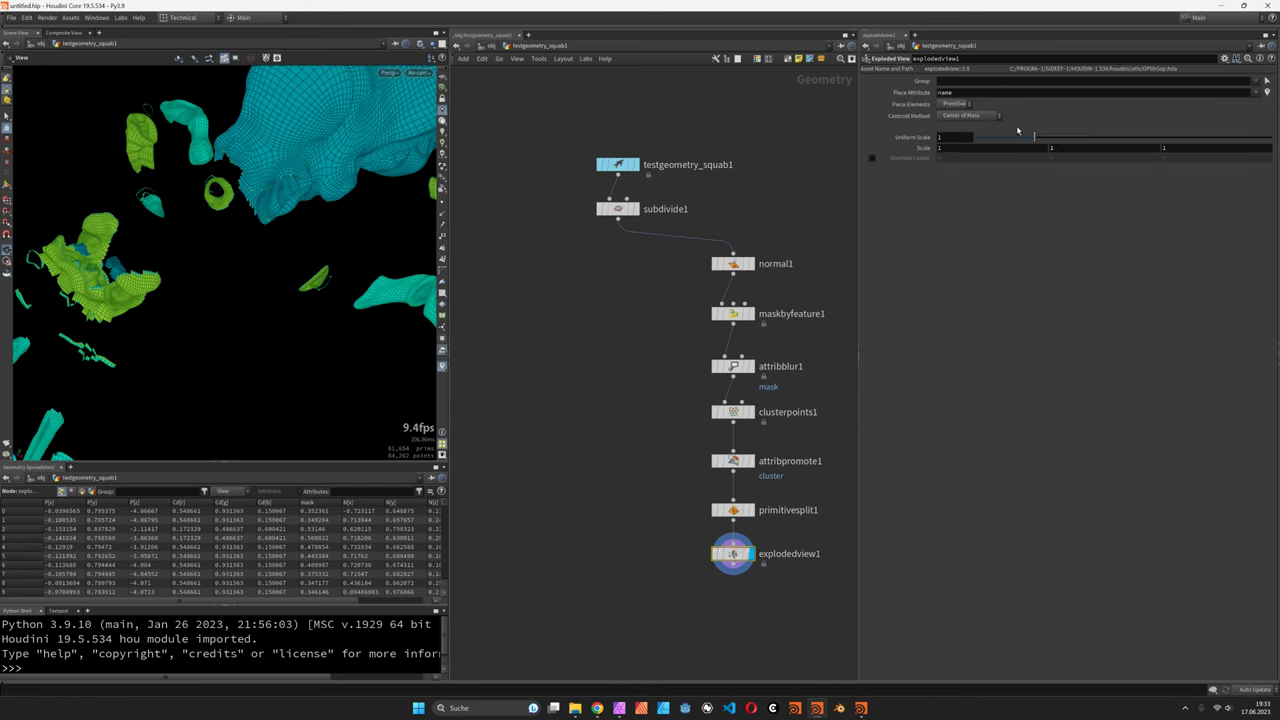
{"action": "left_click_drag", "start_coordinate": [1032, 136], "coordinate": [1000, 136]}
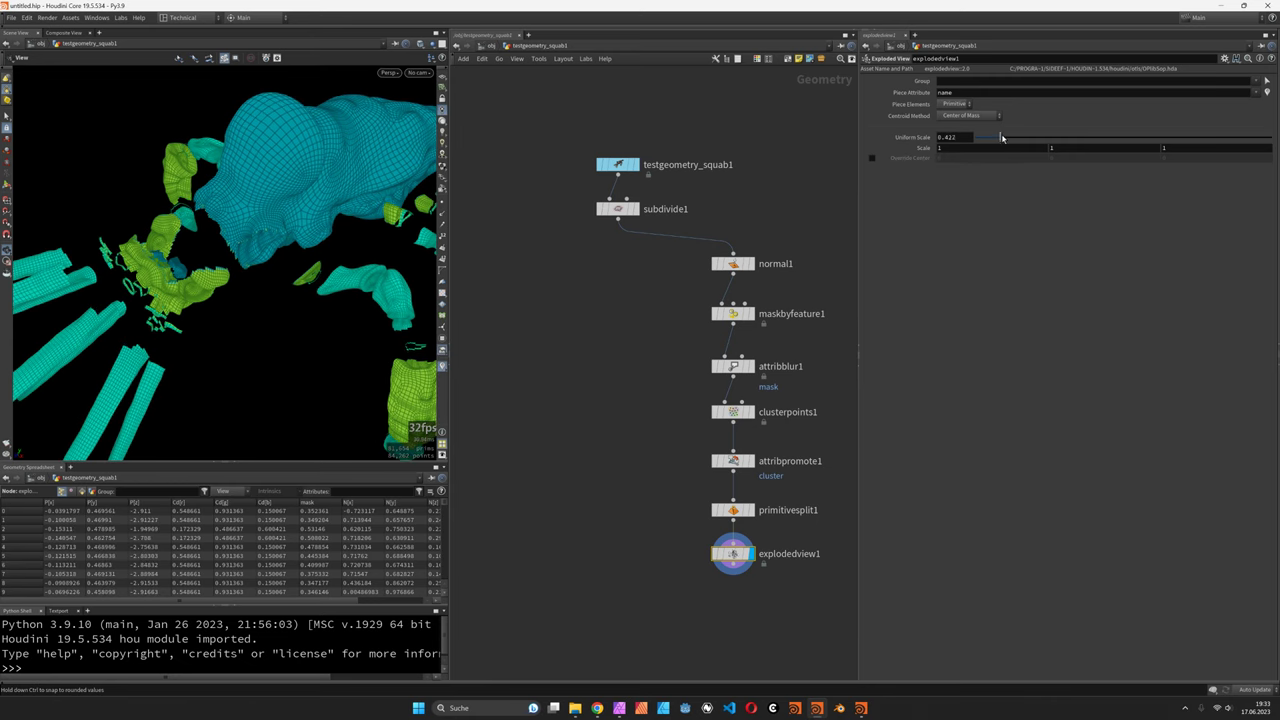
{"action": "left_click_drag", "start_coordinate": [996, 136], "coordinate": [1004, 136]}
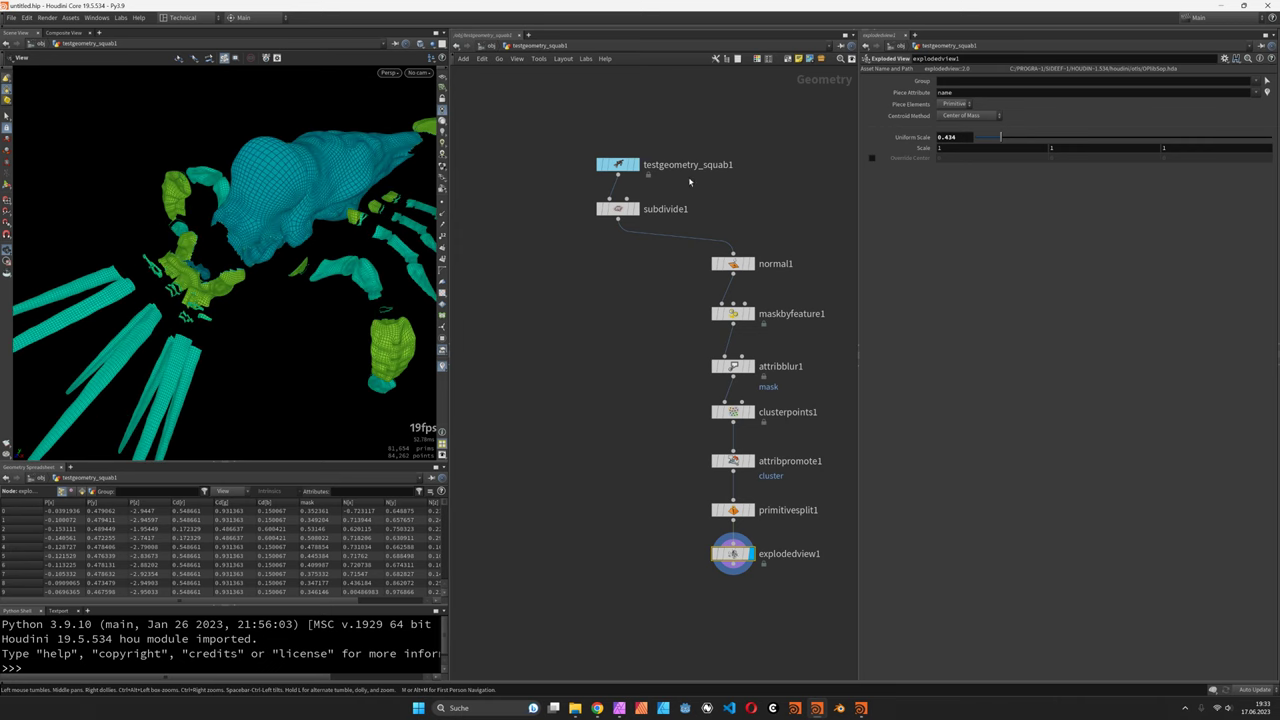
- Change the Promotion Method on attribpromote1 to a different combining mode
{"action": "left_click", "coordinate": [728, 460]}
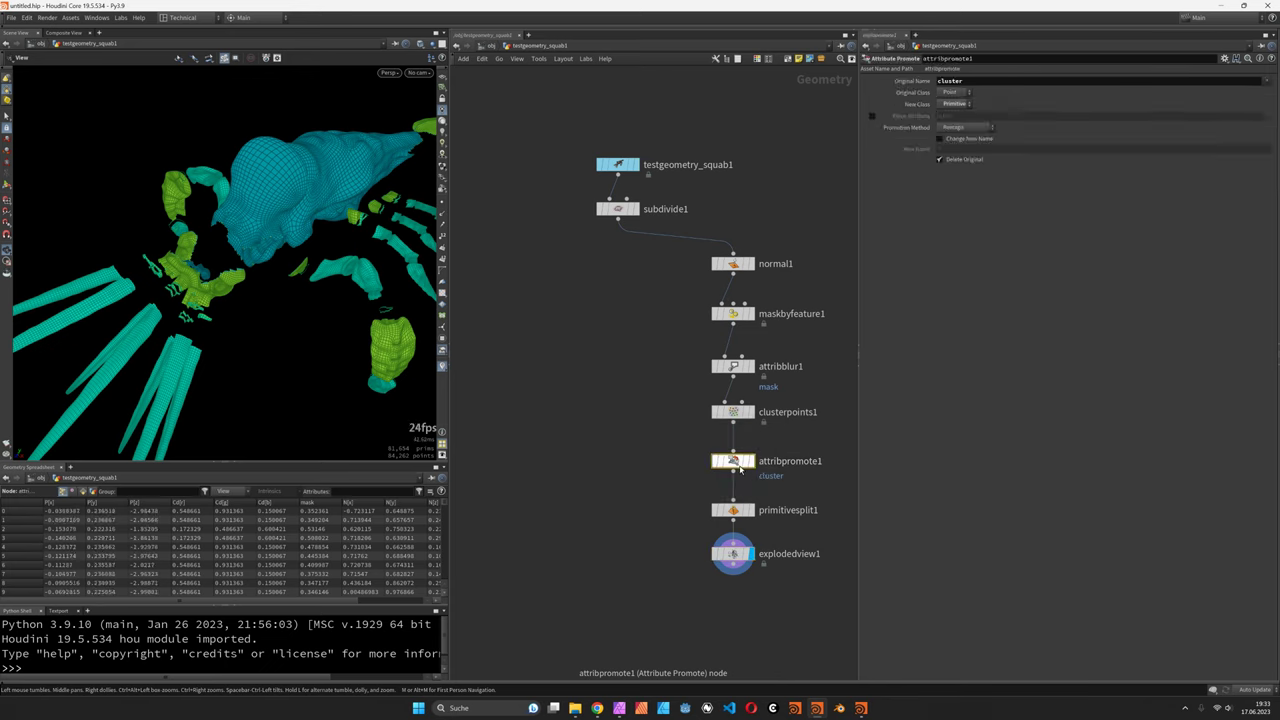
{"action": "left_click", "coordinate": [960, 128]}
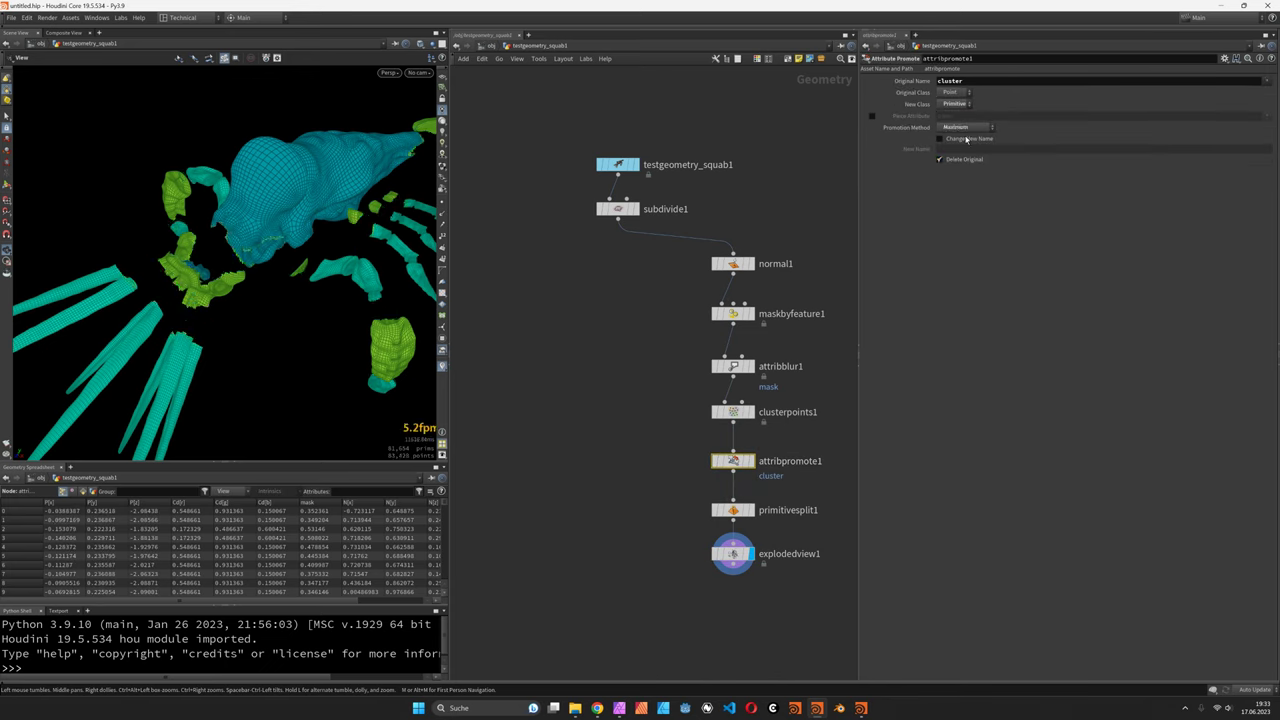
{"action": "left_click", "coordinate": [964, 128]}
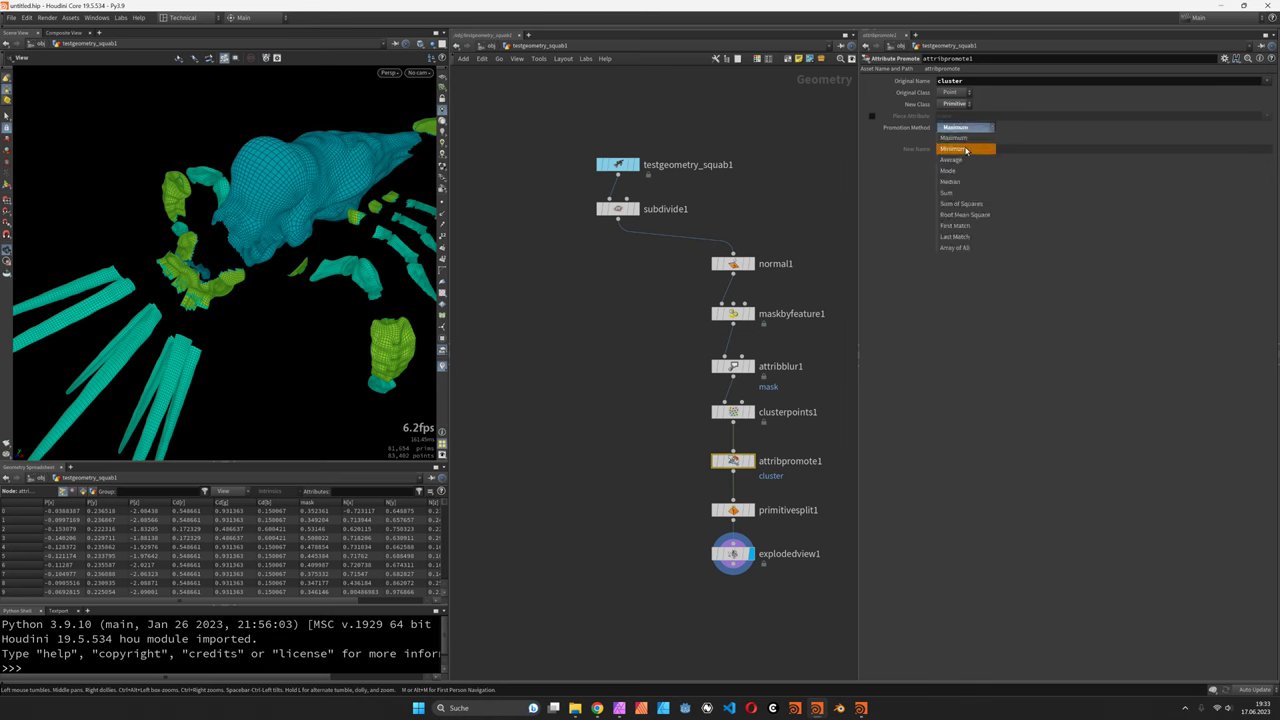
{"action": "left_click", "coordinate": [956, 148]}
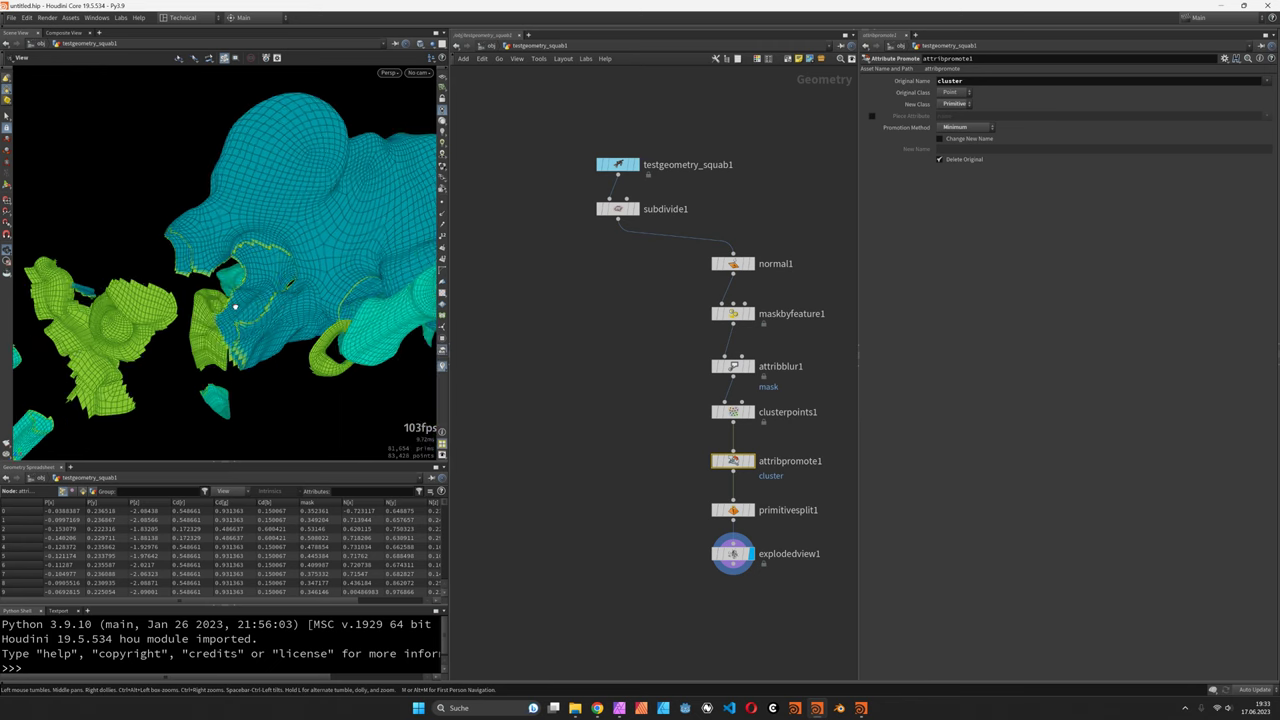
- Add a PolyFill SOP after explodedview1, then return the display to clusterpoints1
{"action": "key", "text": "Tab"}
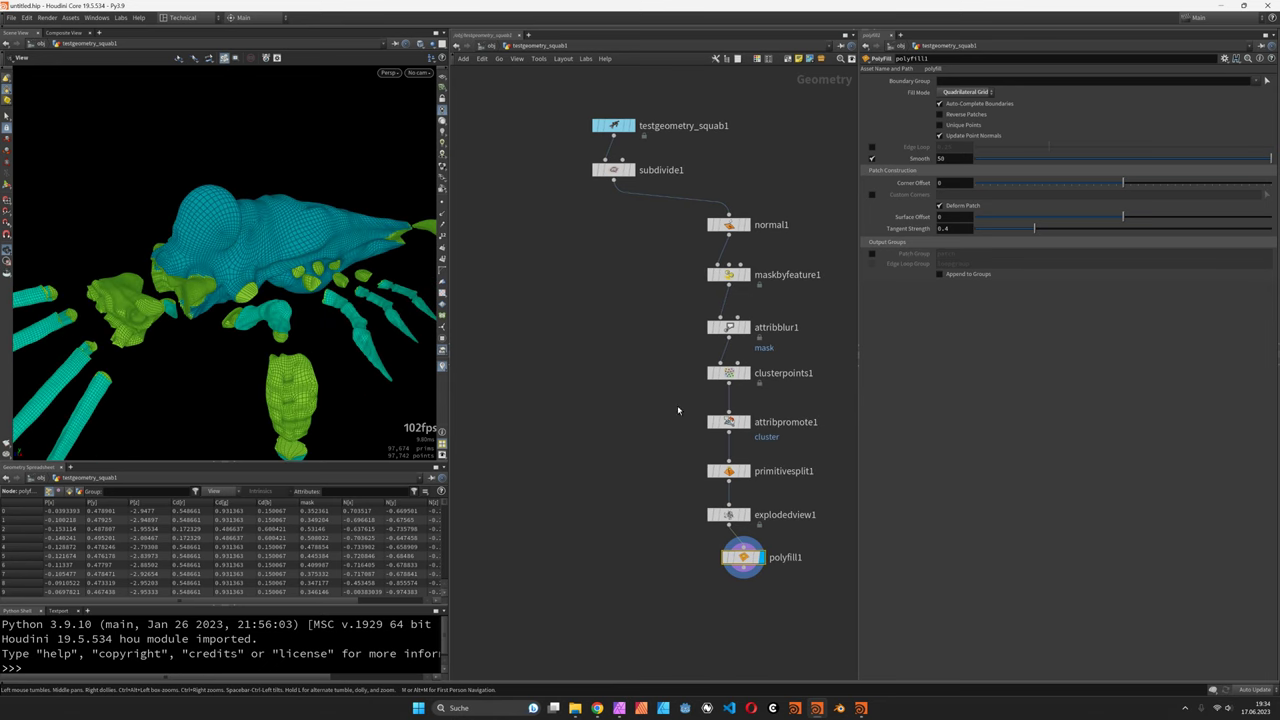
{"action": "left_click", "coordinate": [730, 374]}
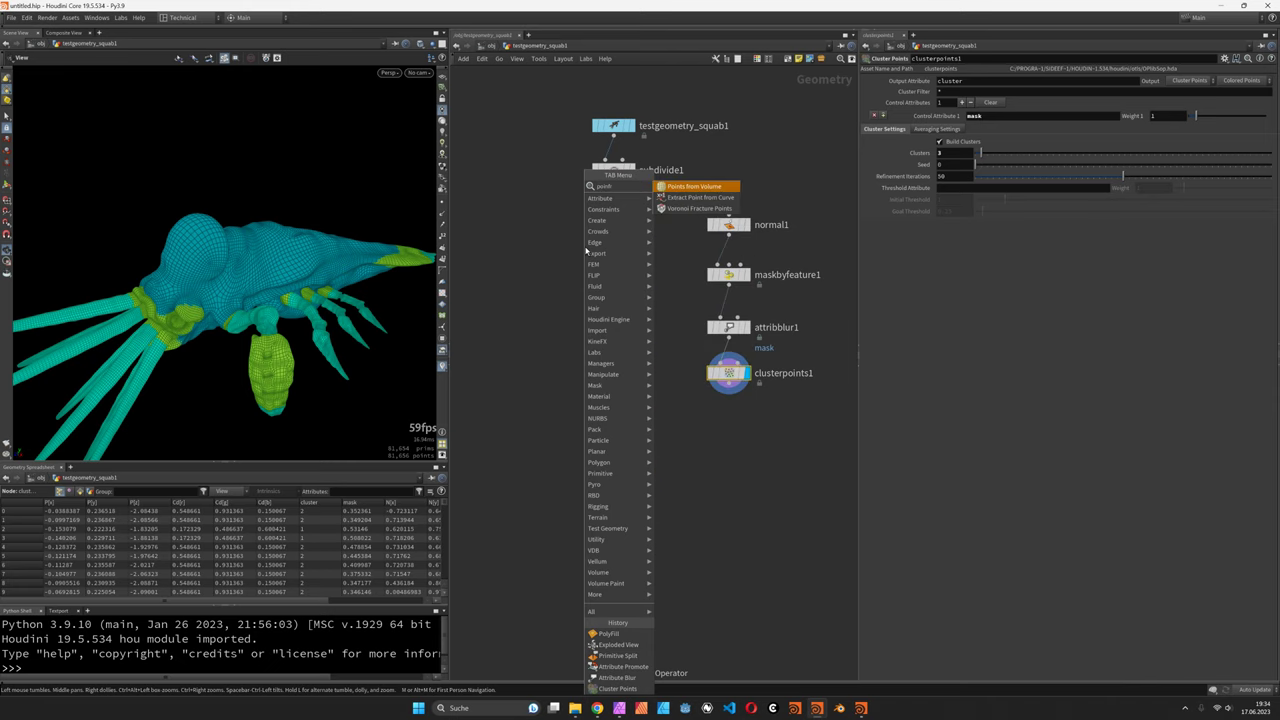
- Add Points From Volume off the subdivide and an Attribute Transfer fed by it and clusterpoints1
{"action": "left_click", "coordinate": [694, 186]}
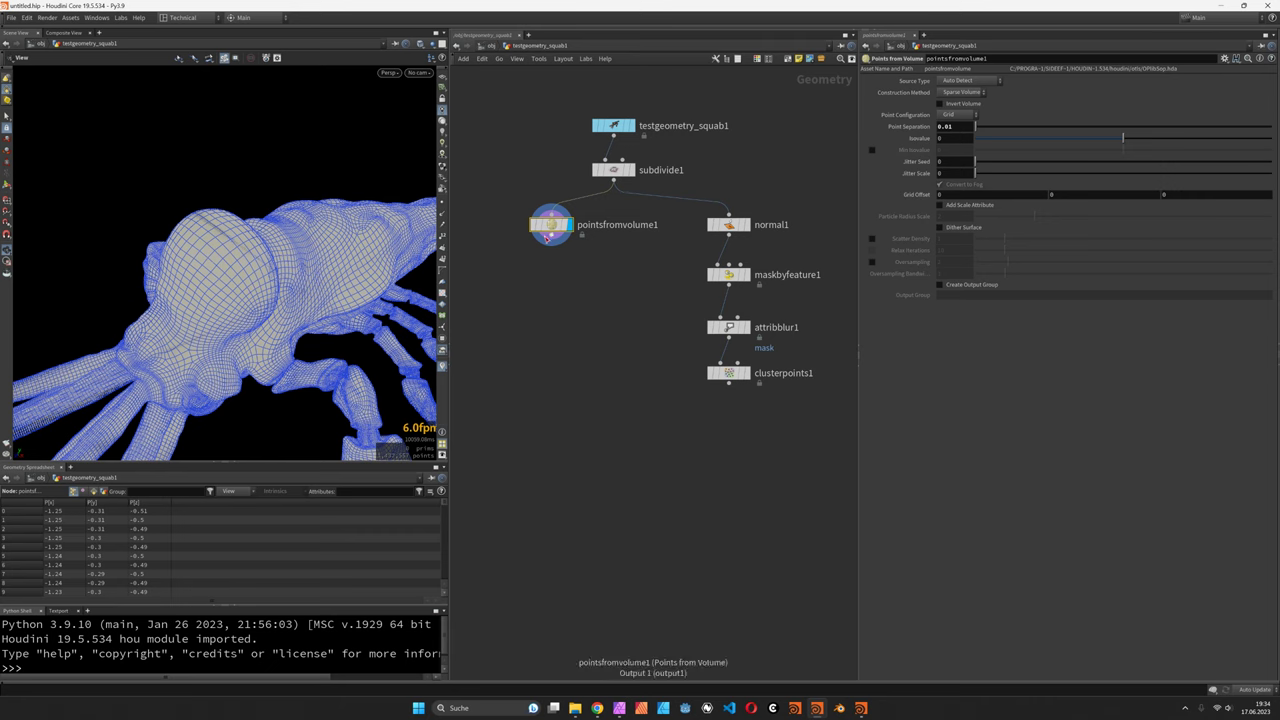
{"action": "key", "text": "Tab"}
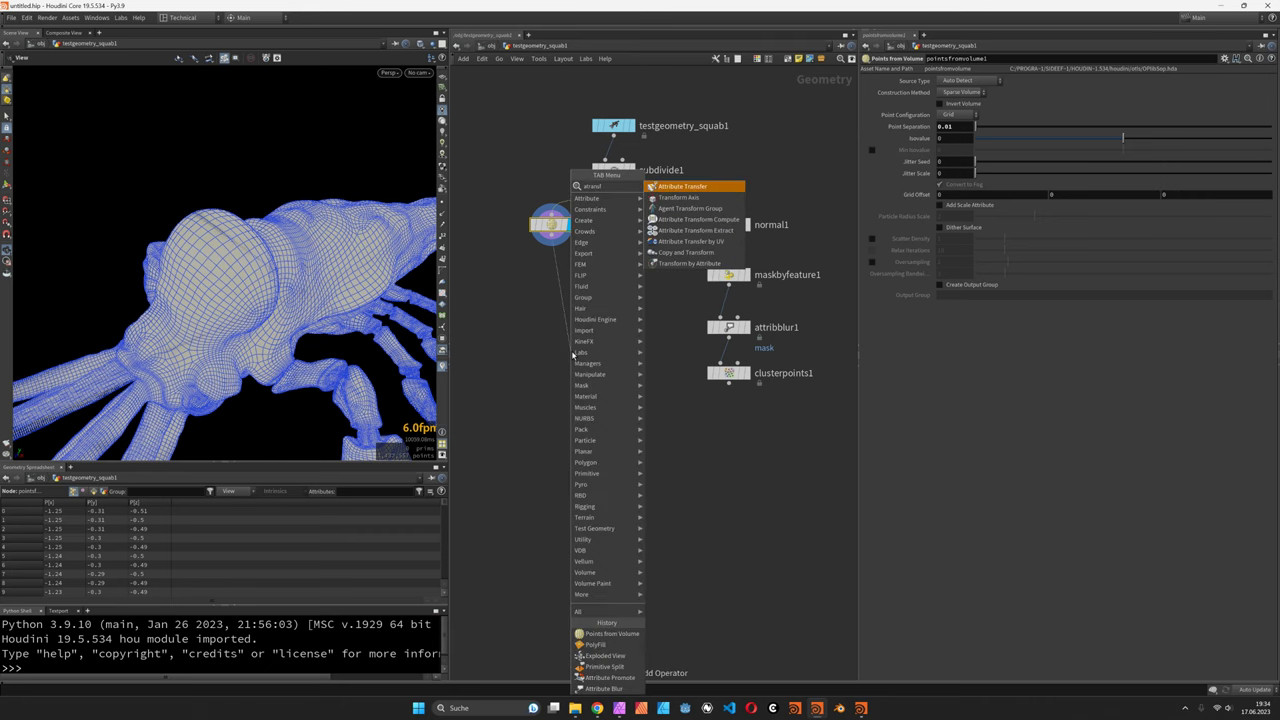
{"action": "left_click", "coordinate": [692, 186]}
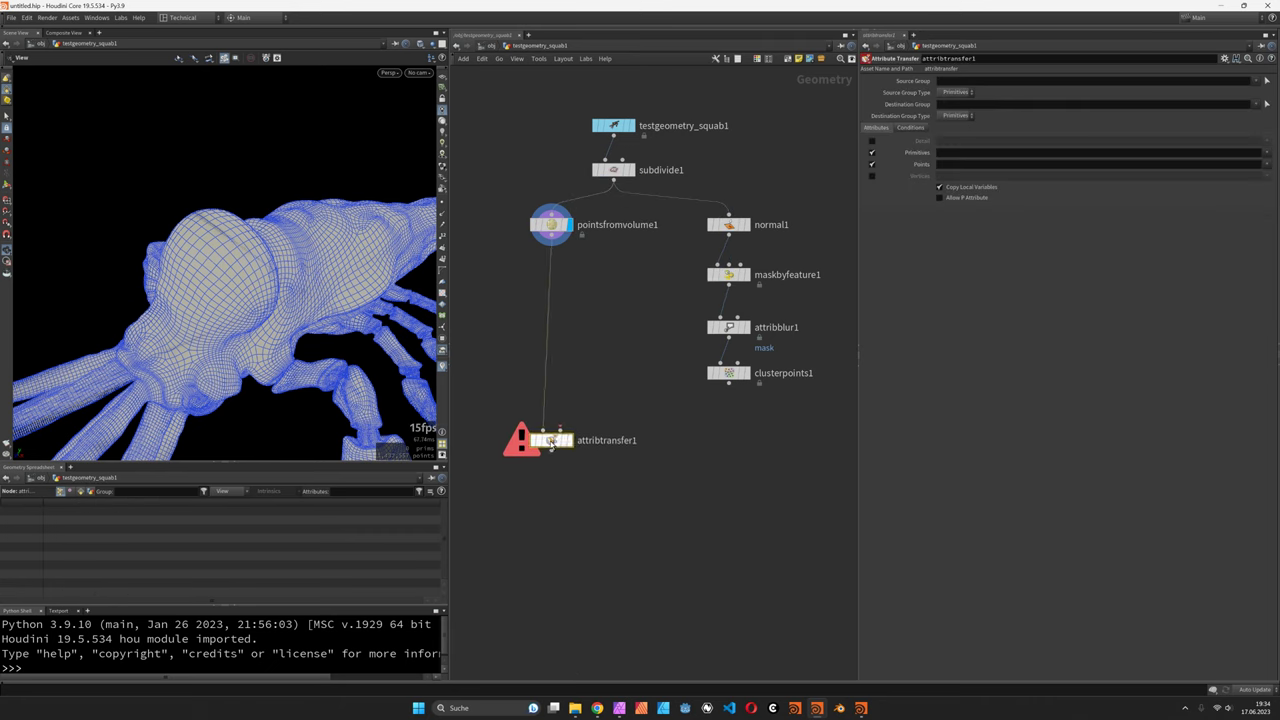
{"action": "left_click", "coordinate": [548, 440]}
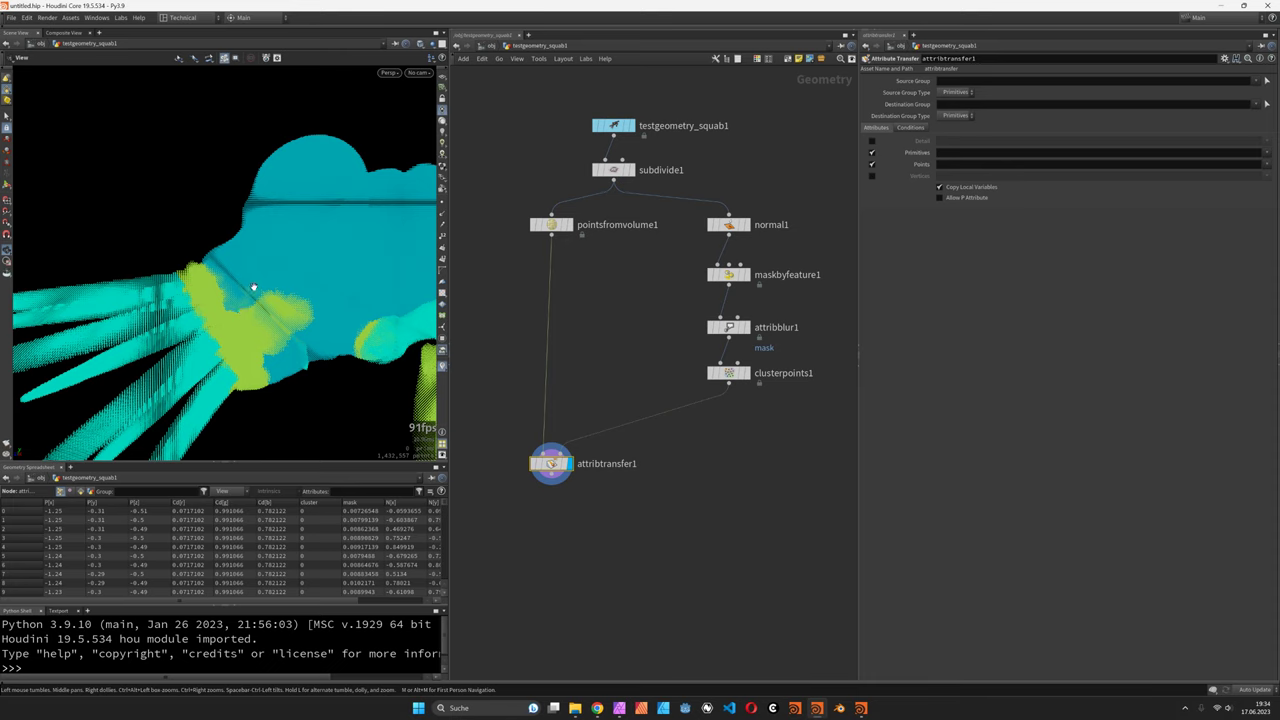
- Add an Attribute Cast for cluster after clusterpoints1 and an Attribute Blur below attribtransfer1
{"action": "key", "text": "Tab"}
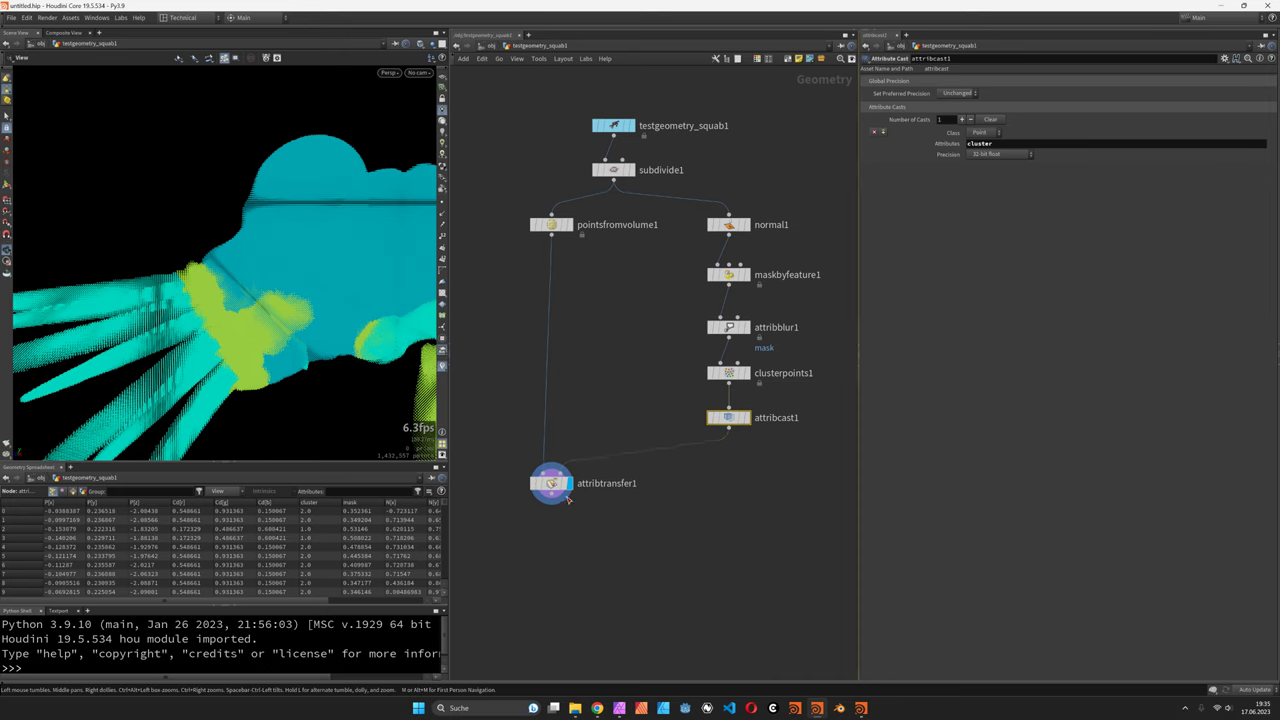
{"action": "key", "text": "Tab"}
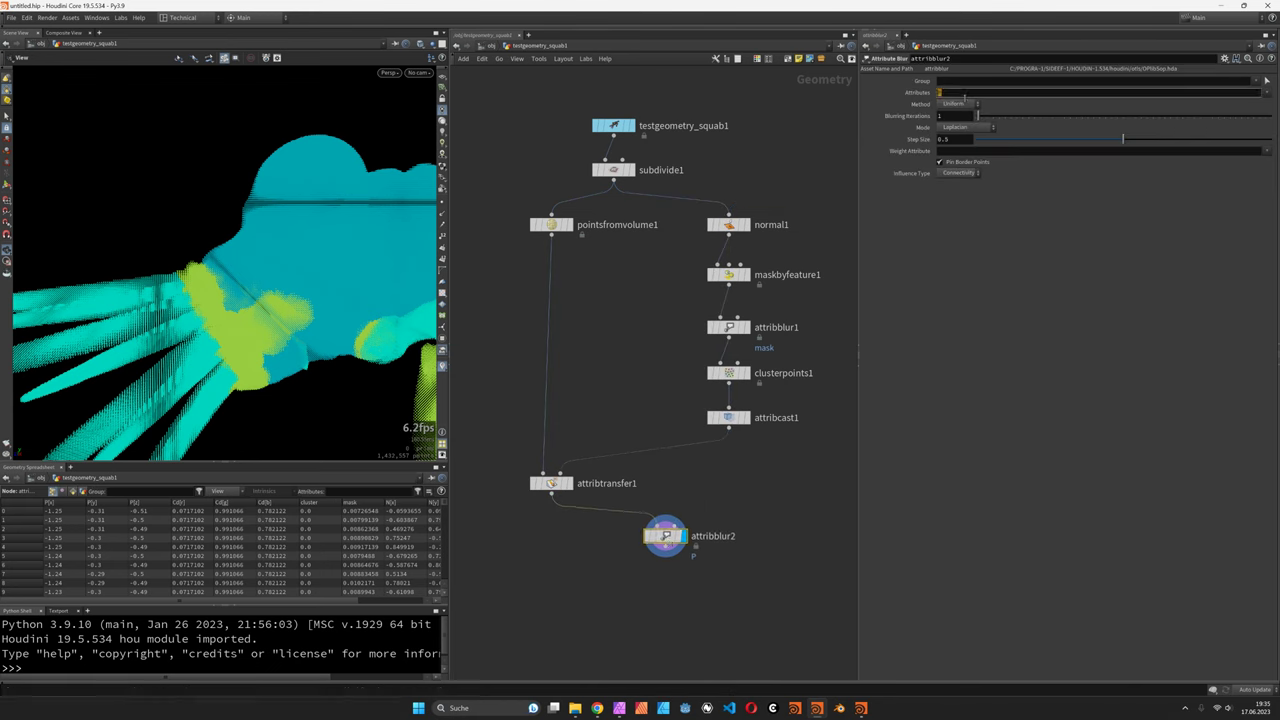
- Blur the cluster attribute by Proximity influence with a wider radius, inspecting the blended colours
{"action": "type", "text": "Cd"}
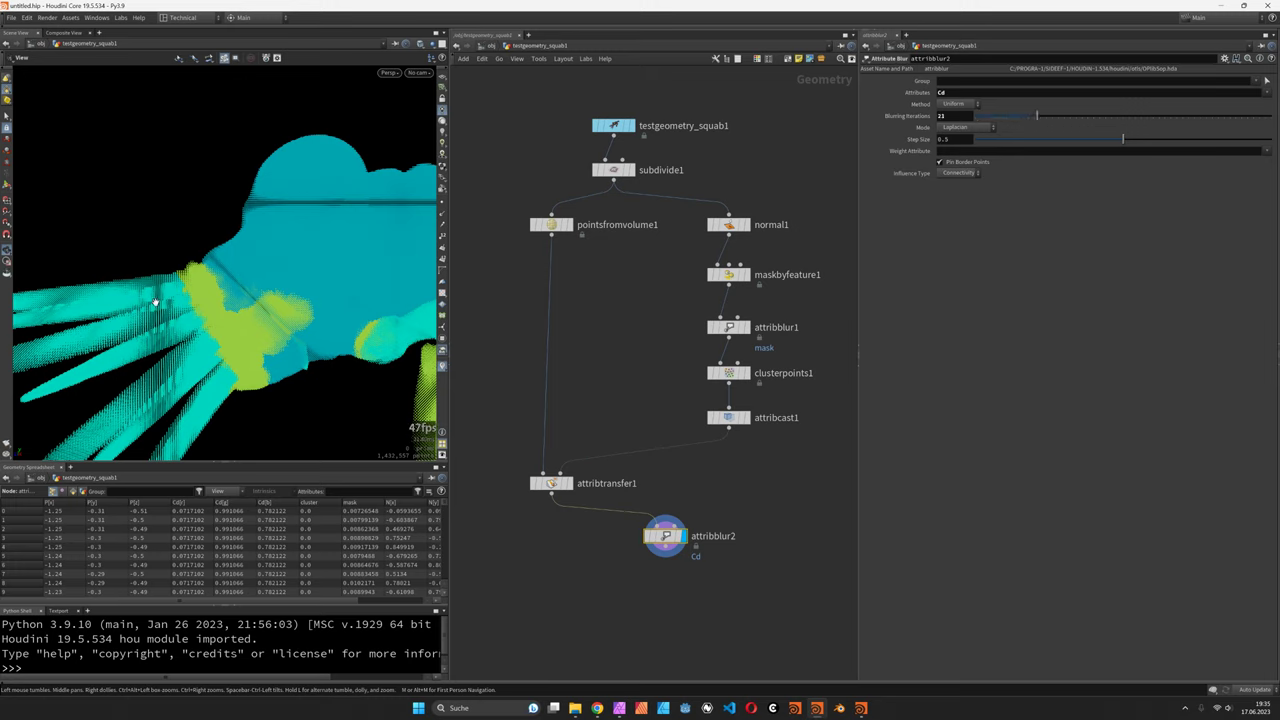
{"action": "left_click_drag", "start_coordinate": [156, 300], "coordinate": [126, 280]}
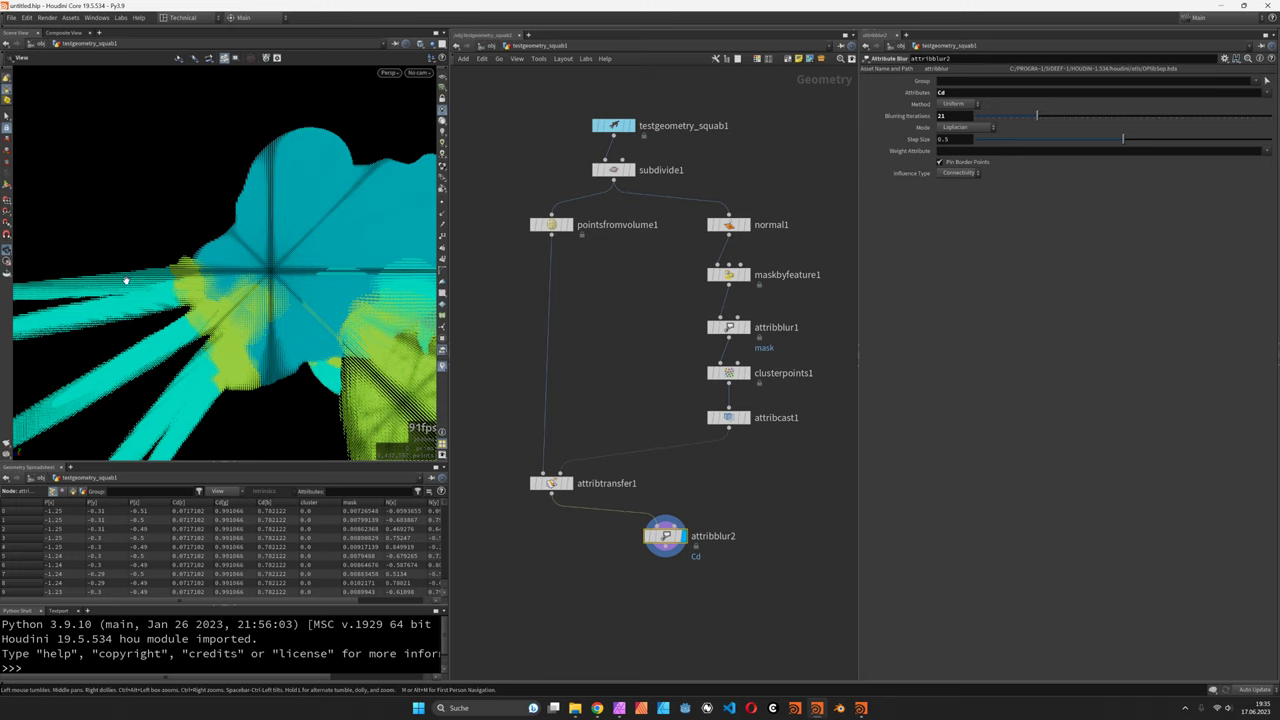
{"action": "mouse_move", "coordinate": [180, 272]}
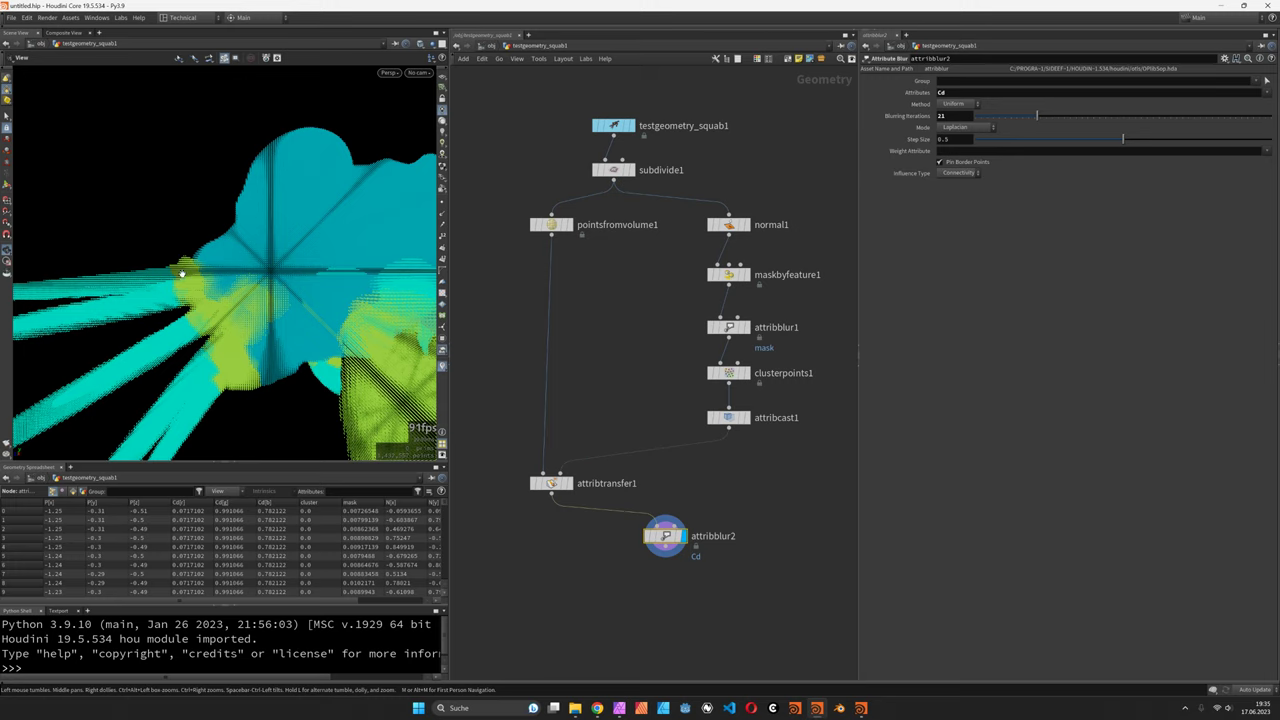
{"action": "mouse_move", "coordinate": [964, 176]}
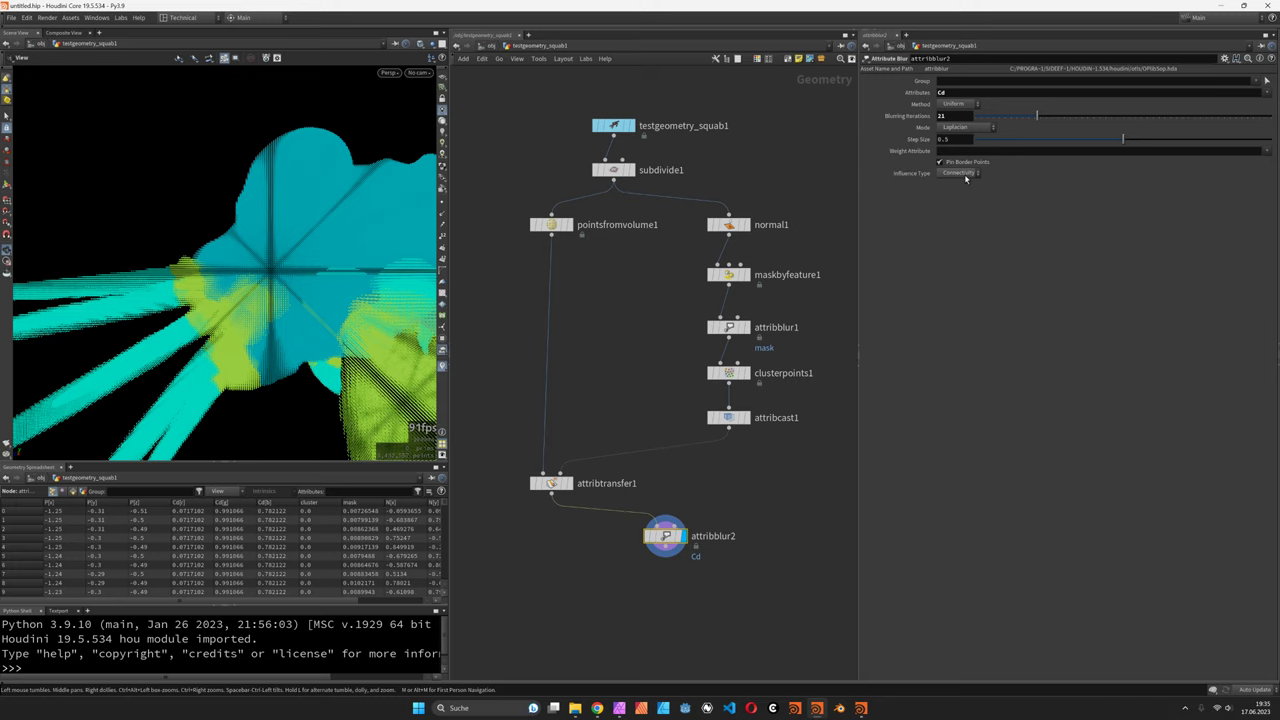
{"action": "left_click", "coordinate": [960, 172]}
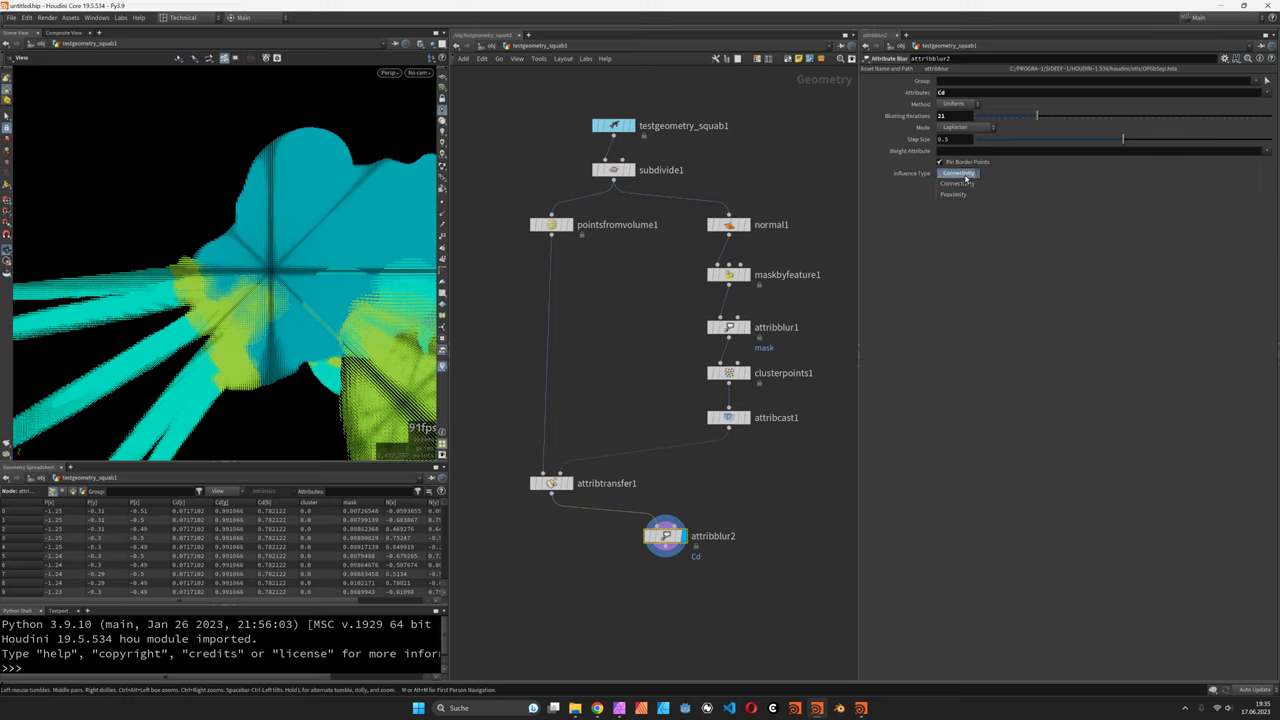
{"action": "left_click", "coordinate": [952, 194]}
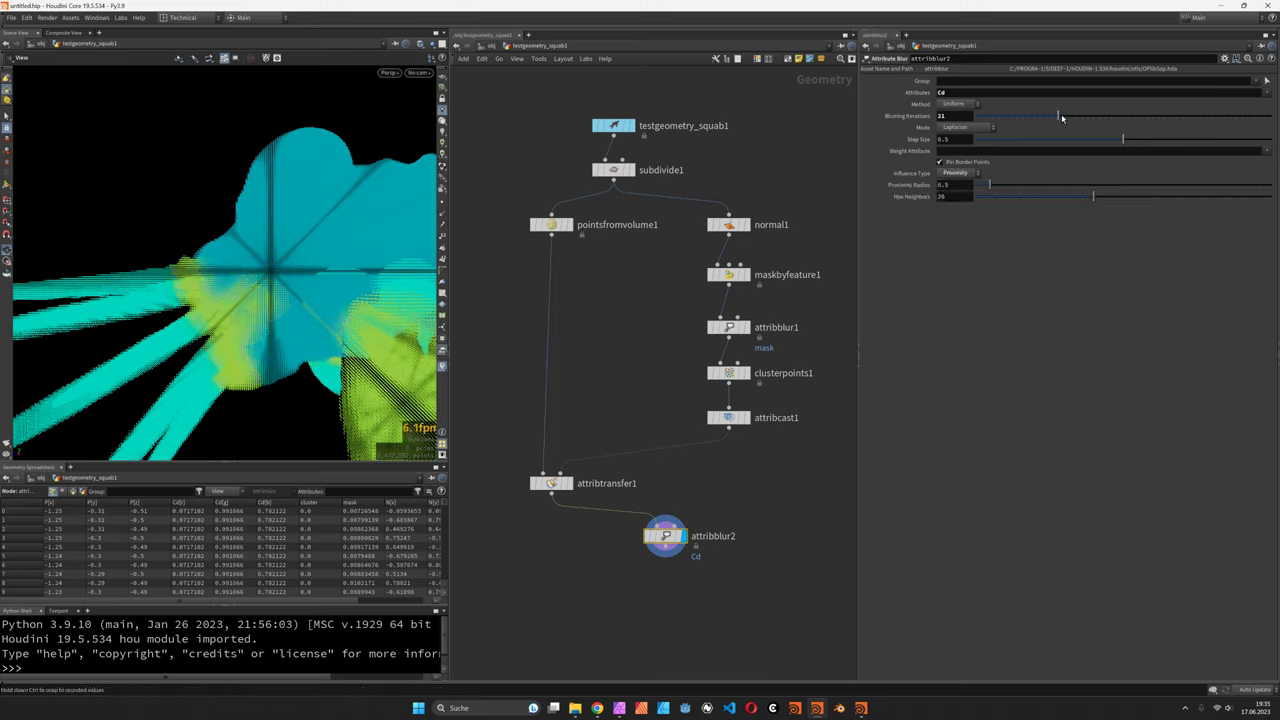
{"action": "left_click_drag", "start_coordinate": [1060, 116], "coordinate": [1084, 116]}
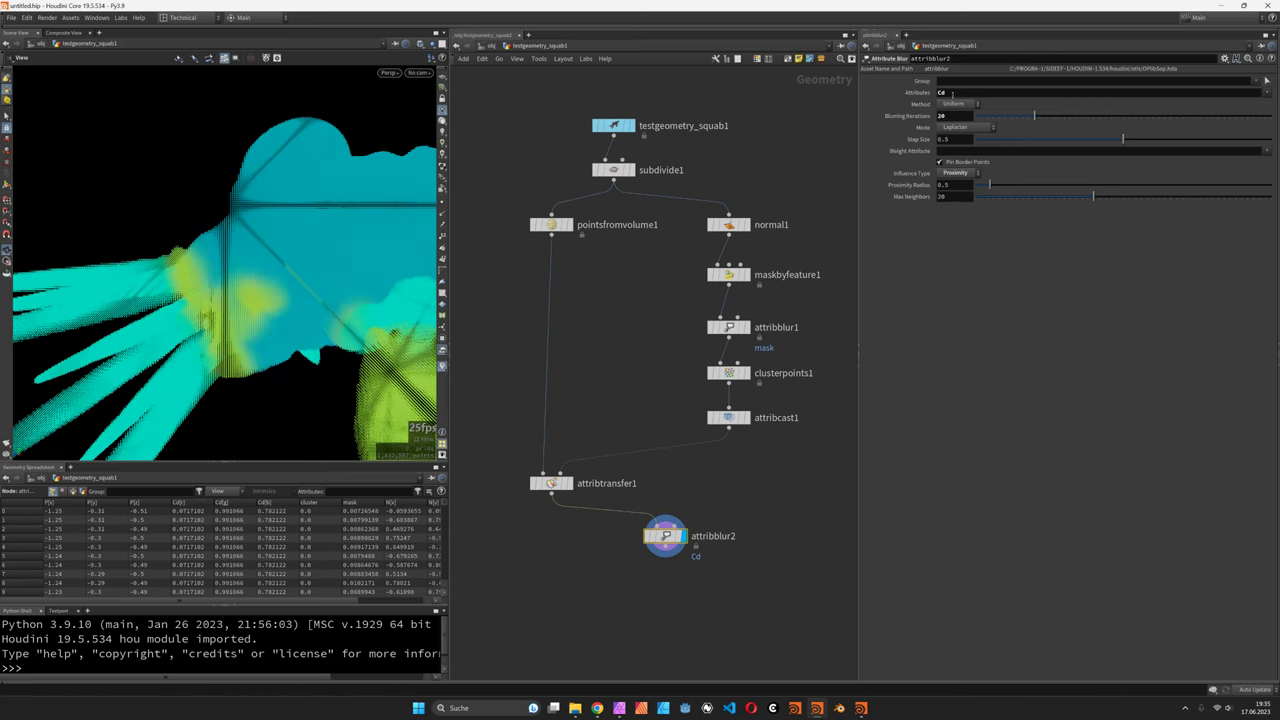
{"action": "type", "text": "cluster"}
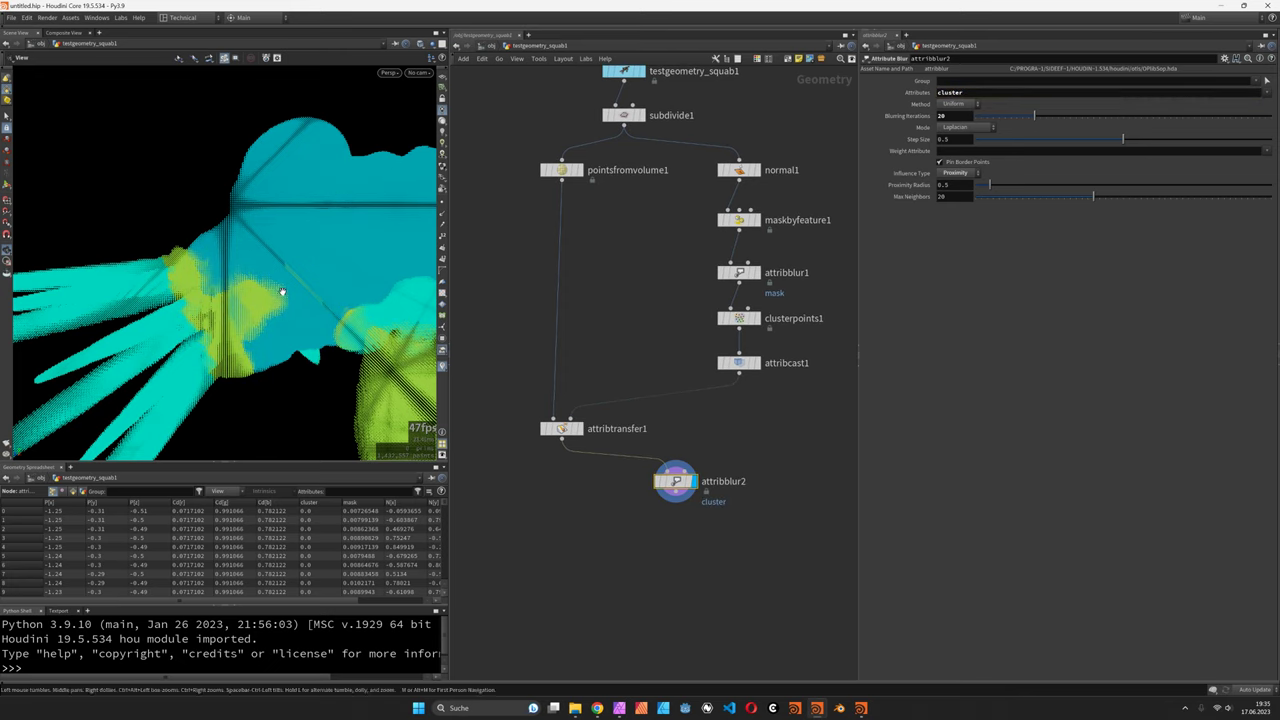
{"action": "mouse_move", "coordinate": [284, 298]}
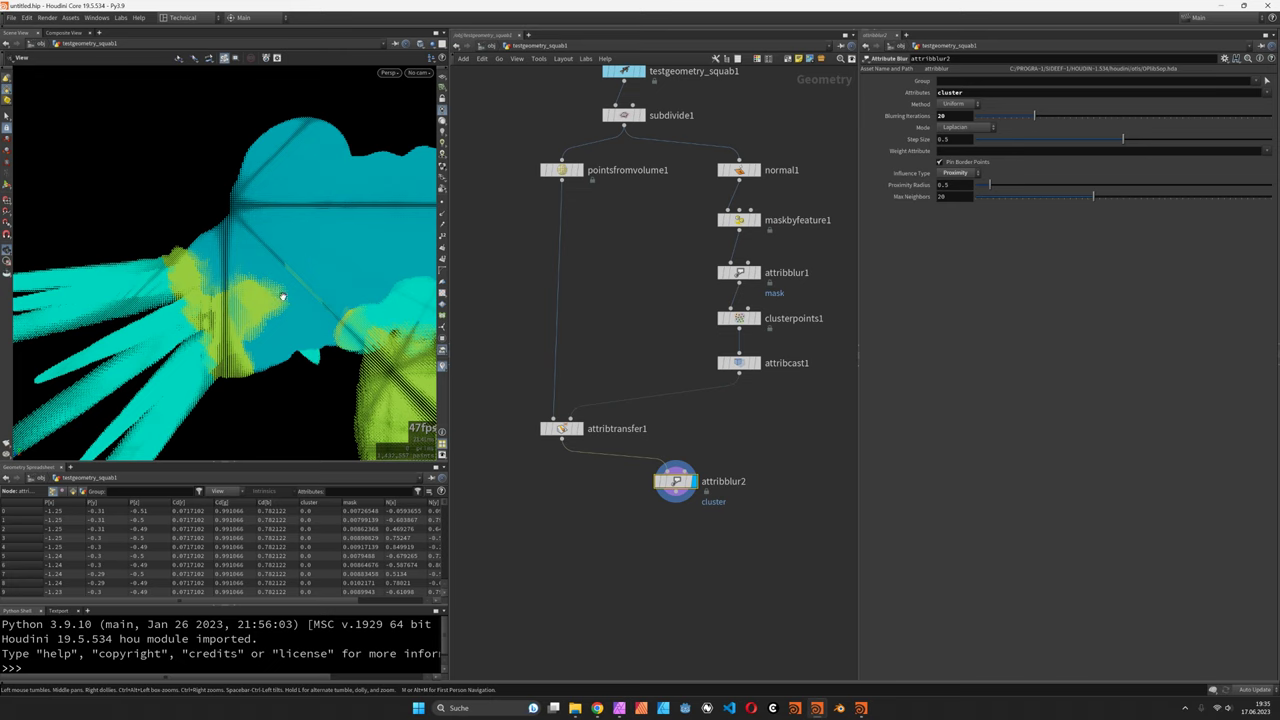
{"action": "left_click_drag", "start_coordinate": [284, 298], "coordinate": [342, 160]}
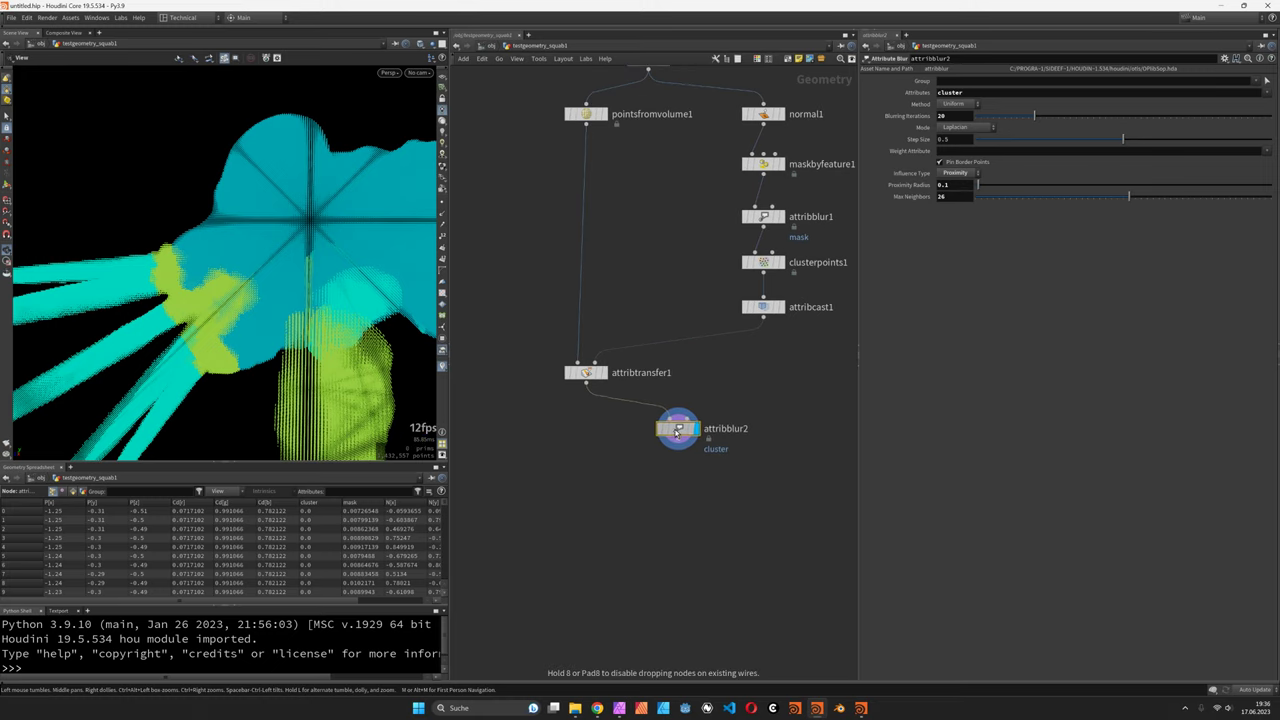
- Add an Attribute Wrangle fed by attribtransfer1 and attribblur2 as second input
{"action": "key", "text": "Tab"}
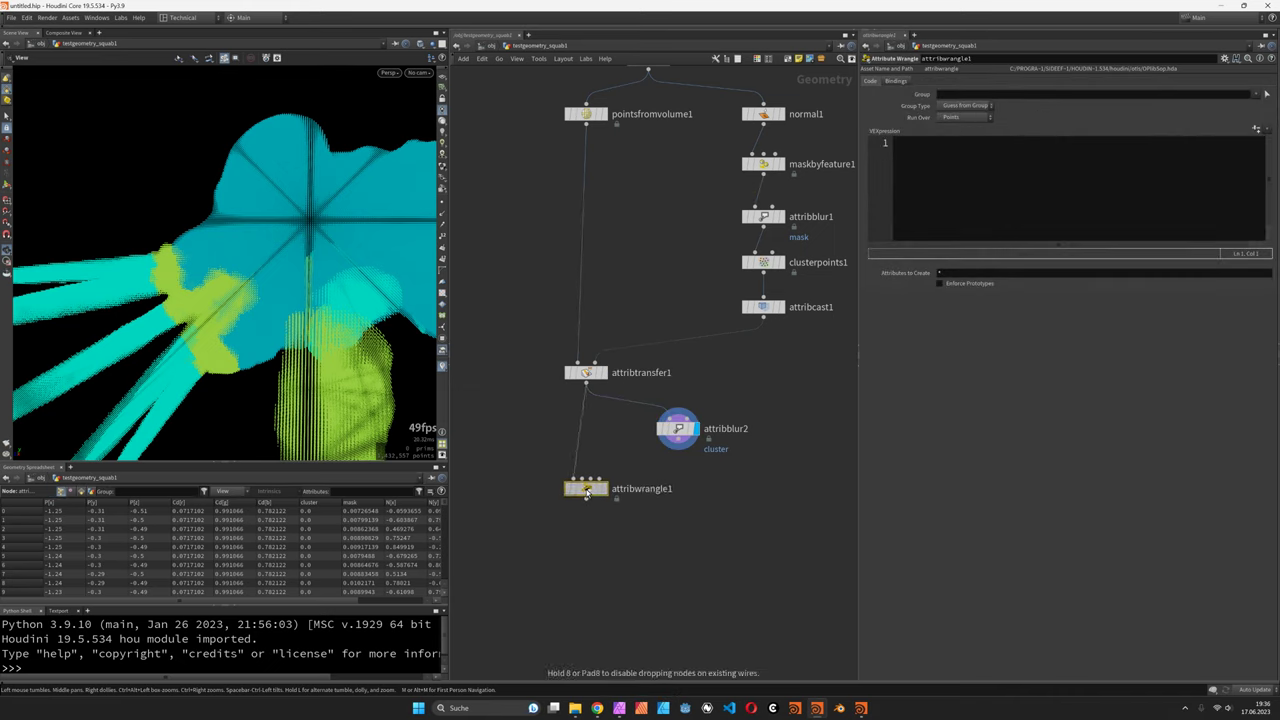
{"action": "left_click", "coordinate": [586, 372]}
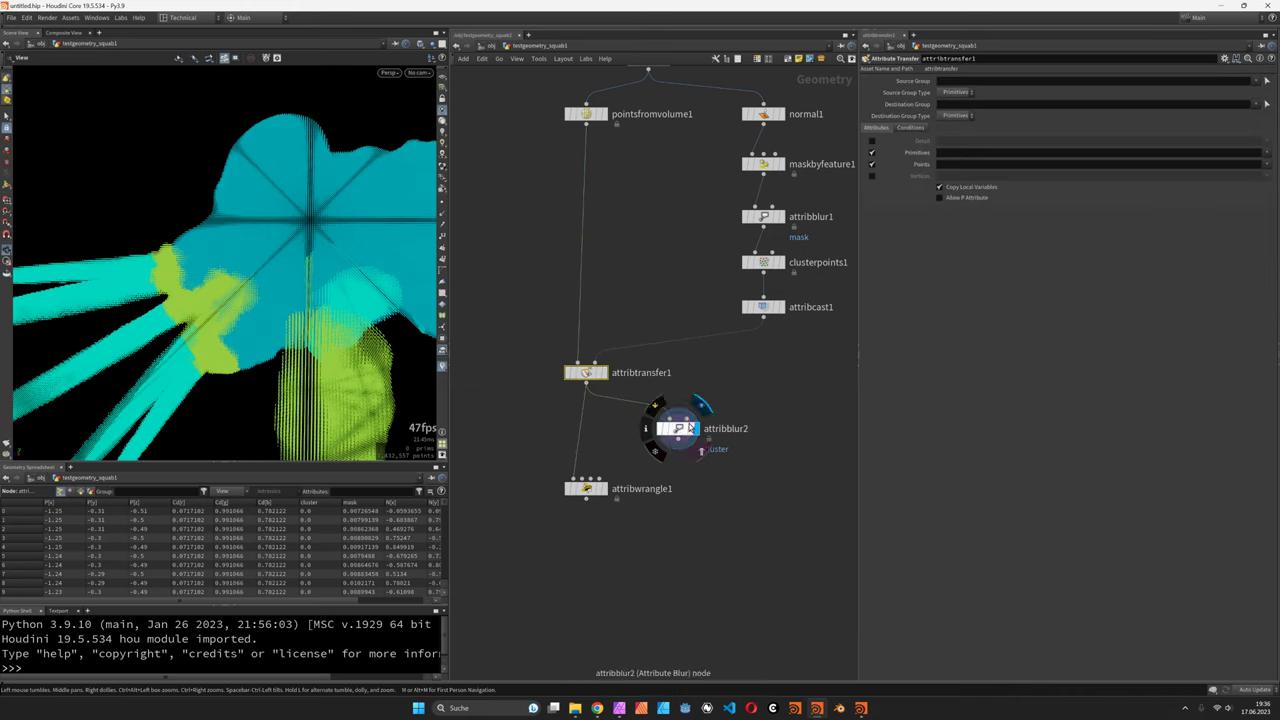
{"action": "left_click", "coordinate": [678, 428]}
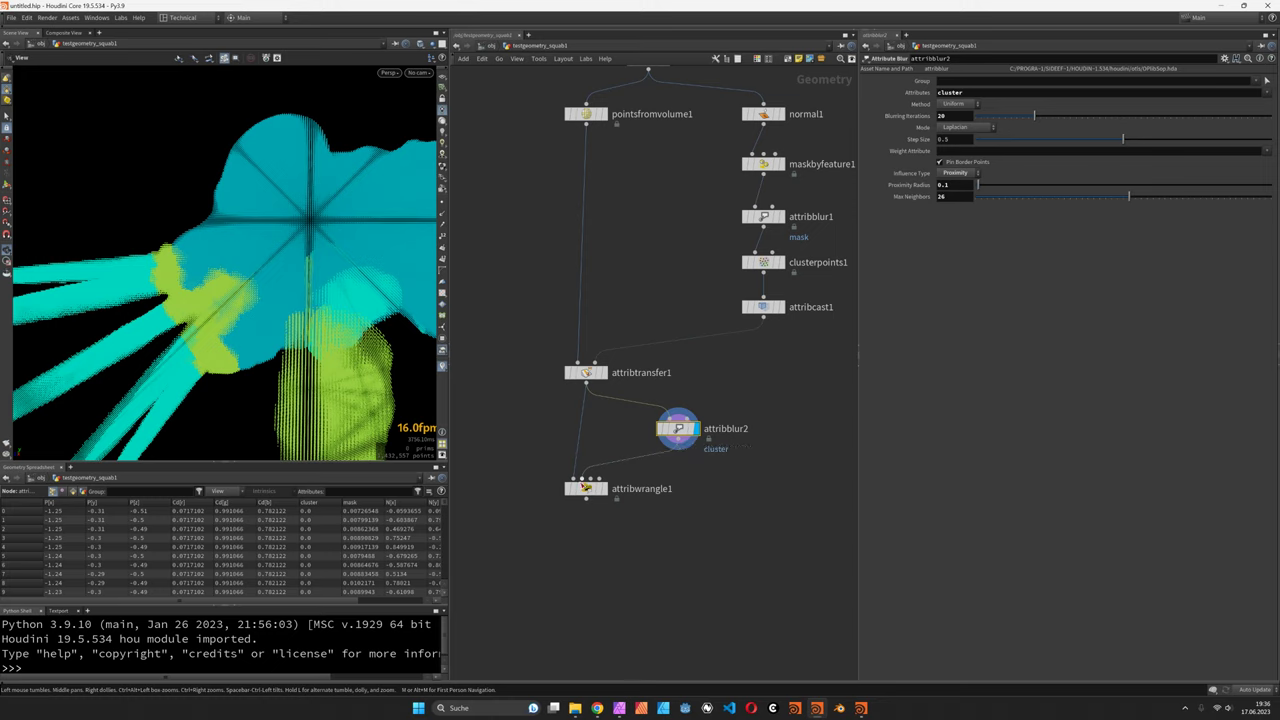
{"action": "left_click", "coordinate": [584, 488]}
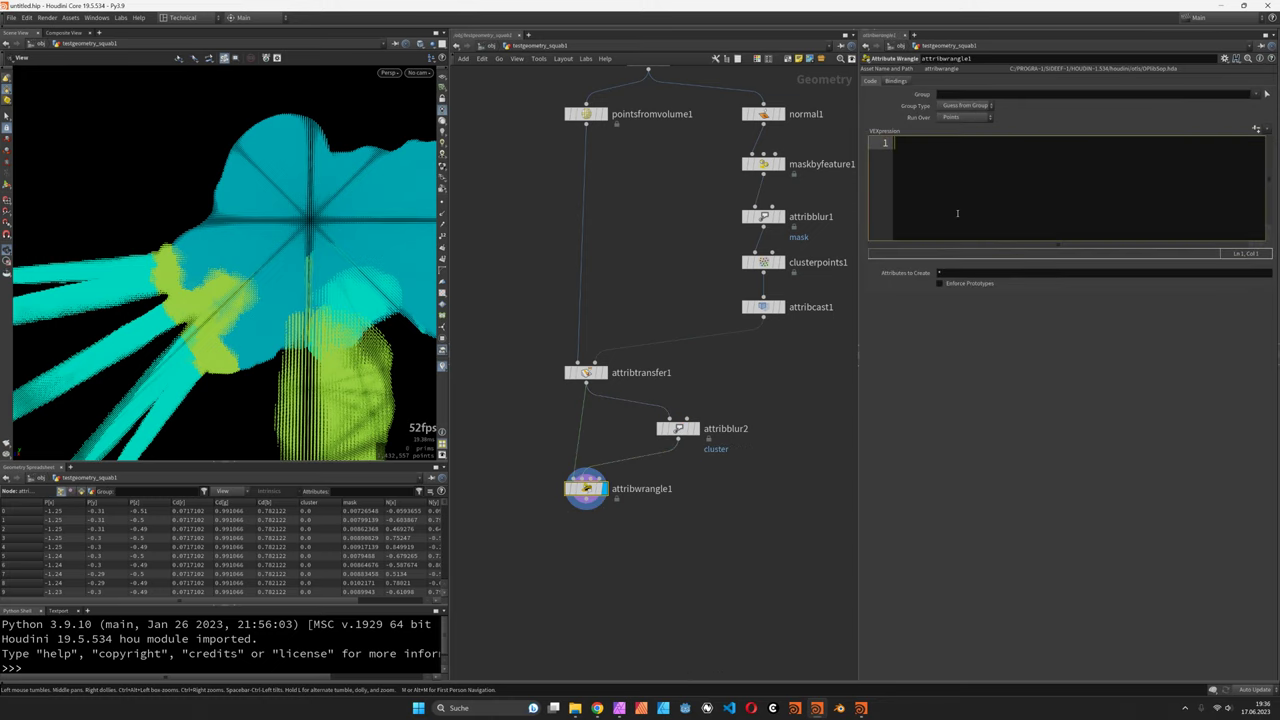
{"action": "type", "text": "vc"}
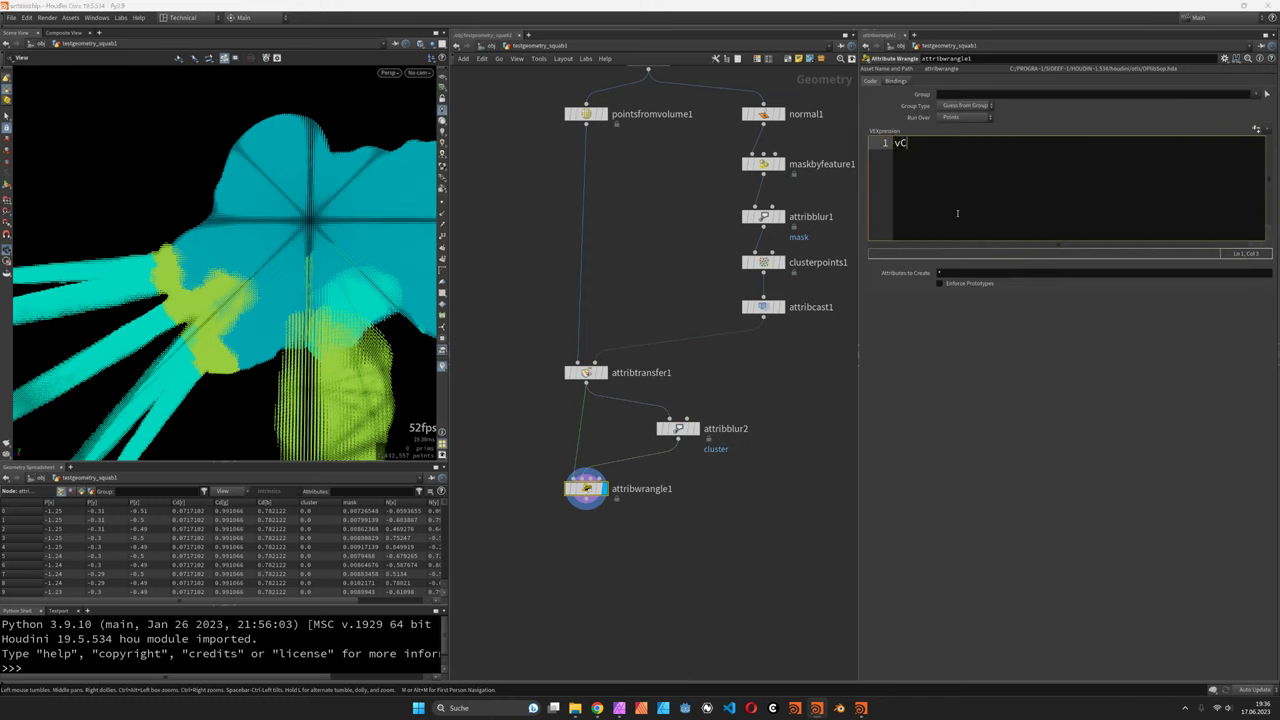
{"action": "type", "text": "@Cd ="}
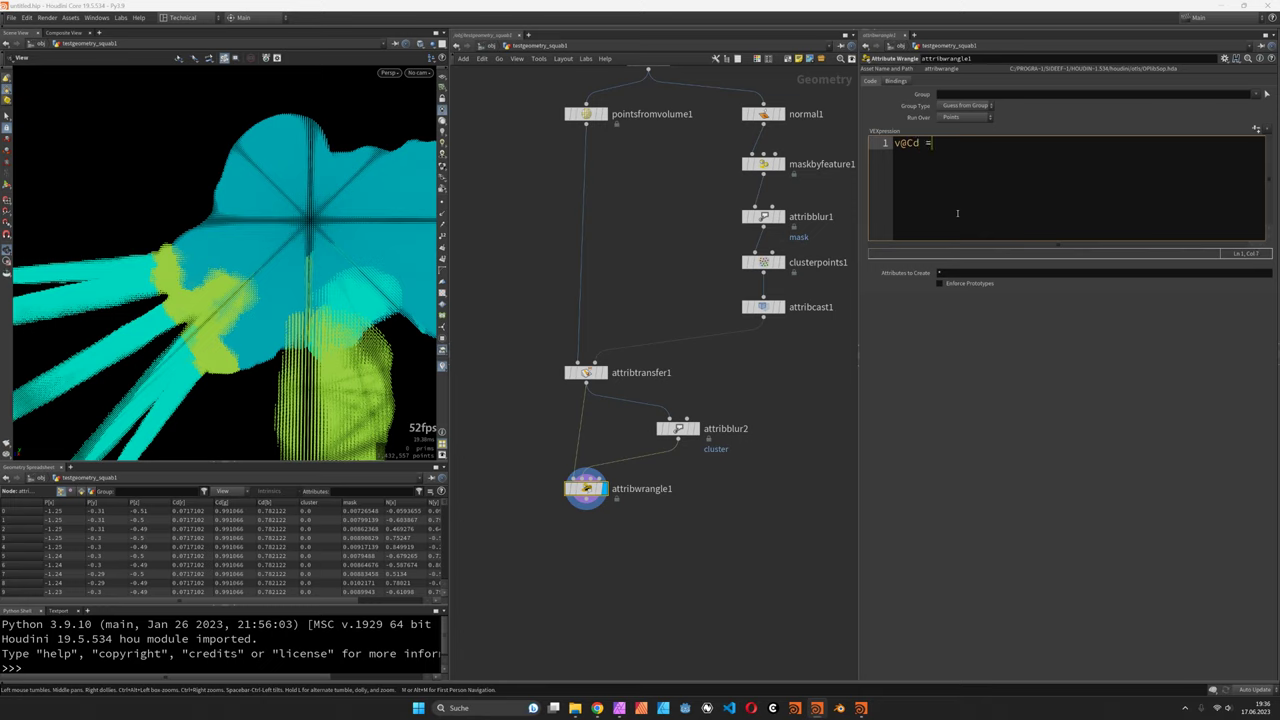
{"action": "type", "text": "abs"}
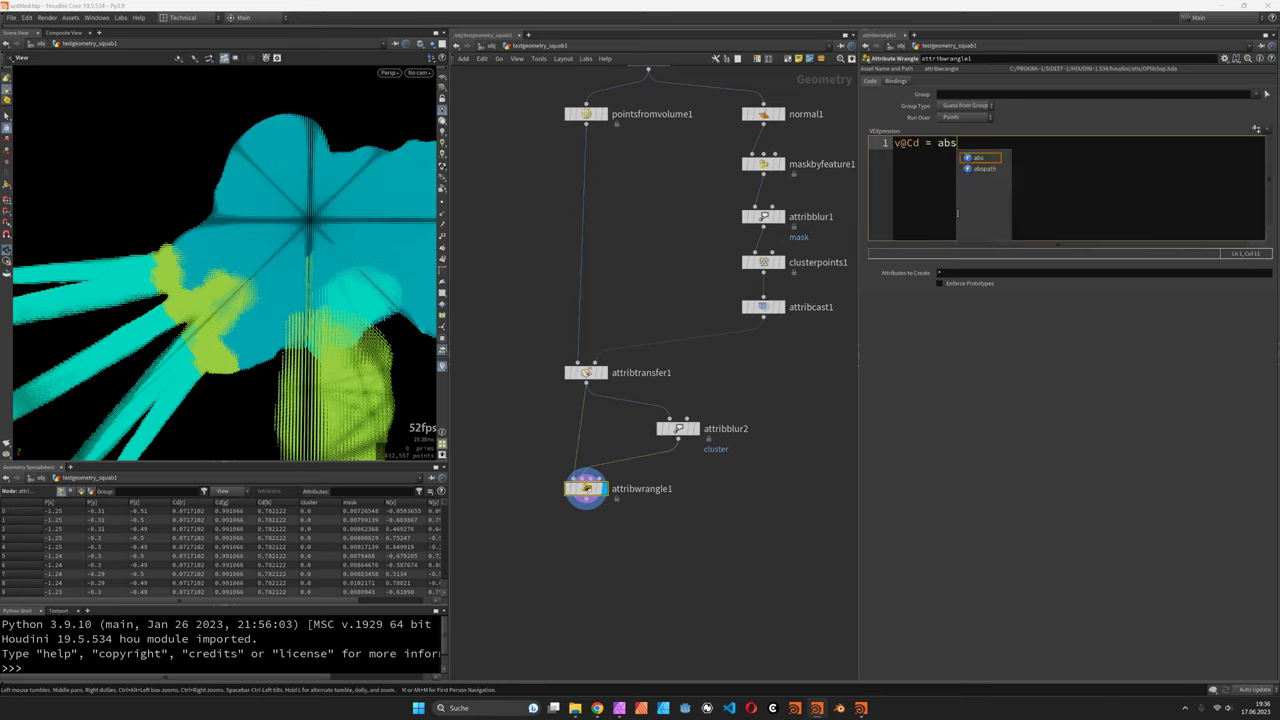
{"action": "type", "text": "(f@"}
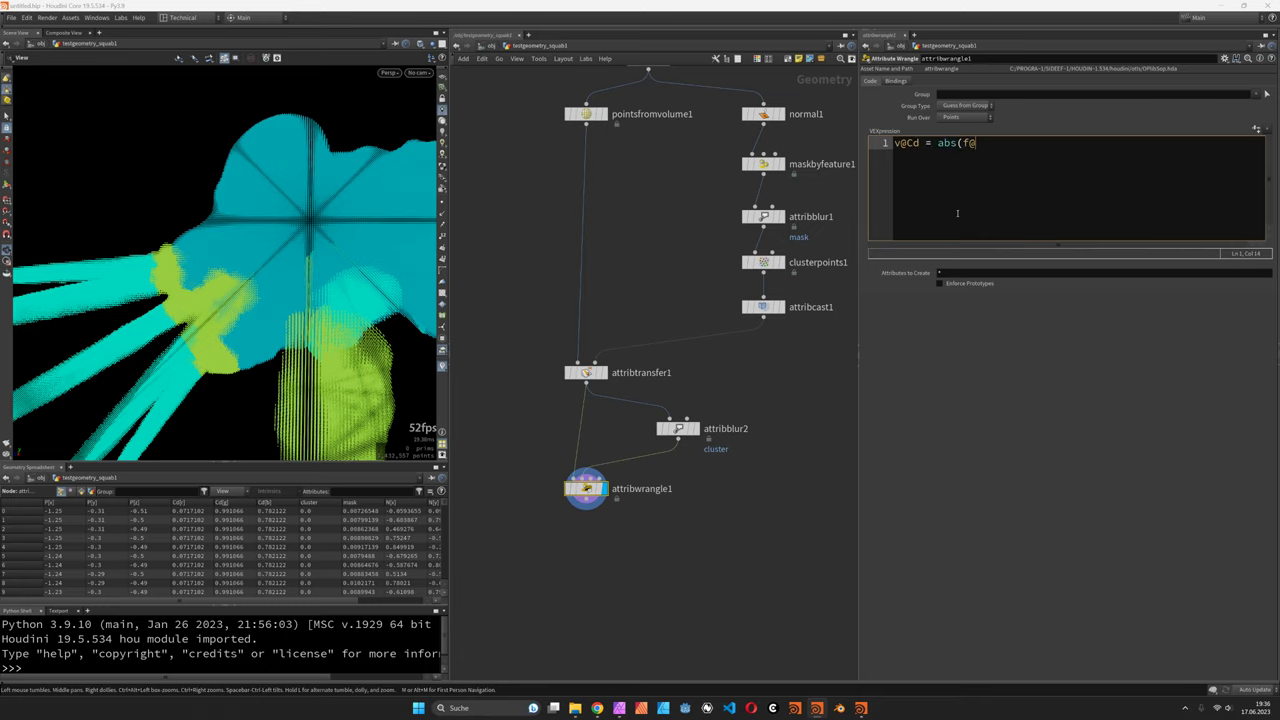
{"action": "type", "text": "onpi"}
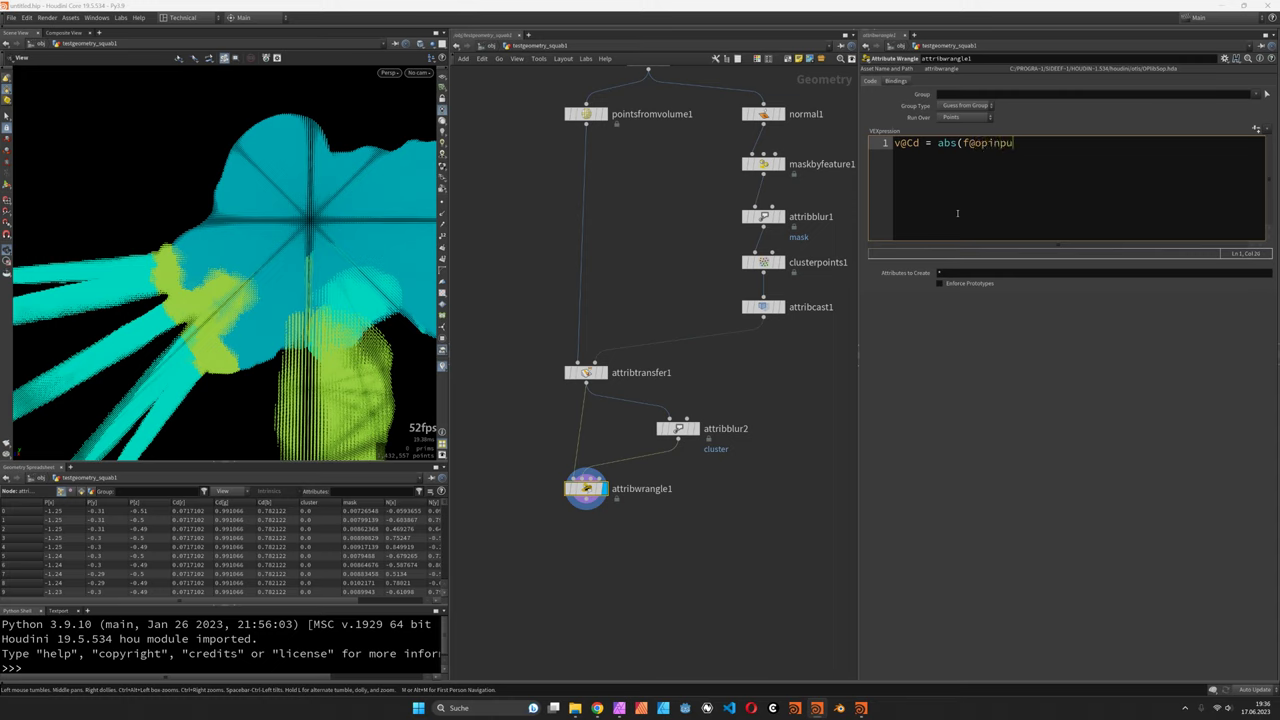
{"action": "type", "text": "t1_"}
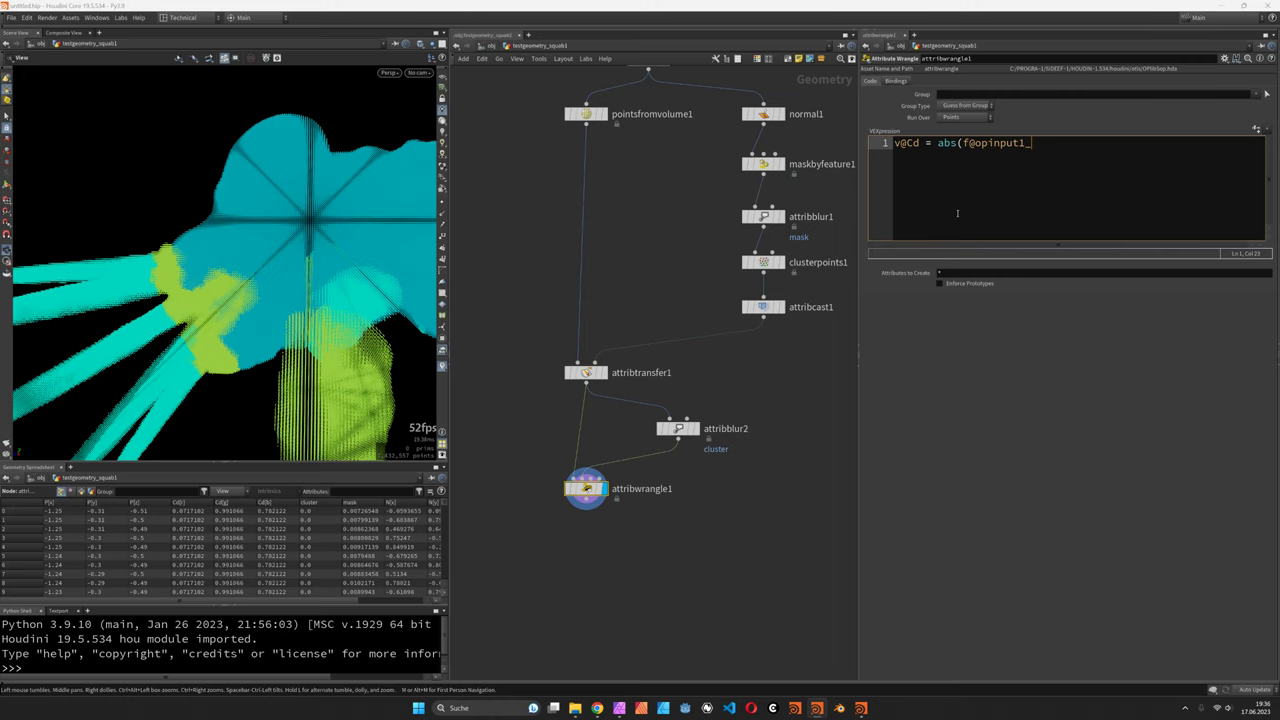
{"action": "type", "text": "cluster - f@cl"}
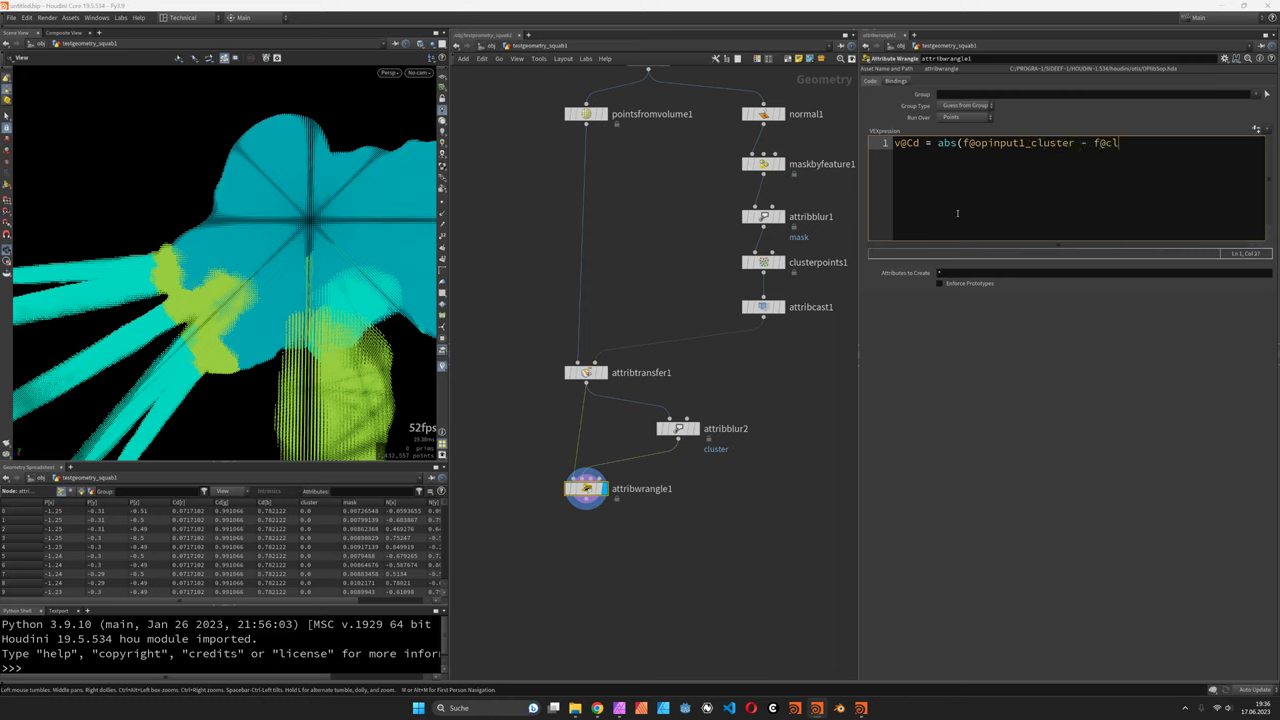
{"action": "type", "text": "uster);"}
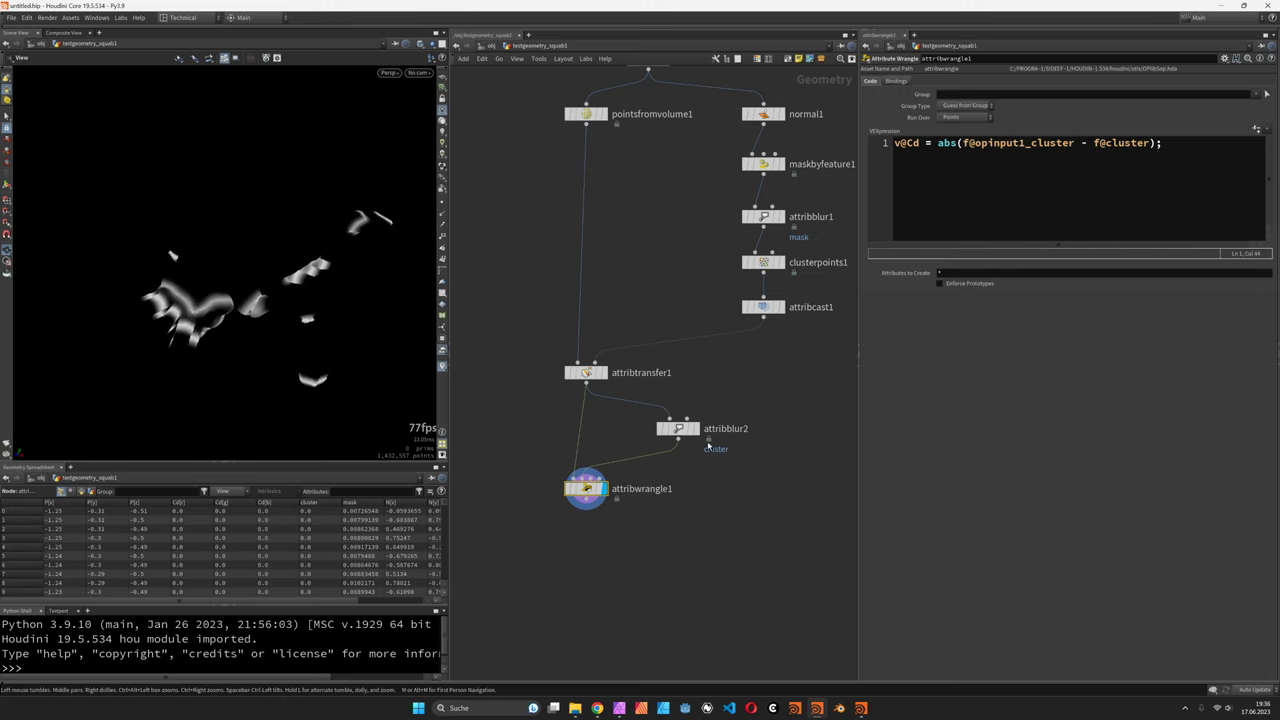
- Drive the blur's proximity radius by an expression, then begin an if(abs(...)) condition in the wrangle
{"action": "left_click", "coordinate": [676, 428]}
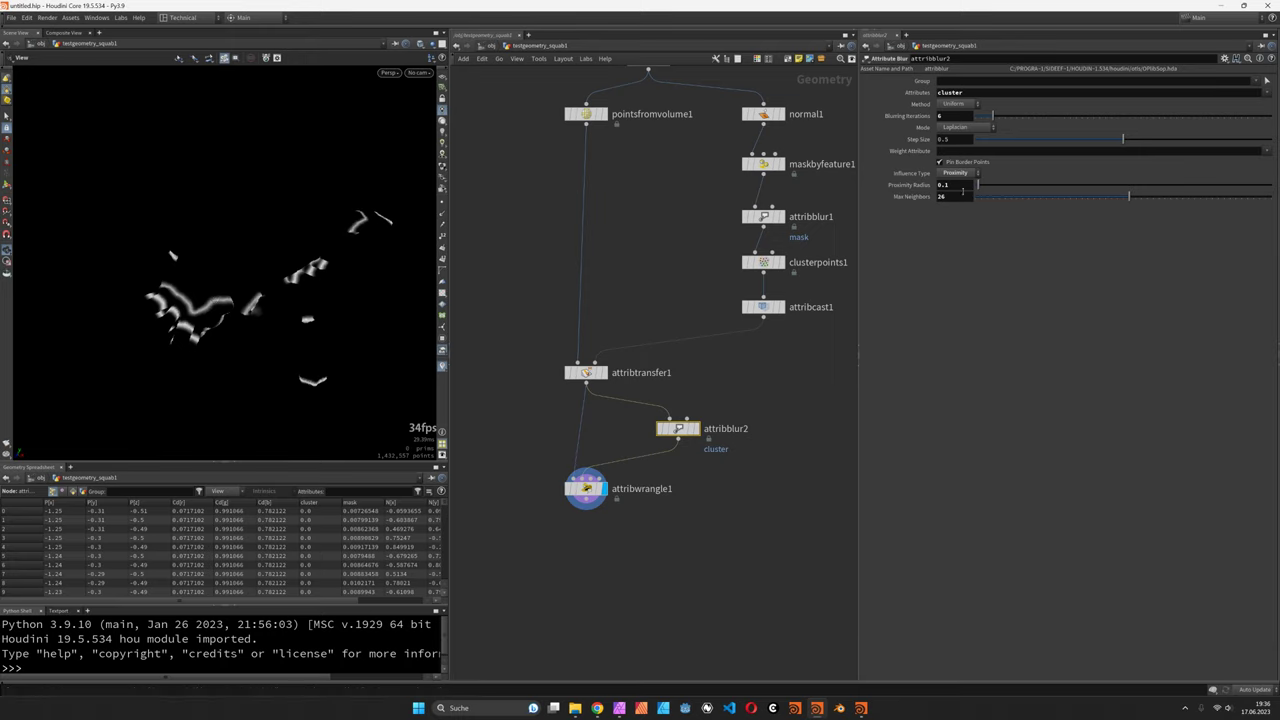
{"action": "left_click", "coordinate": [596, 112]}
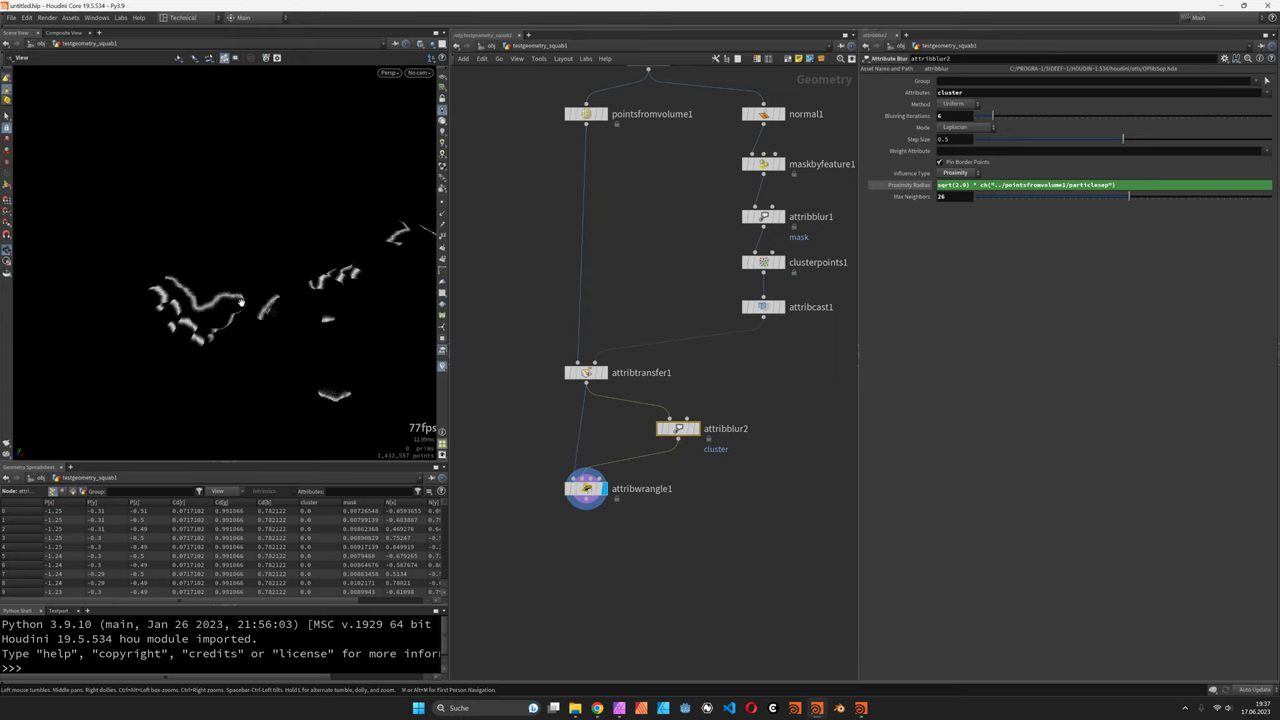
{"action": "left_click", "coordinate": [586, 488]}
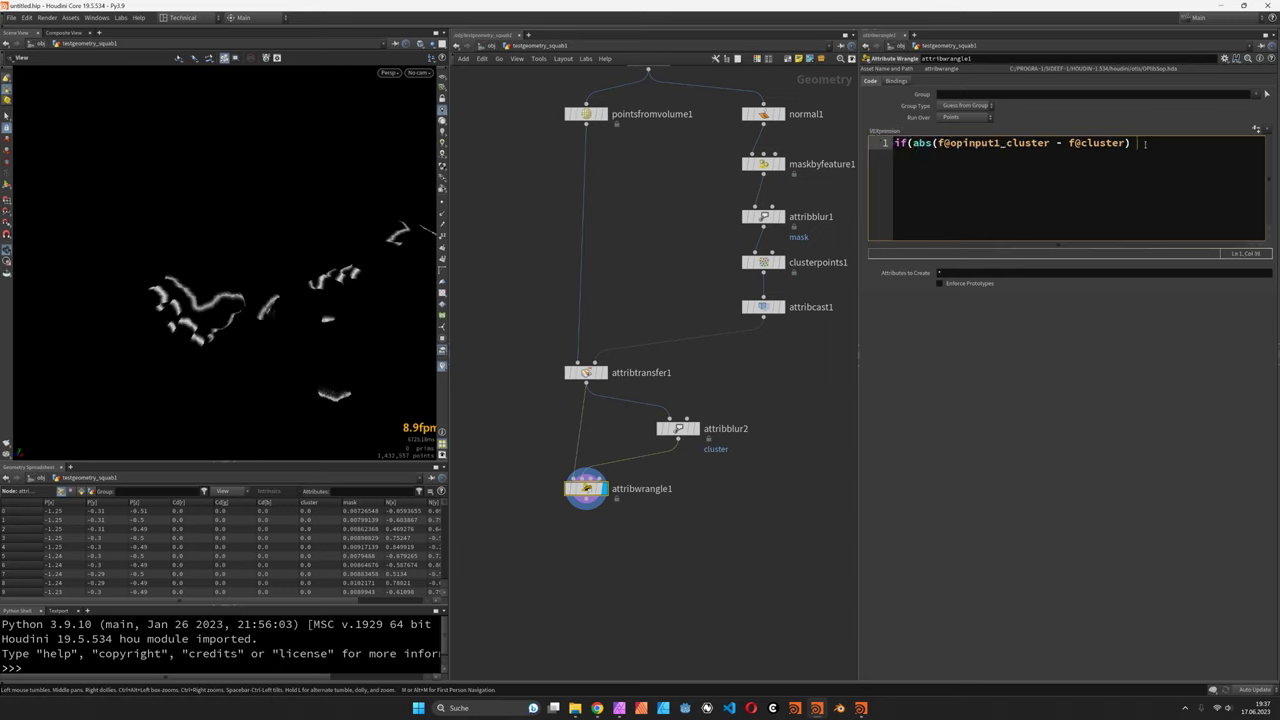
- Finish the VEX with < 0.02 { removepoint(0, i@ptnum); } and rename the wrangle isolate_gaps
{"action": "type", "text": "< 0.2"}
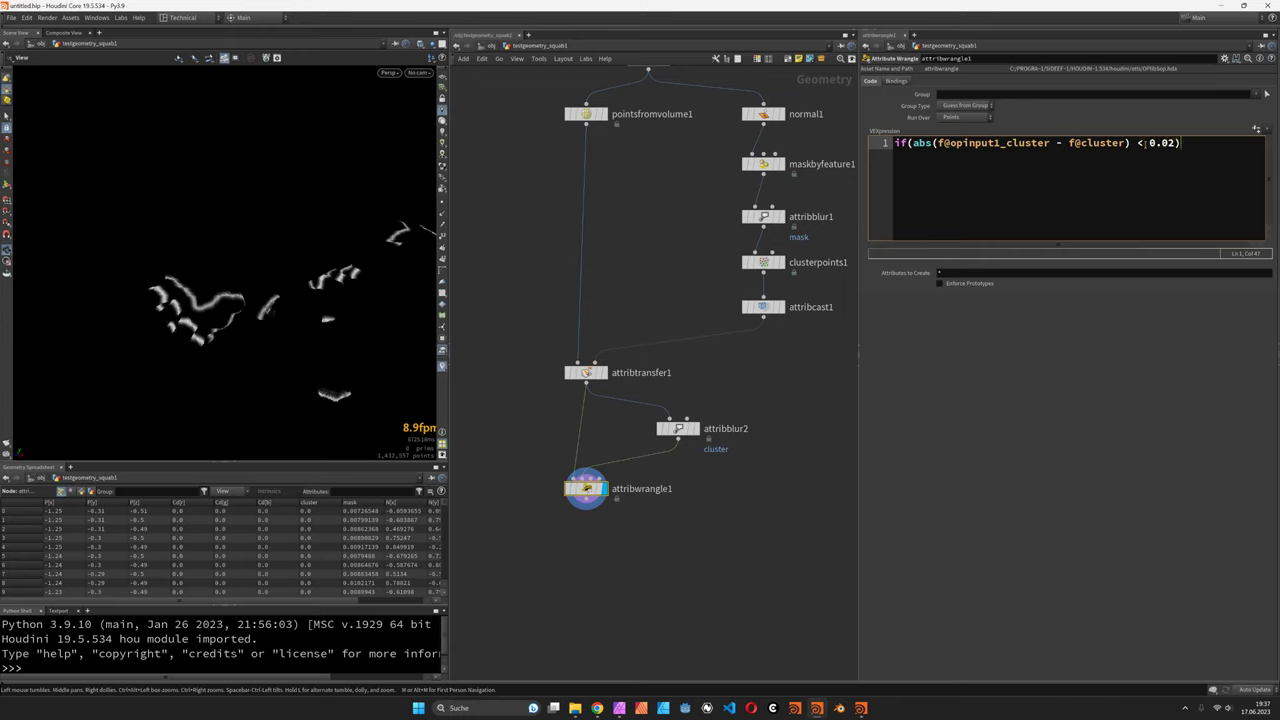
{"action": "type", "text": "{}"}
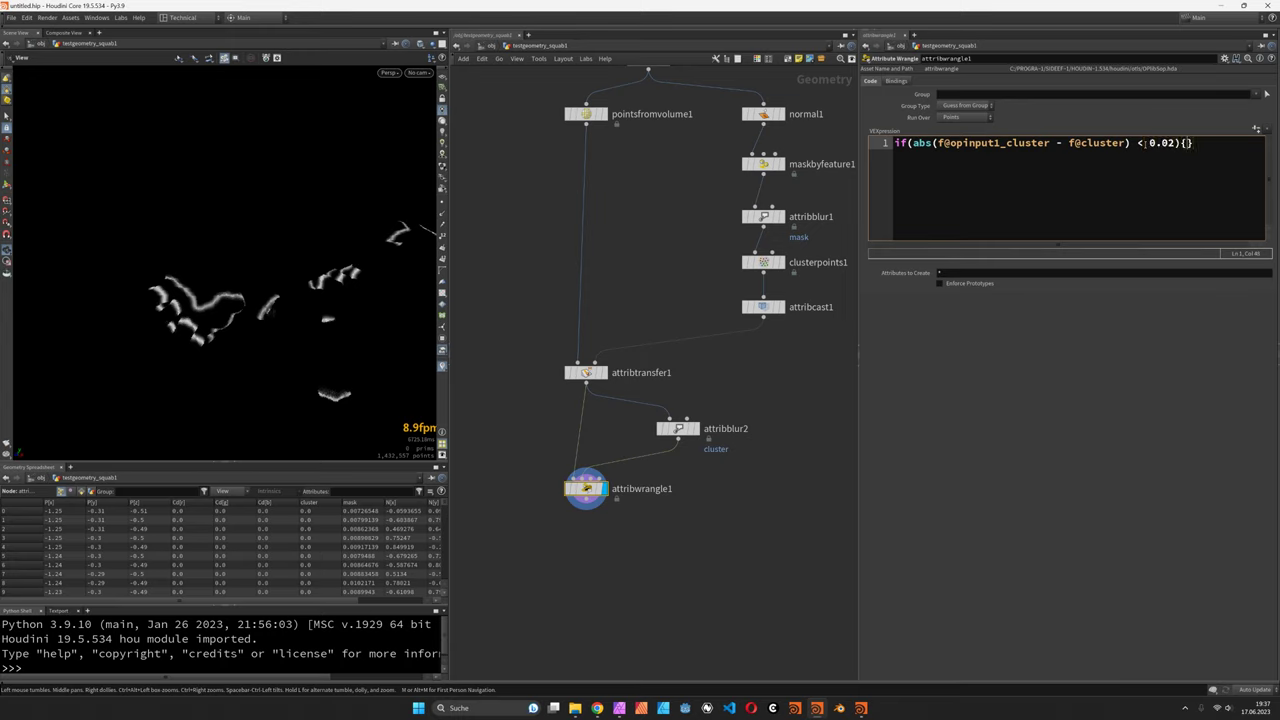
{"action": "type", "text": "remove"}
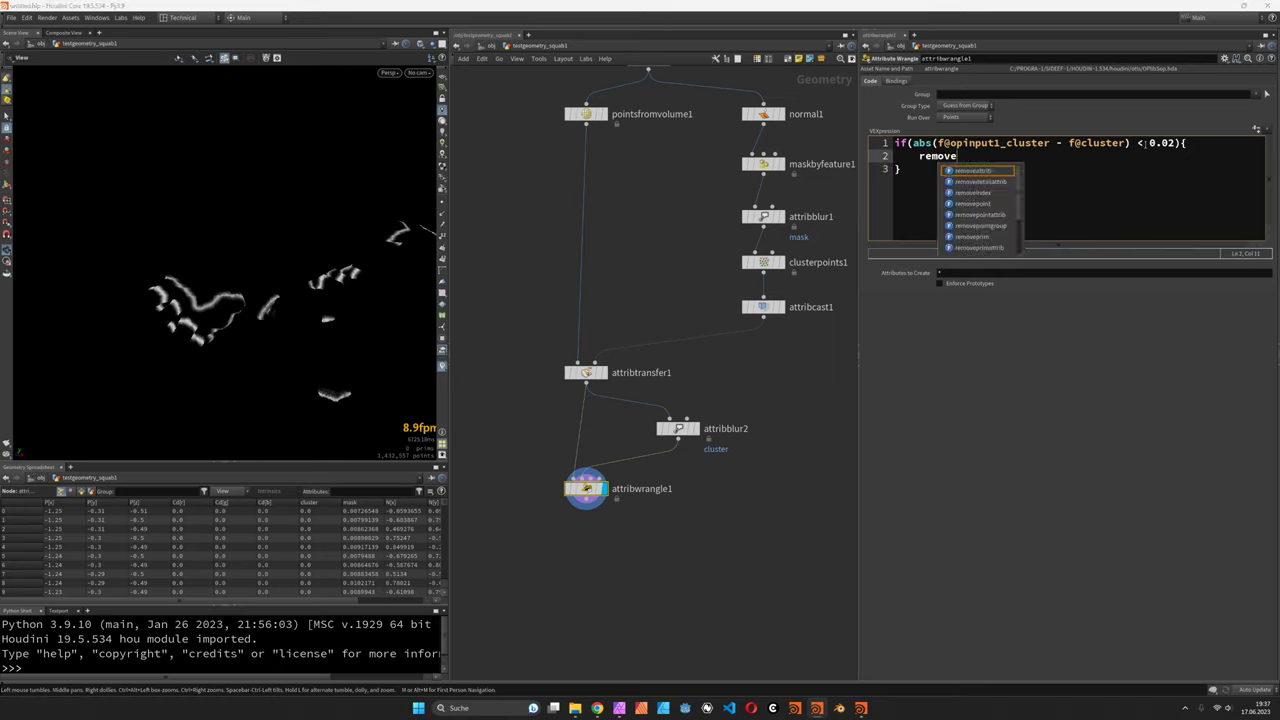
{"action": "type", "text": "removepoint(0,"}
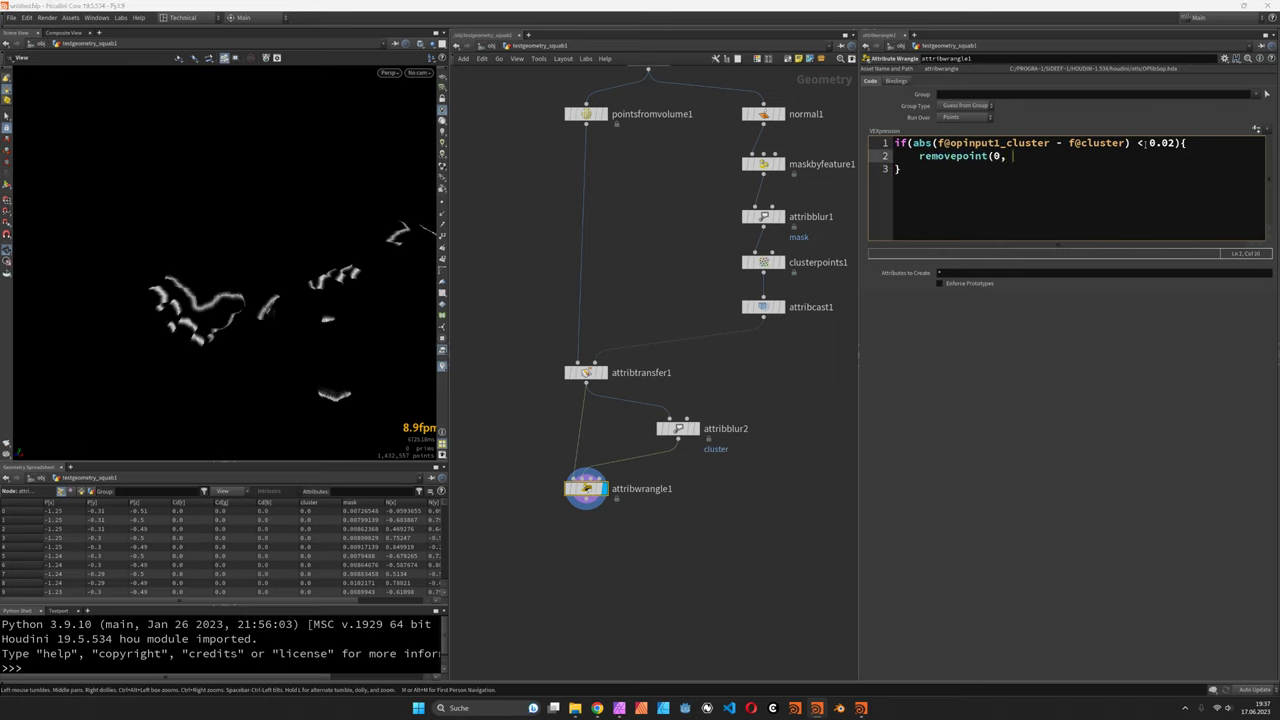
{"action": "type", "text": "i@ptnum"}
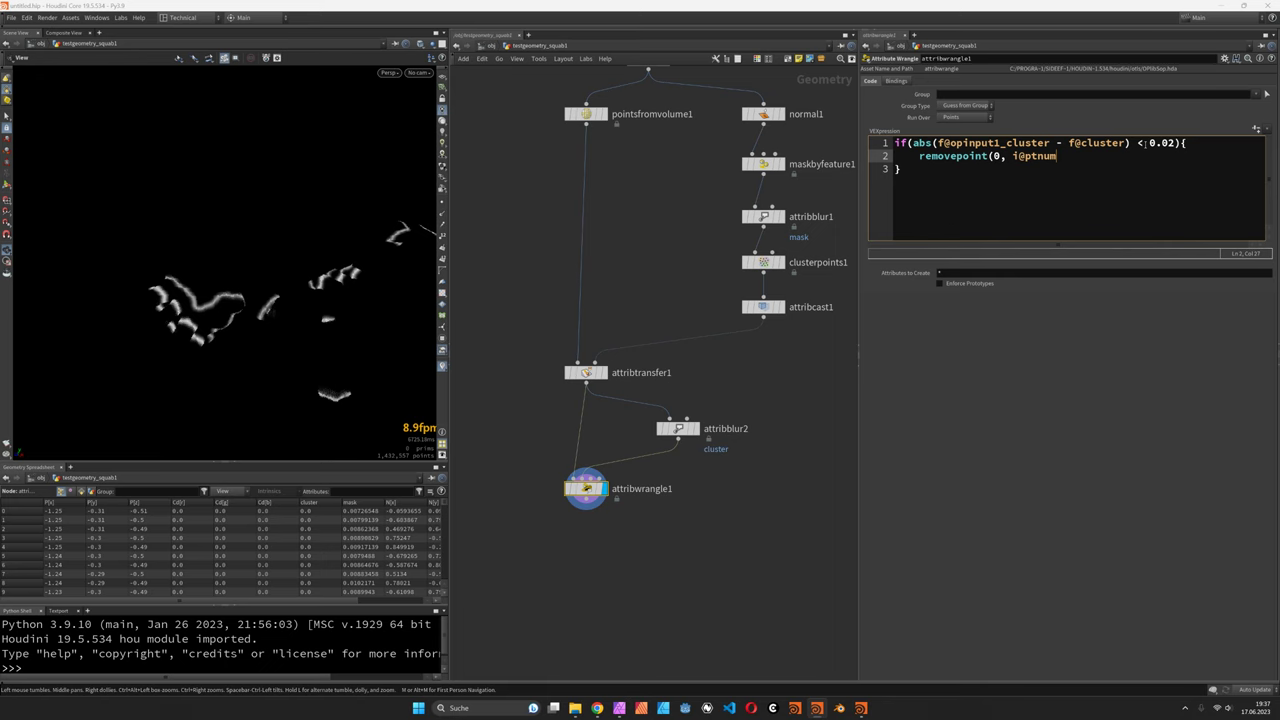
{"action": "type", "text": ";"}
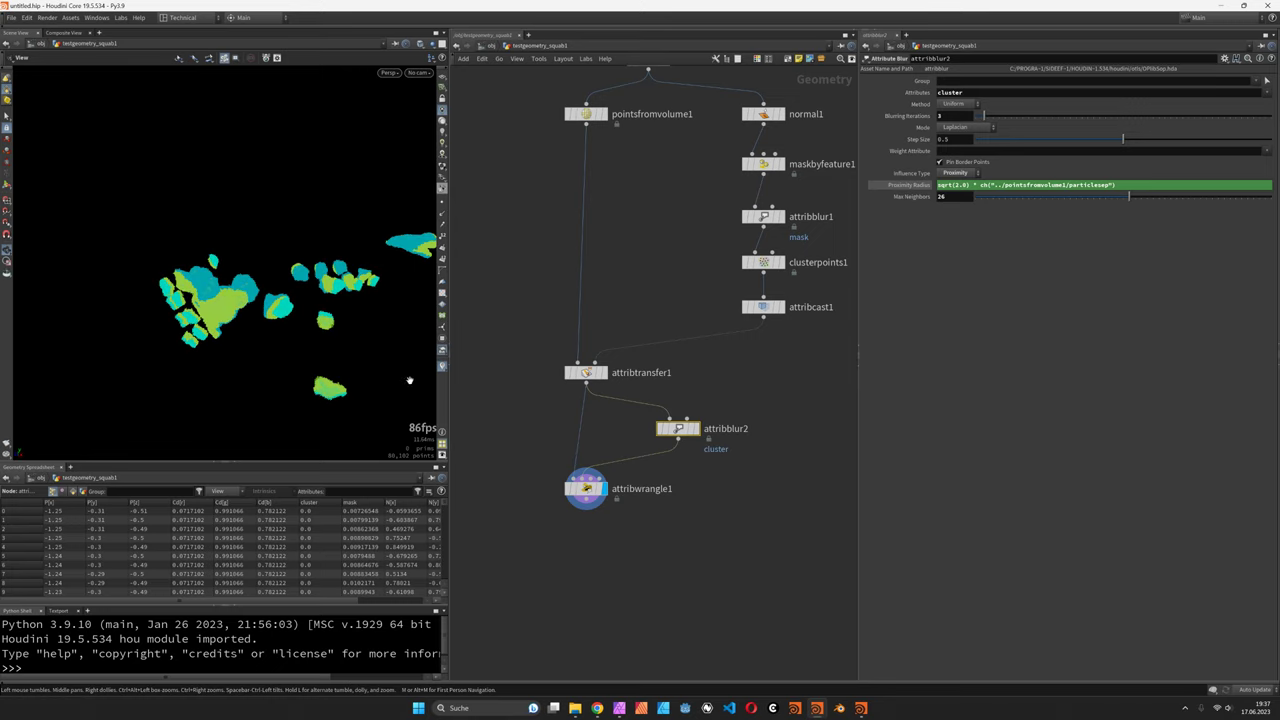
{"action": "left_click", "coordinate": [588, 488]}
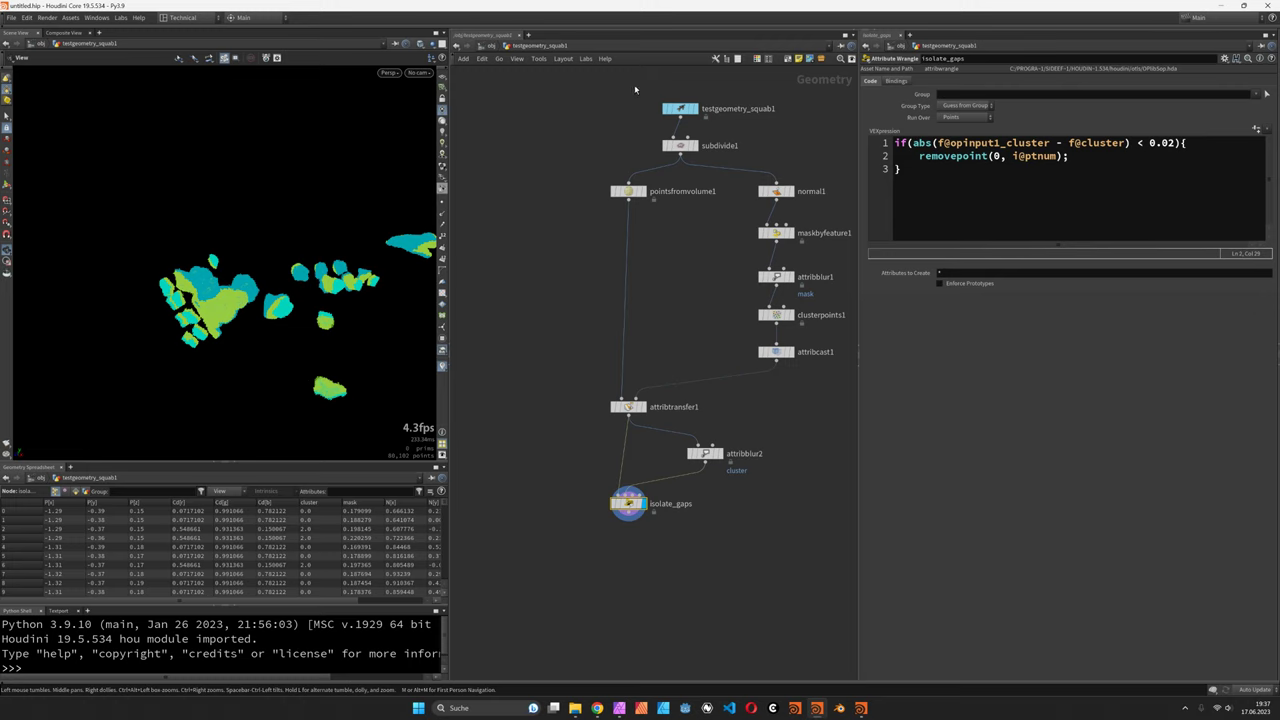
- Add VDB from Particles below isolate_gaps followed by a VDB Smooth node
{"action": "key", "text": "Tab"}
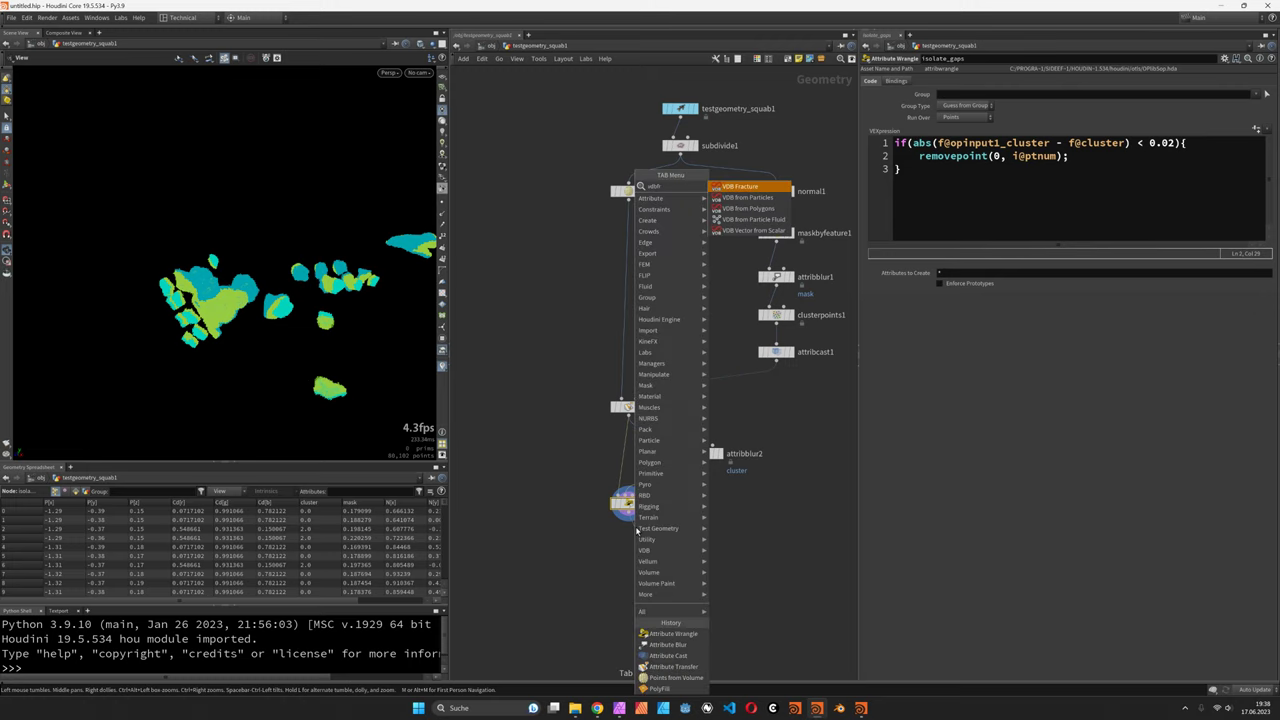
{"action": "left_click", "coordinate": [732, 198]}
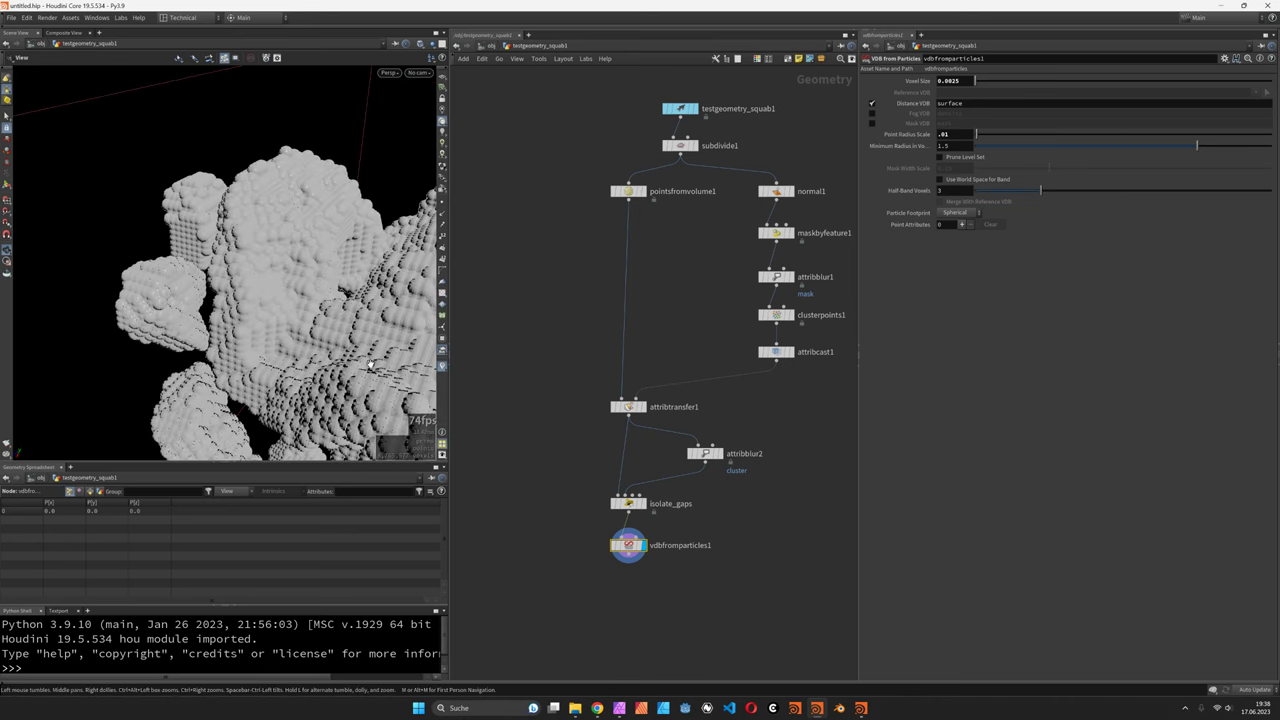
{"action": "key", "text": "Tab"}
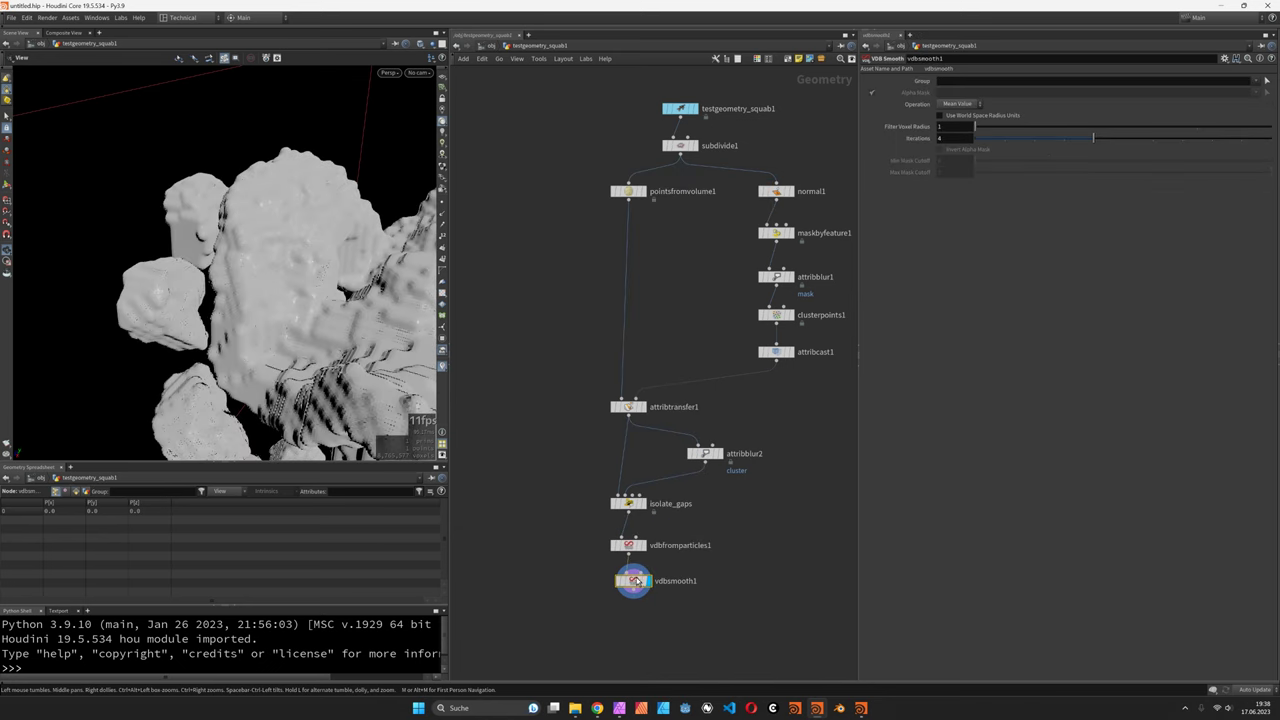
- Set VDB Smooth to Gaussian with more iterations so the gaps become rounded blobs
{"action": "left_click", "coordinate": [960, 104]}
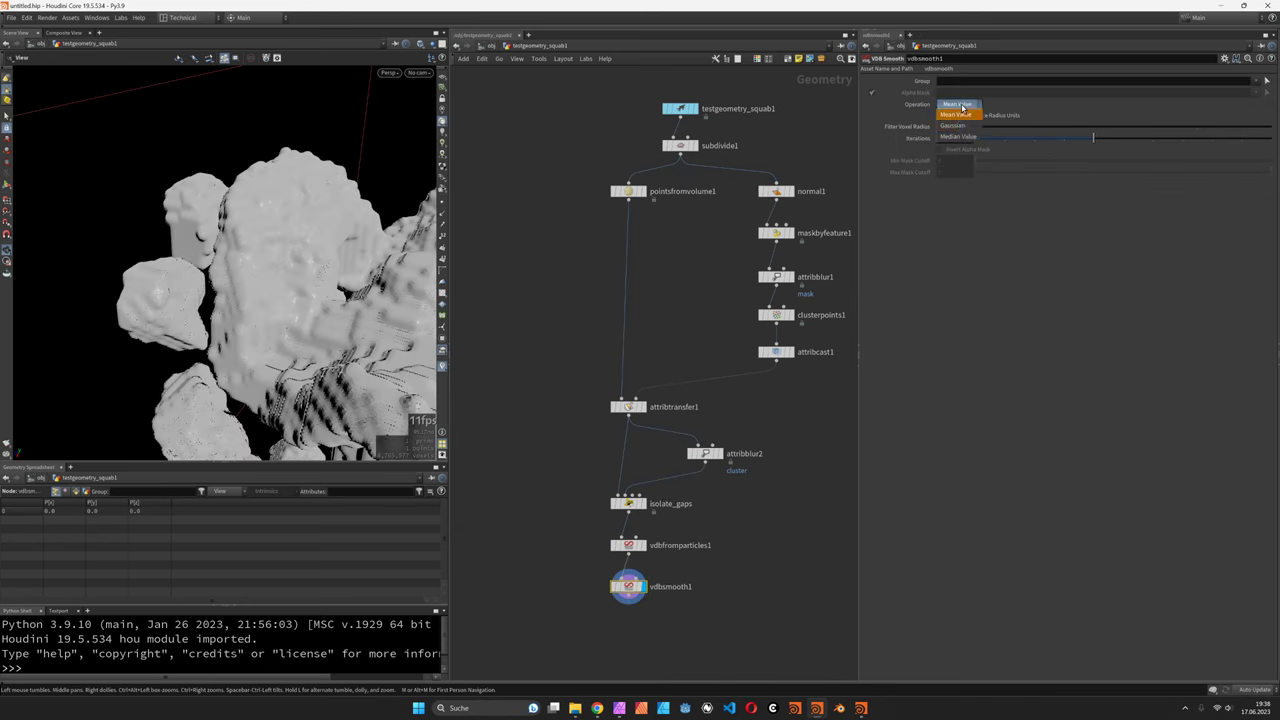
{"action": "left_click", "coordinate": [956, 124]}
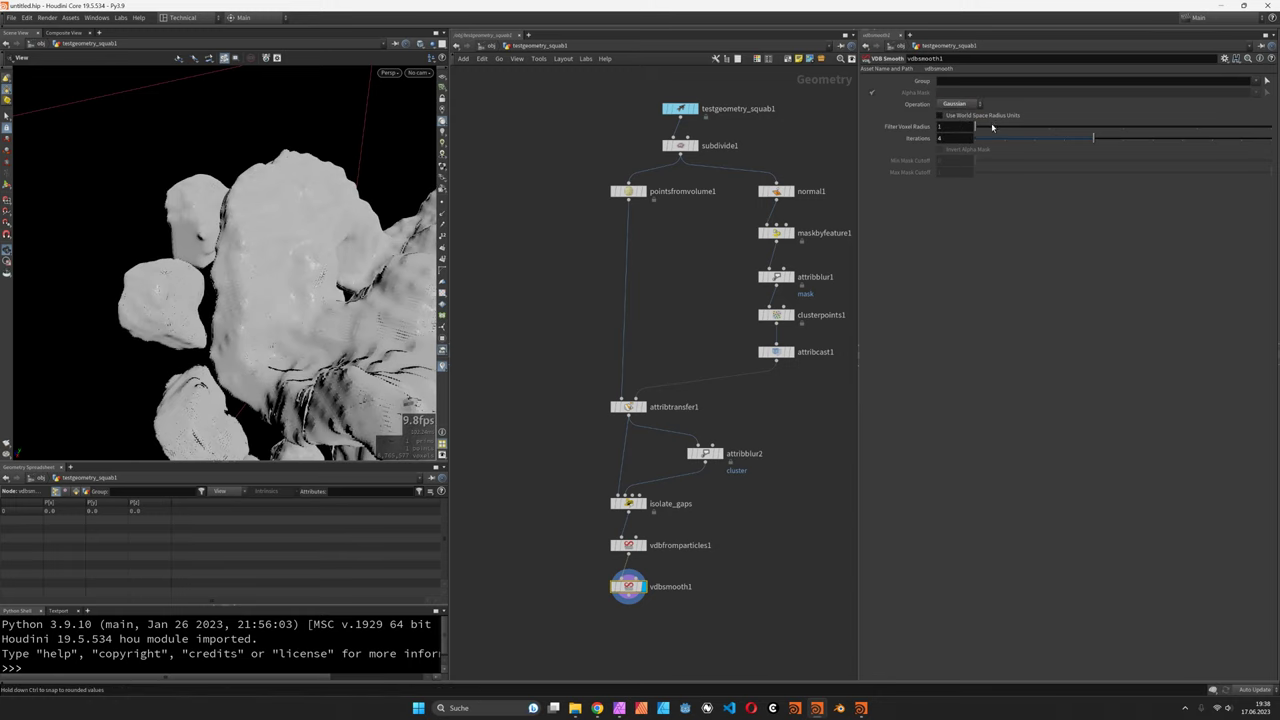
{"action": "left_click_drag", "start_coordinate": [990, 128], "coordinate": [1040, 128]}
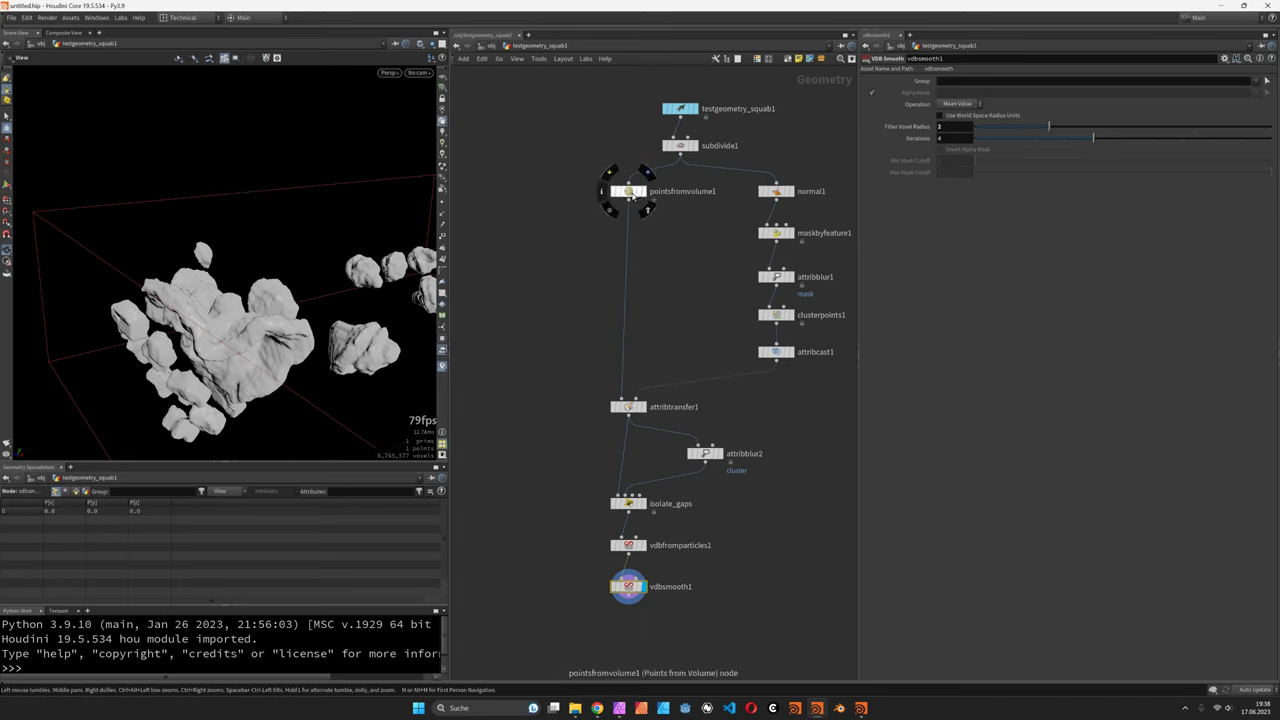
{"action": "left_click", "coordinate": [624, 544]}
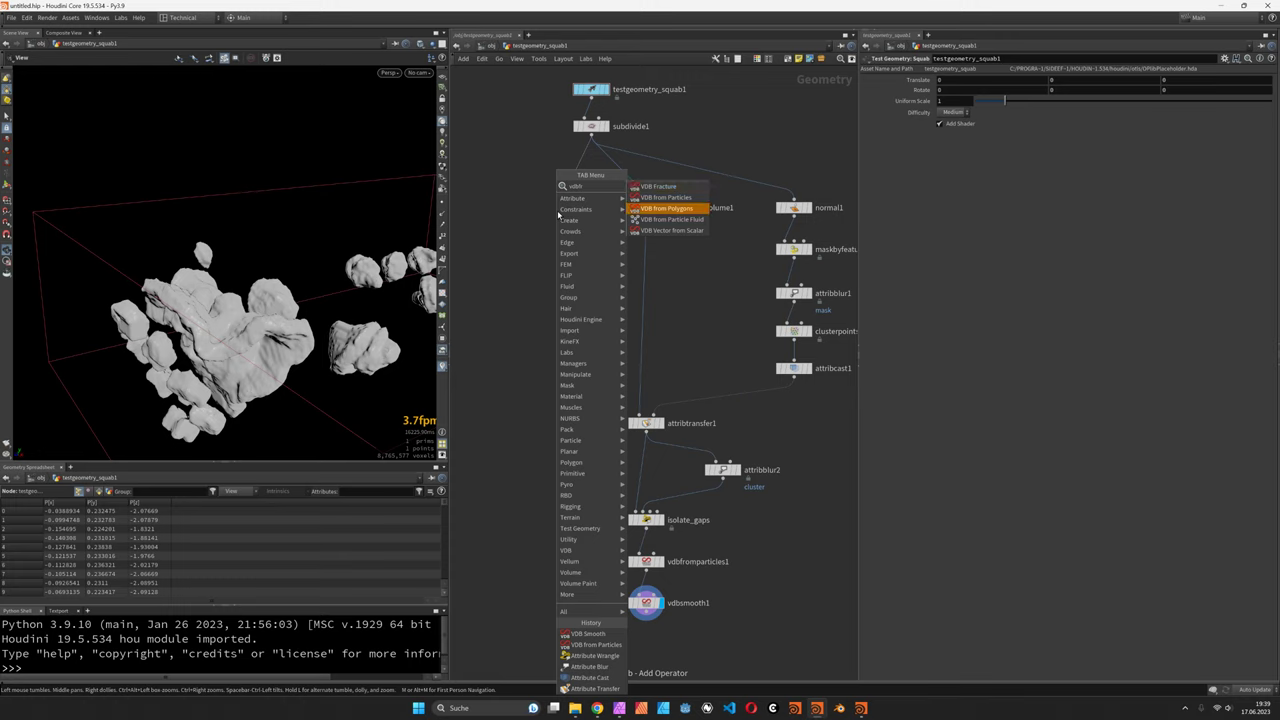
- Convert the squab to VDB with Fill Interior and subtract the gap volume via VDB Combine SDF Difference
{"action": "left_click", "coordinate": [660, 208]}
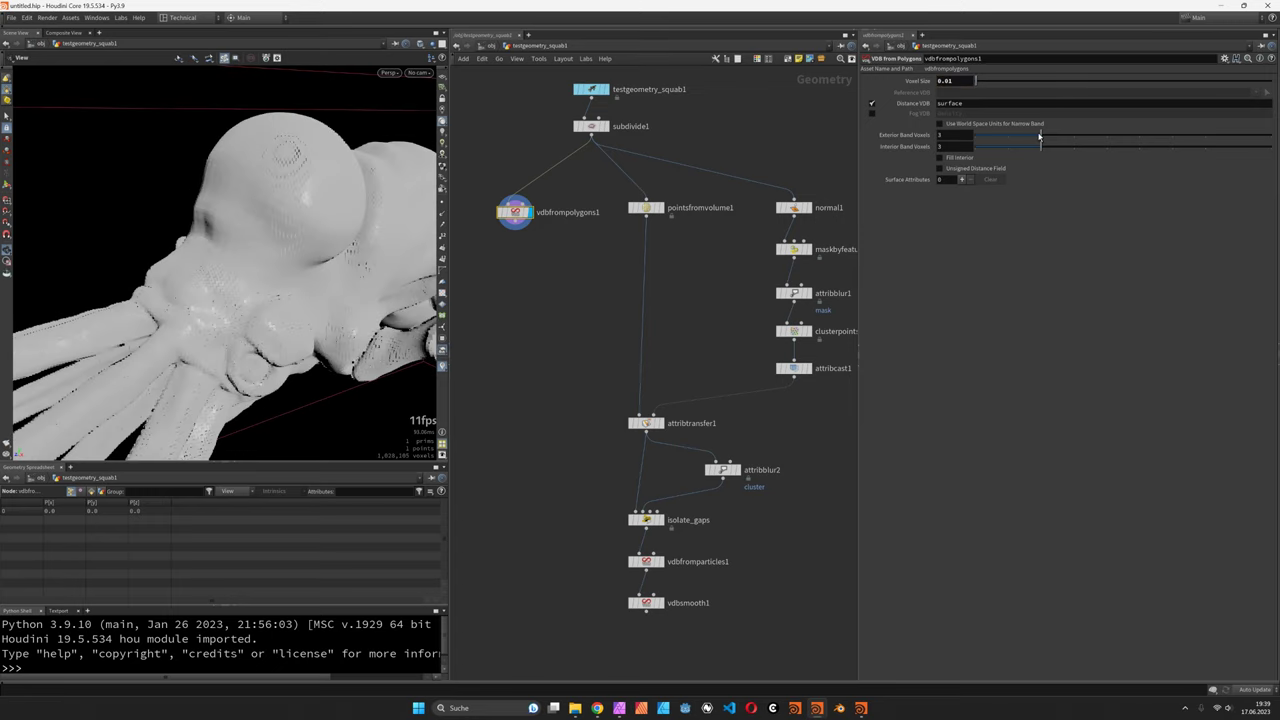
{"action": "left_click", "coordinate": [940, 156]}
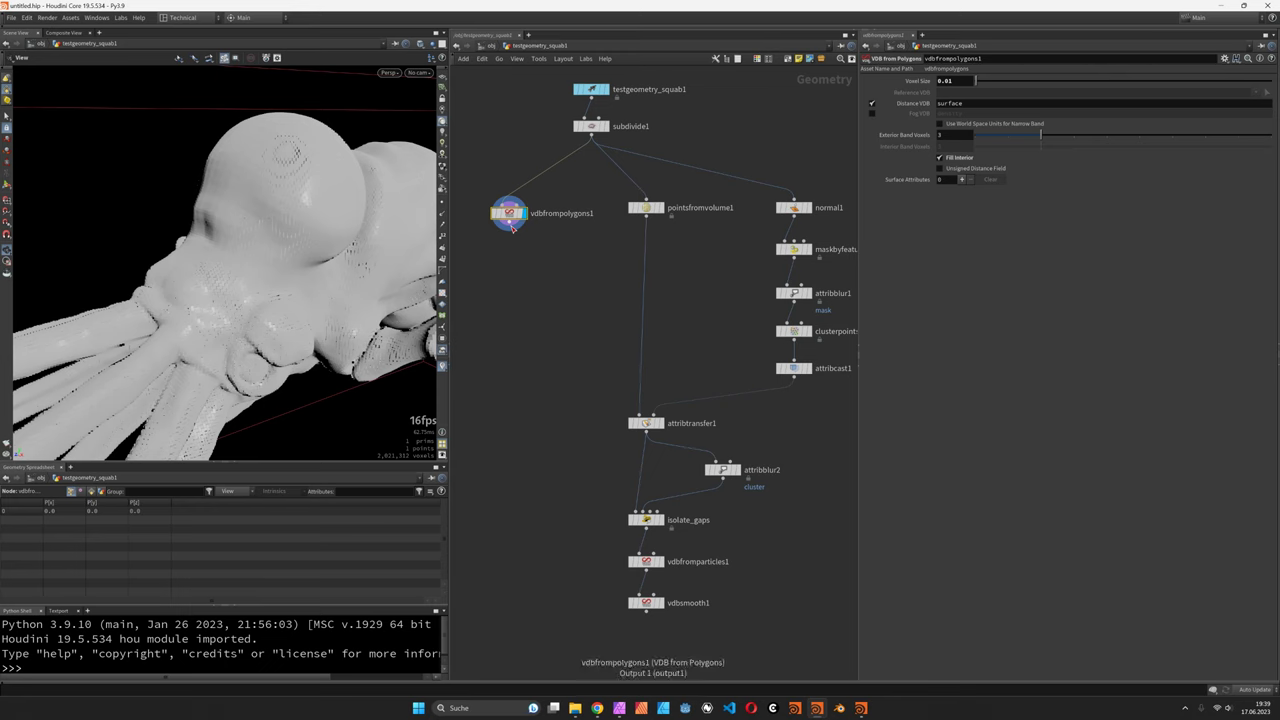
{"action": "key", "text": "Tab"}
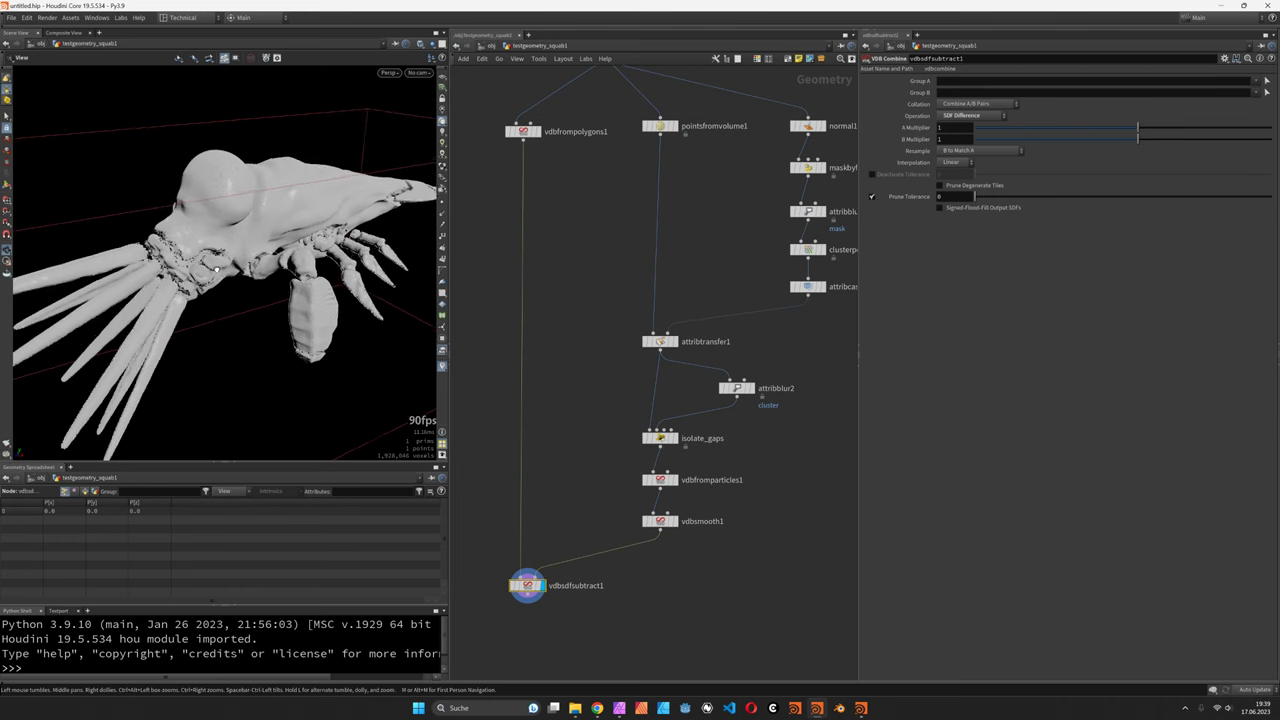
- Add Convert VDB after vdbsubtract1 outputting Polygons
{"action": "key", "text": "tab"}
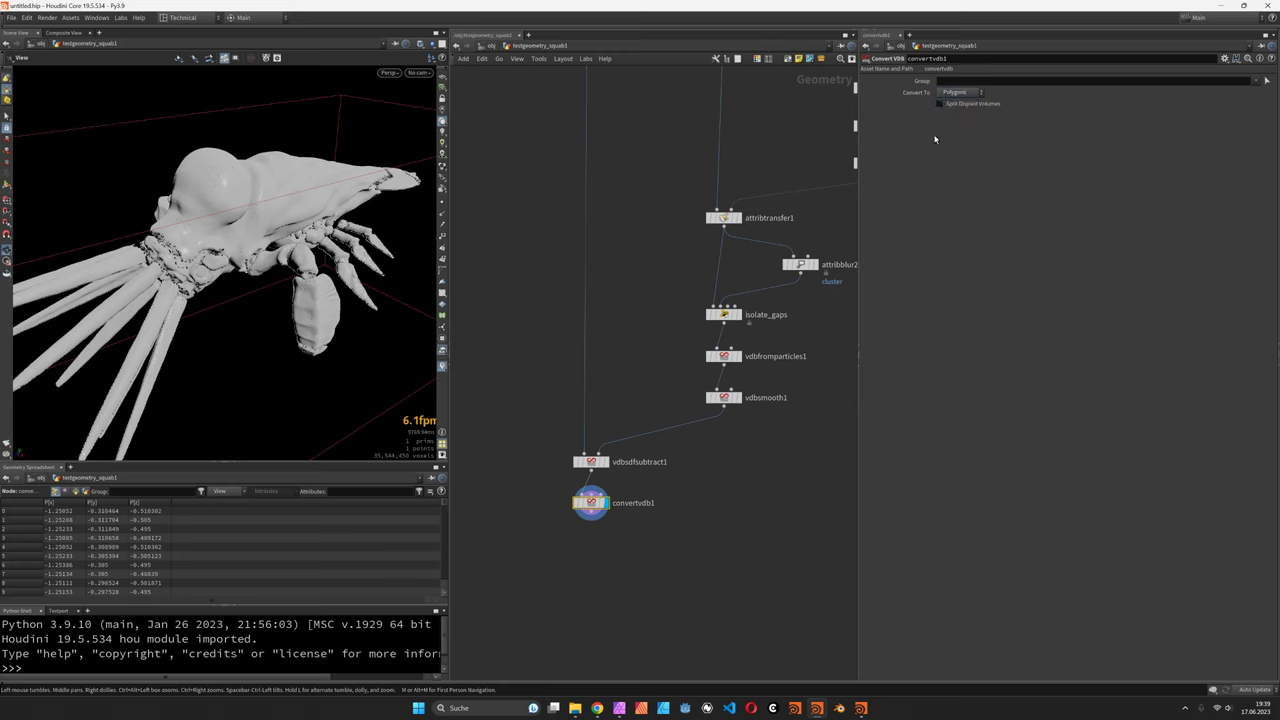
{"action": "left_click", "coordinate": [436, 58]}
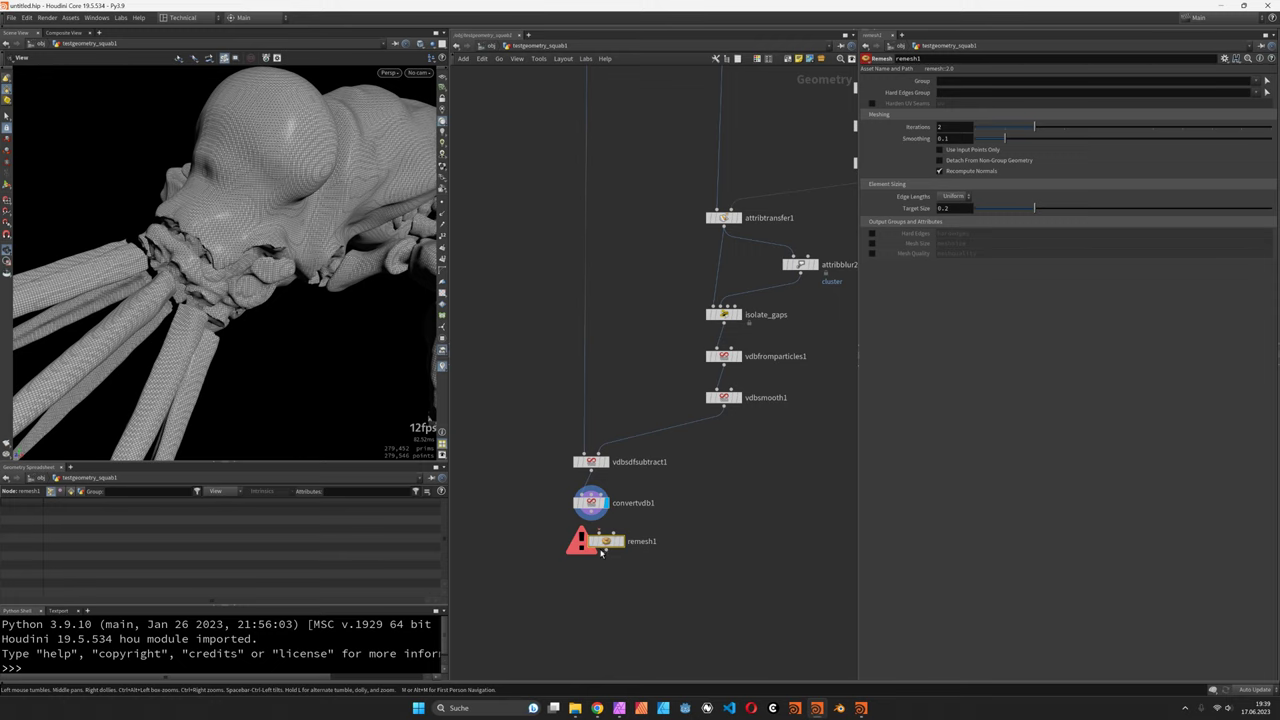
- Remesh the converted squab with a small Target Size and add a Normal SOP after it
{"action": "left_click_drag", "start_coordinate": [1036, 126], "coordinate": [1092, 126]}
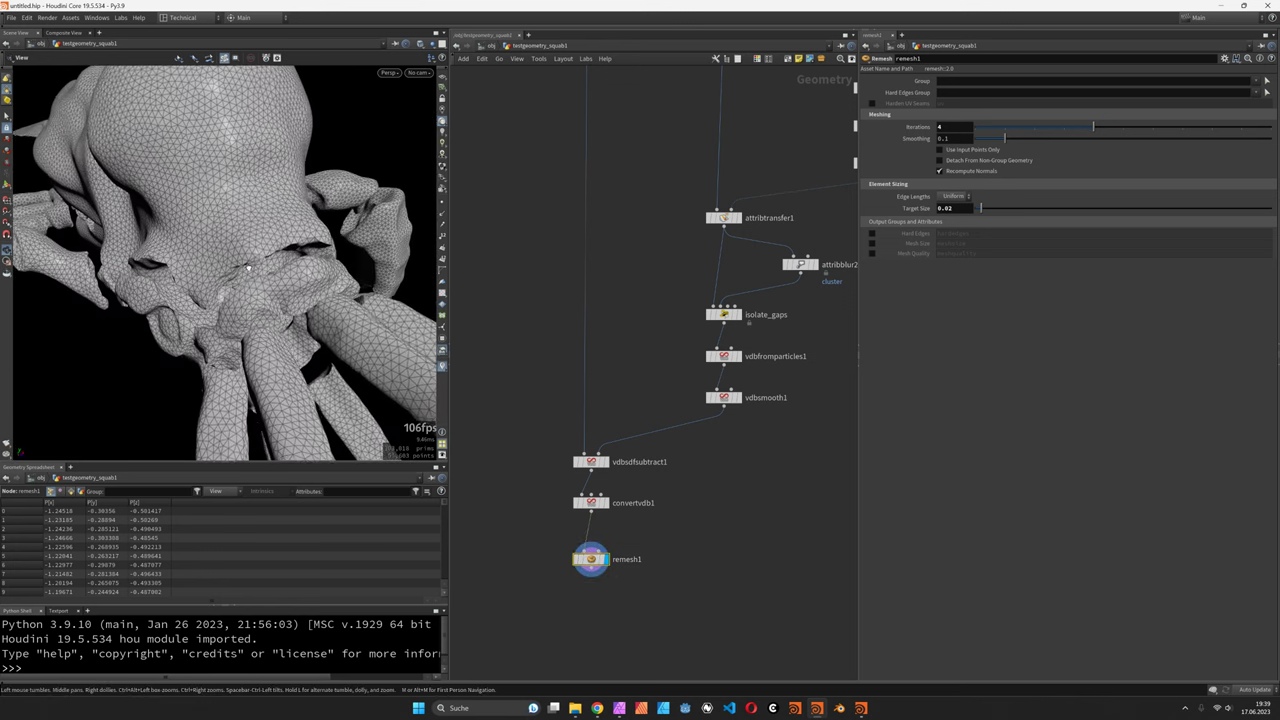
{"action": "key", "text": "tab"}
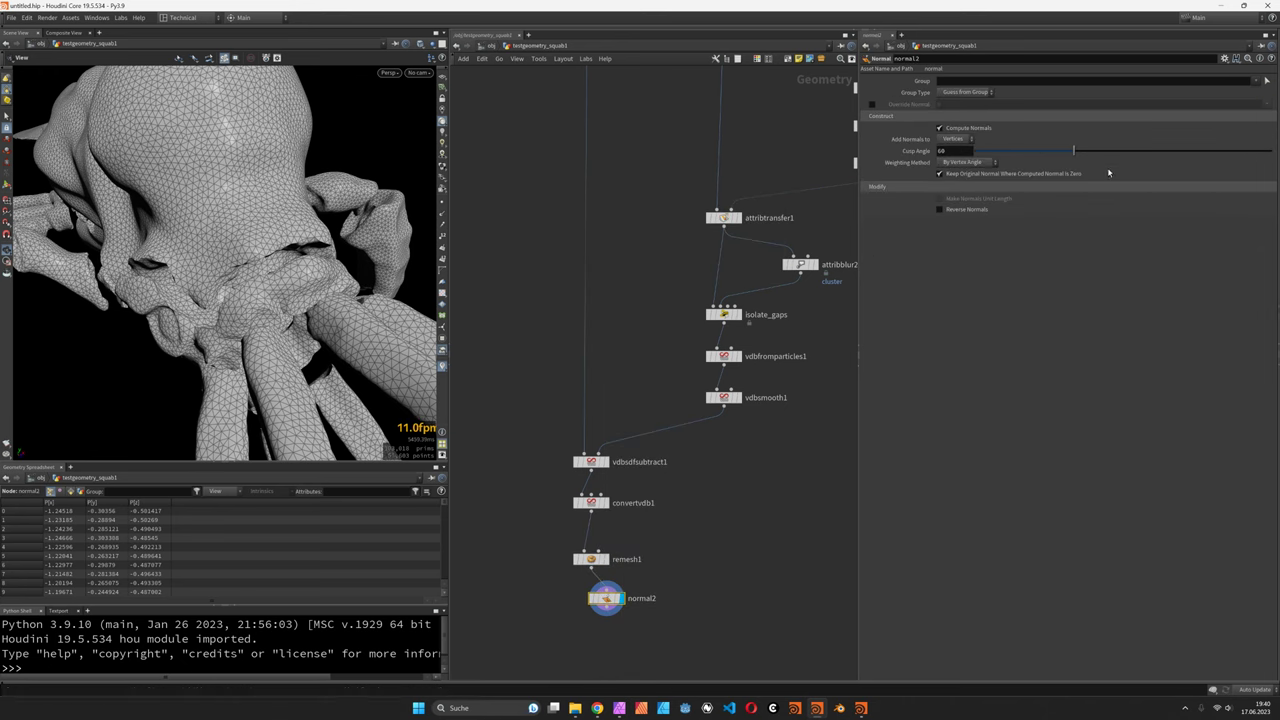
- Raise the Normal node's cusp angle to maximum for fully smooth shading on the squab
{"action": "left_click_drag", "start_coordinate": [1076, 152], "coordinate": [1270, 152]}
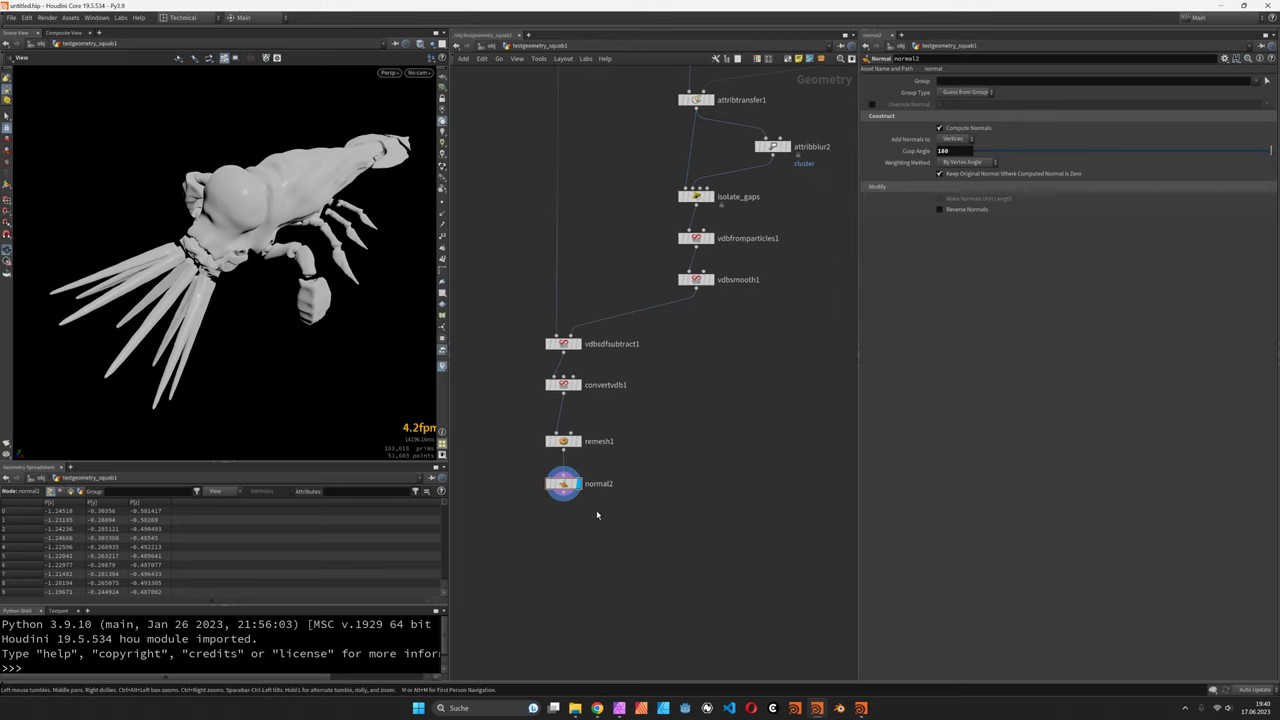
{"action": "key", "text": "Tab"}
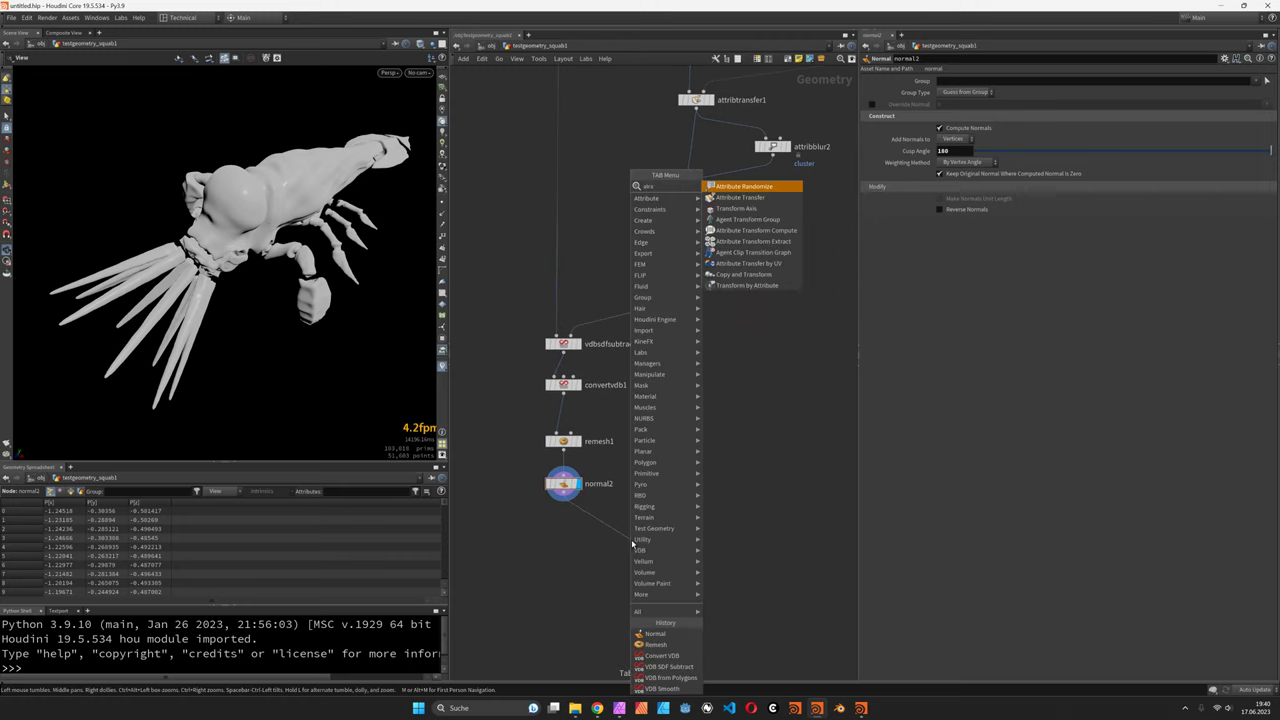
- Add an Attribute Transfer after normal2 with the cluster points wired into its second input
{"action": "left_click", "coordinate": [740, 198]}
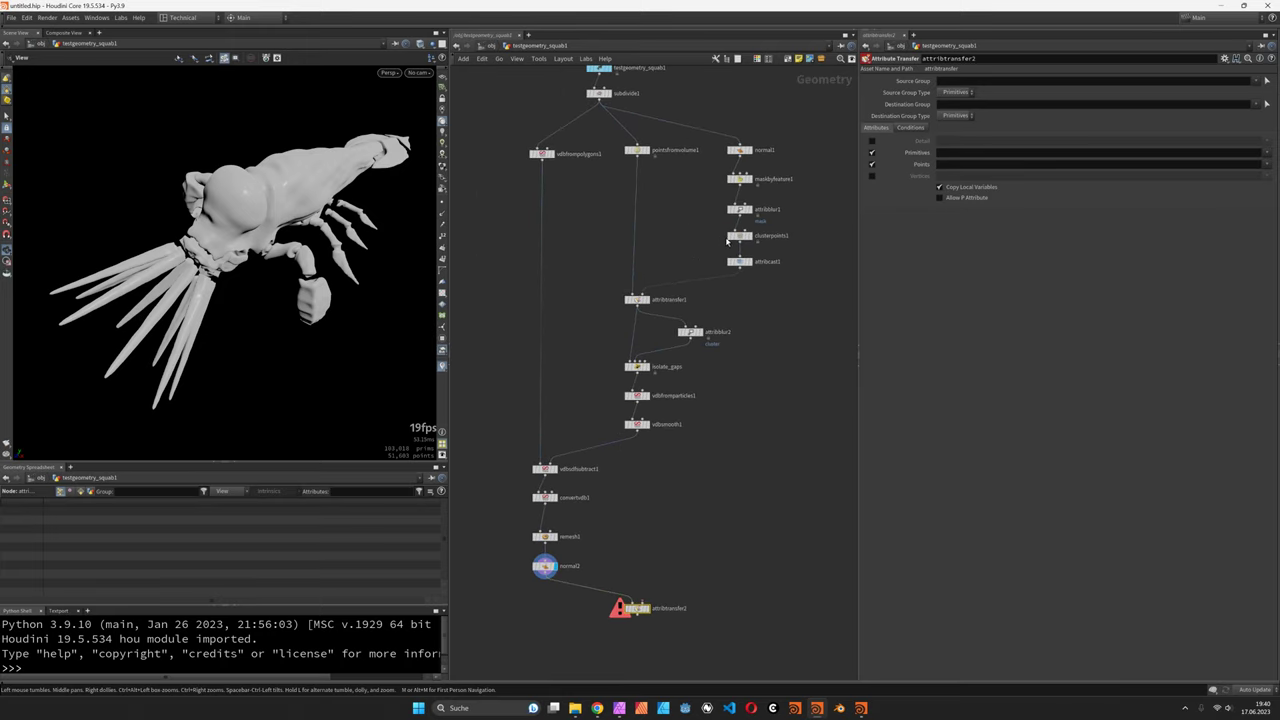
{"action": "left_click", "coordinate": [632, 608]}
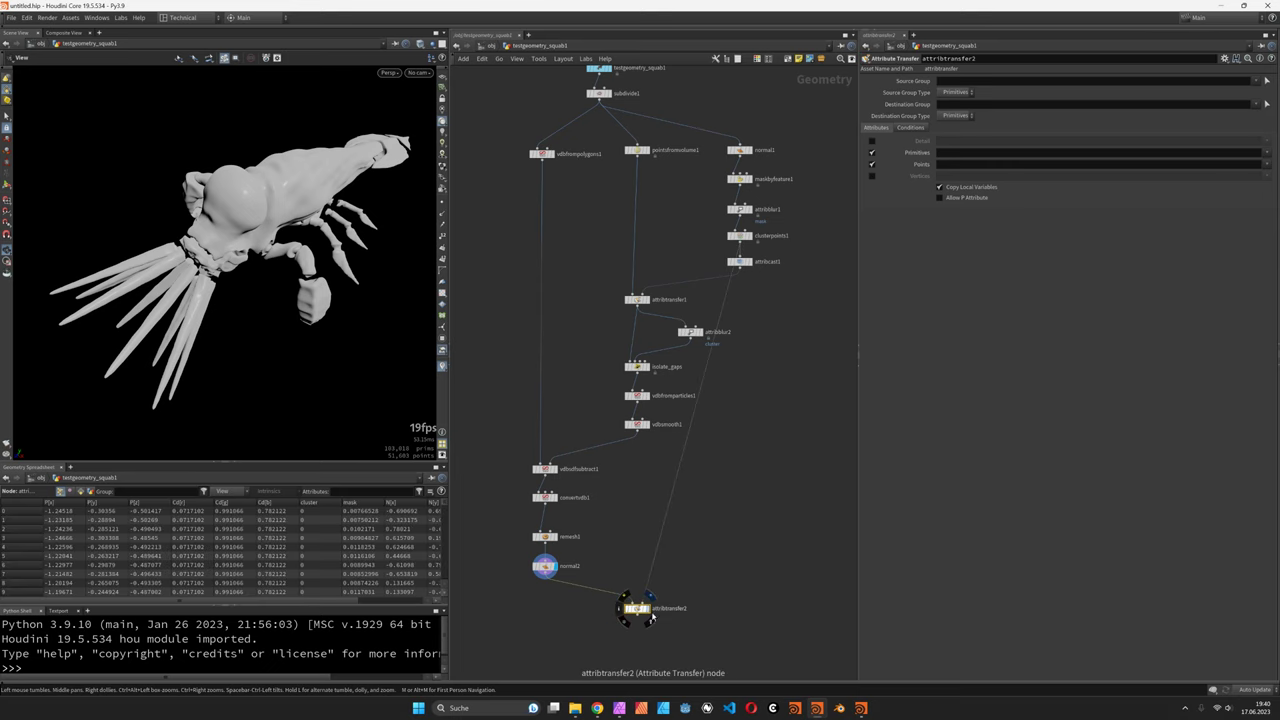